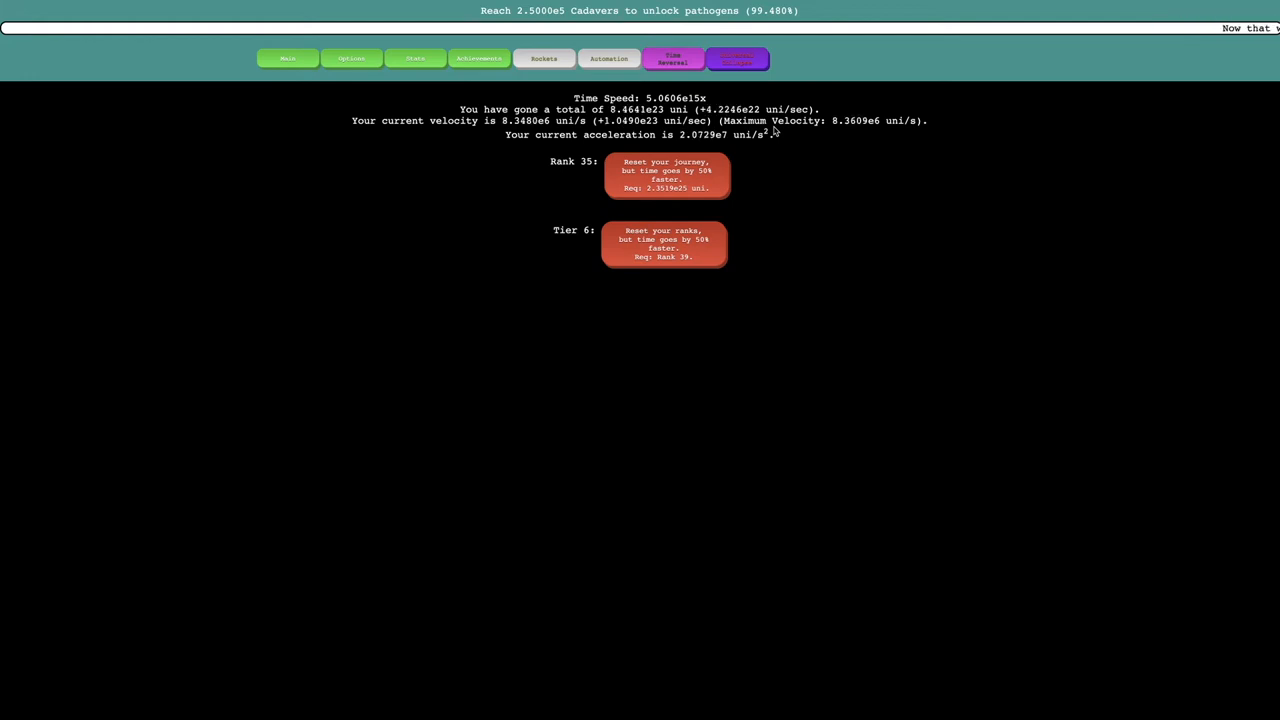
Check the Life Essence and Achievements pages while cadavers build until Pathogens unlock.
{"action": "left_click", "coordinate": [736, 58]}
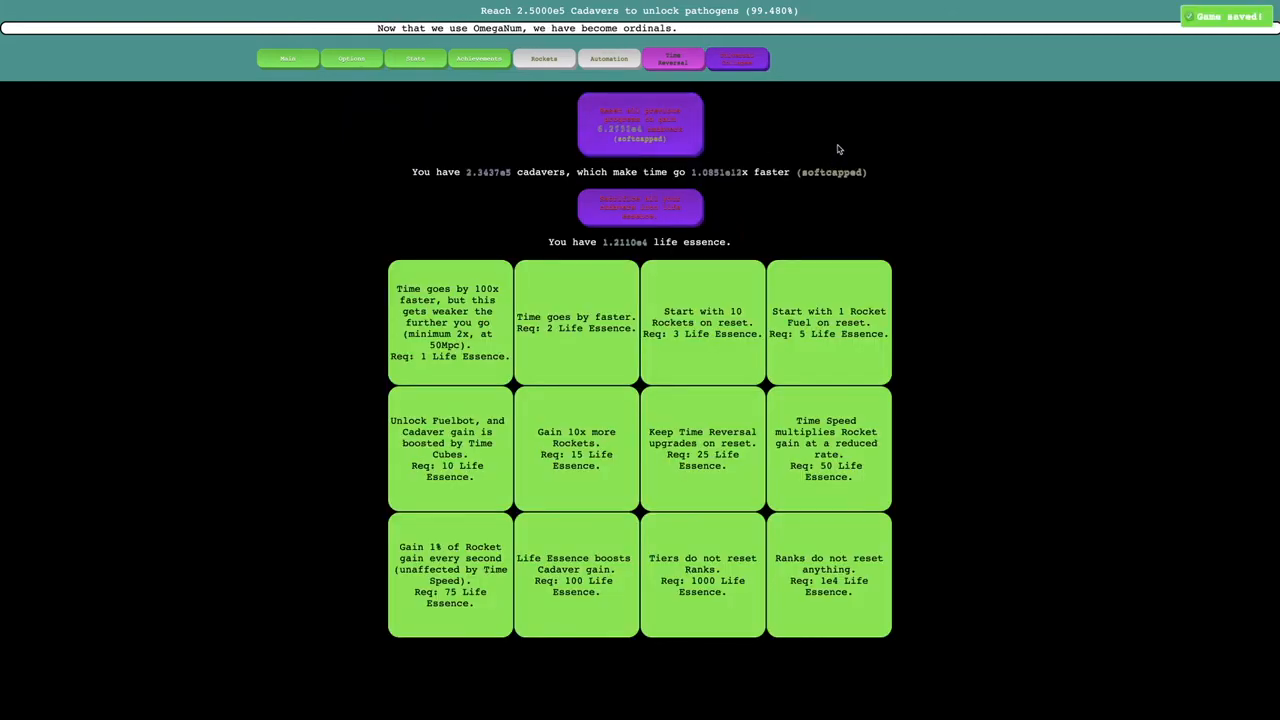
{"action": "left_click", "coordinate": [480, 58]}
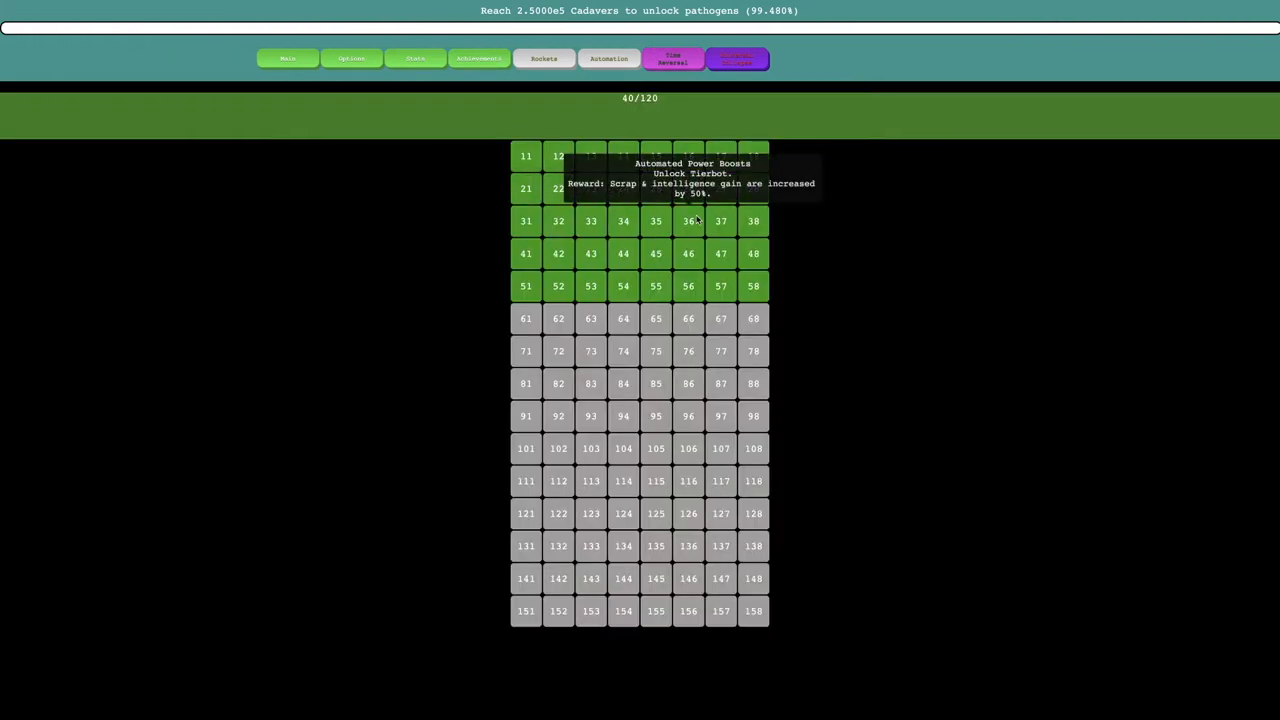
{"action": "mouse_move", "coordinate": [854, 246]}
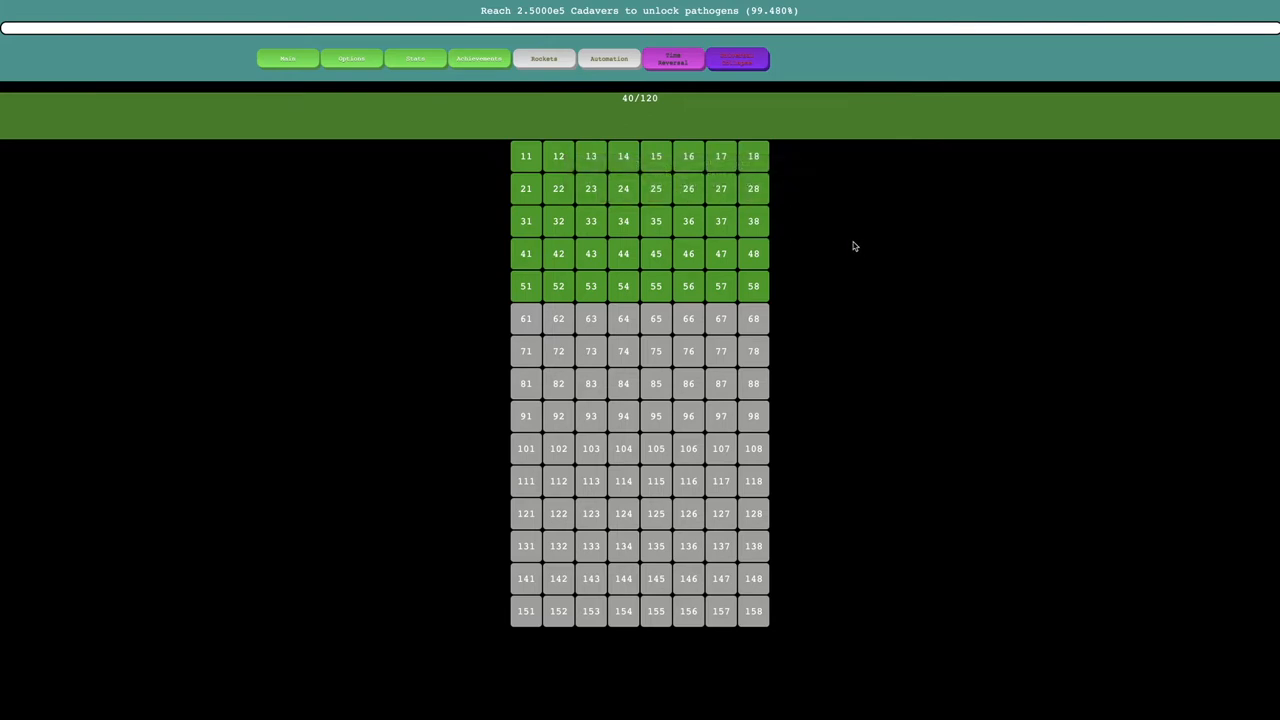
{"action": "left_click", "coordinate": [738, 60]}
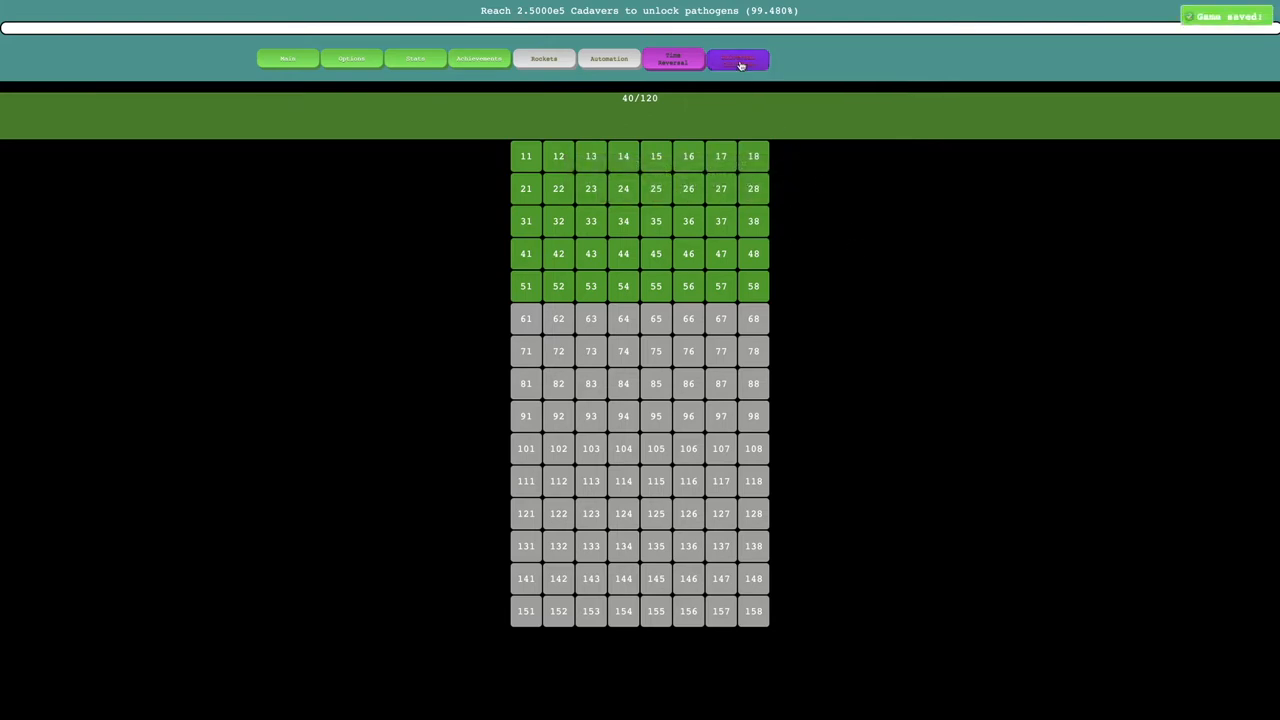
{"action": "left_click", "coordinate": [738, 58]}
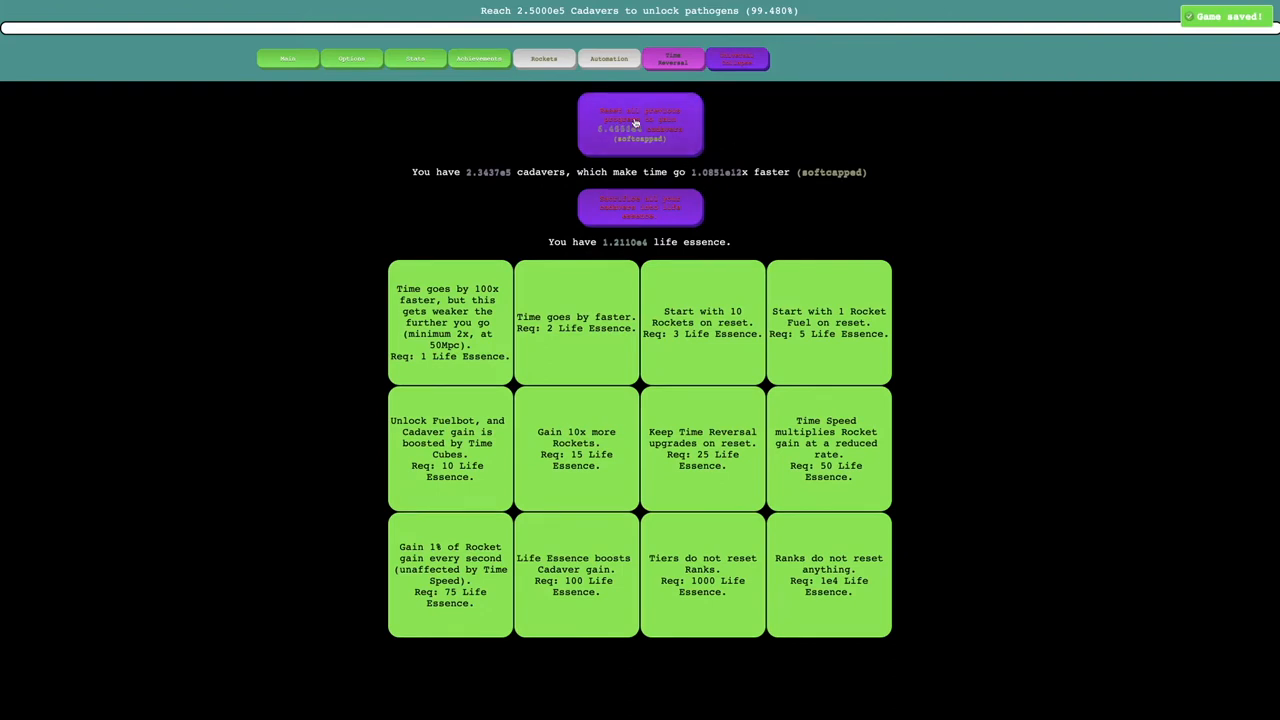
{"action": "left_click", "coordinate": [640, 124]}
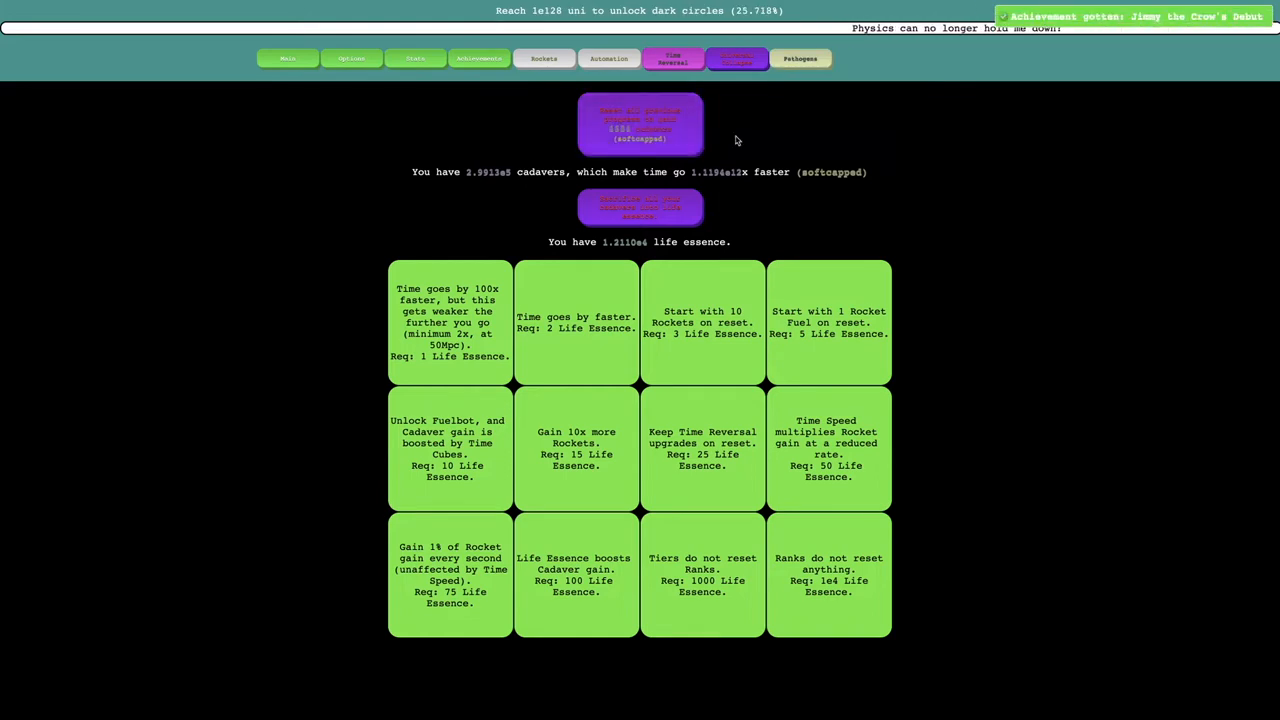
View the new pathogen achievement, then bring up the Pathogens upgrades page.
{"action": "left_click", "coordinate": [800, 58]}
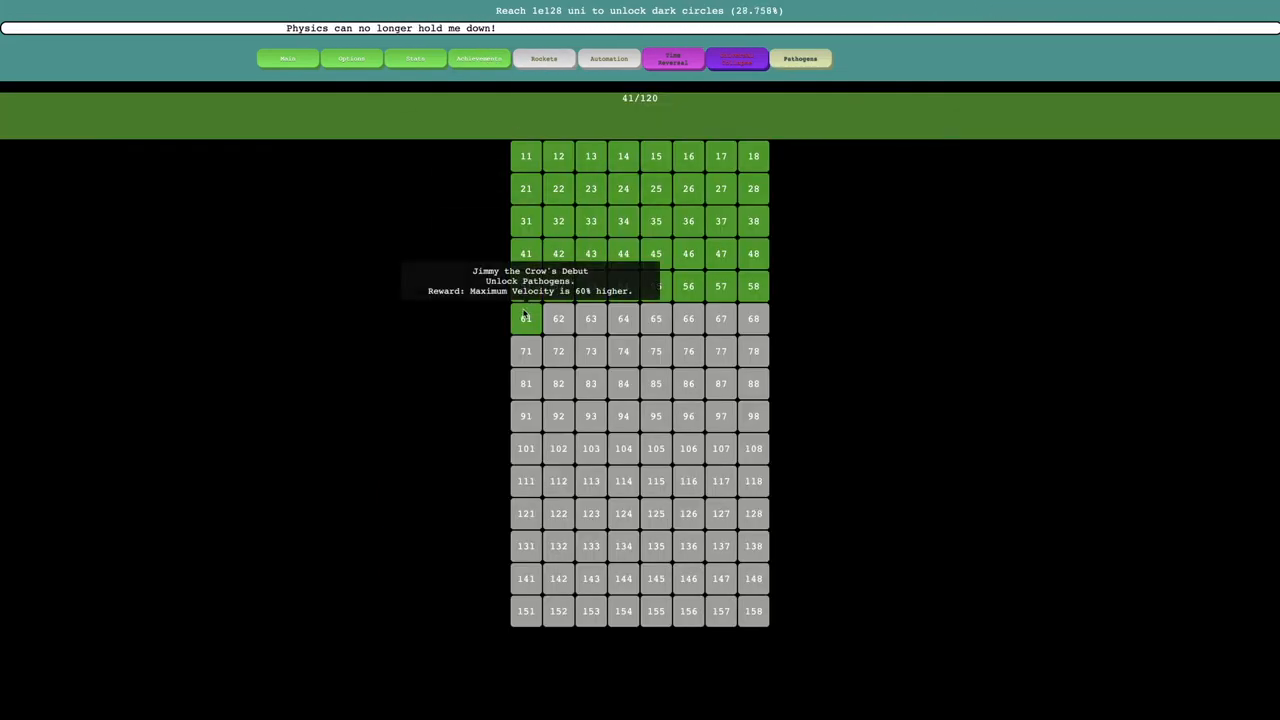
{"action": "left_click", "coordinate": [800, 58]}
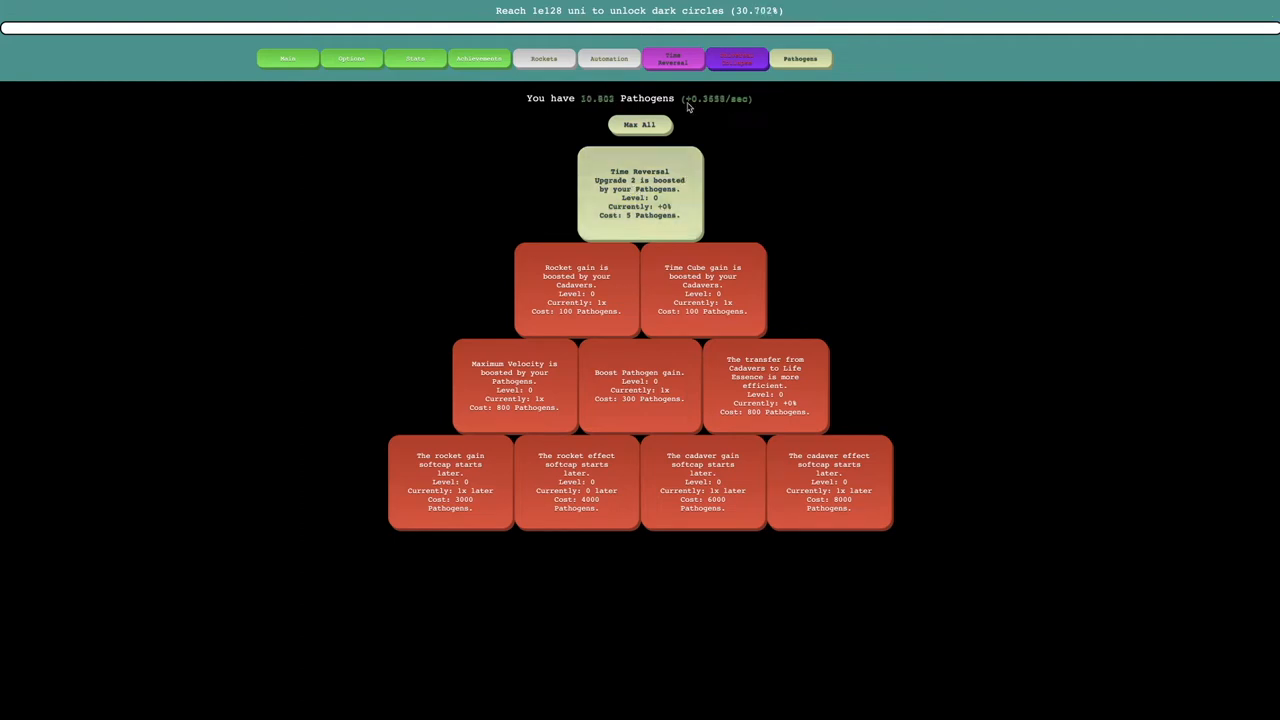
{"action": "left_click", "coordinate": [640, 192]}
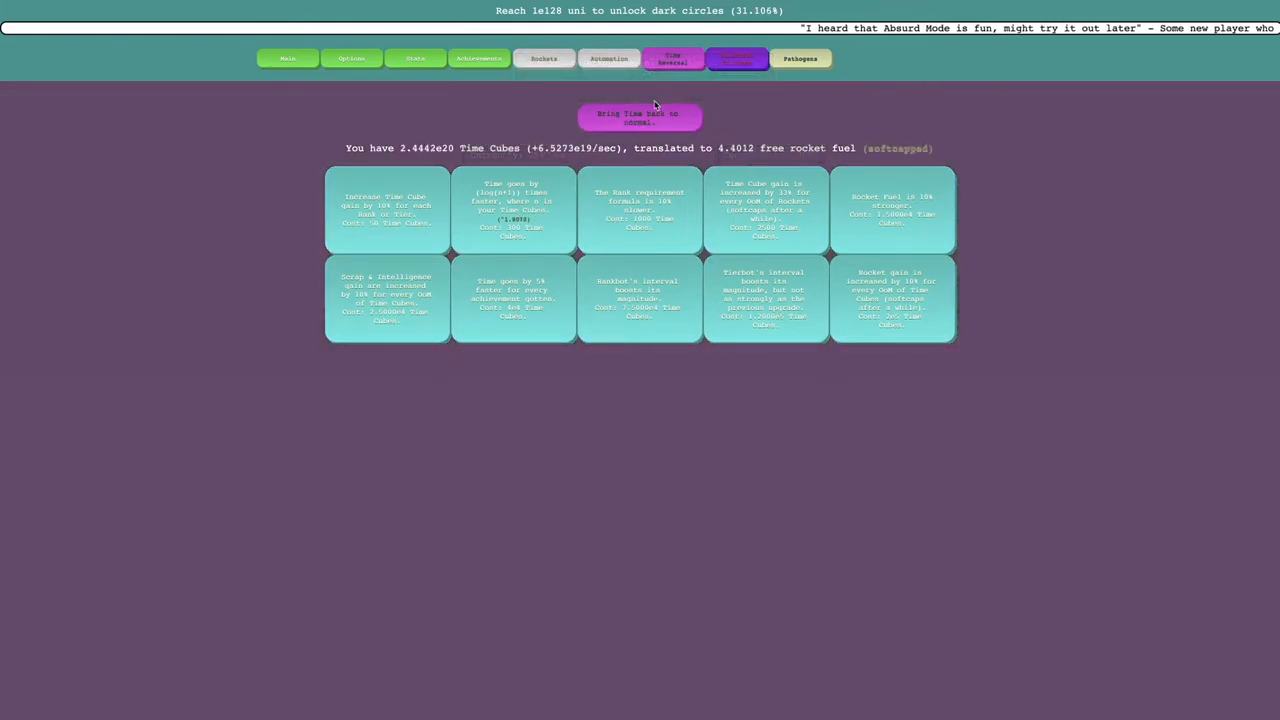
Sacrifice all cadavers for life essence and raise the Time Reversal Upgrade 3 pathogen boost to level 2.
{"action": "left_click", "coordinate": [640, 116]}
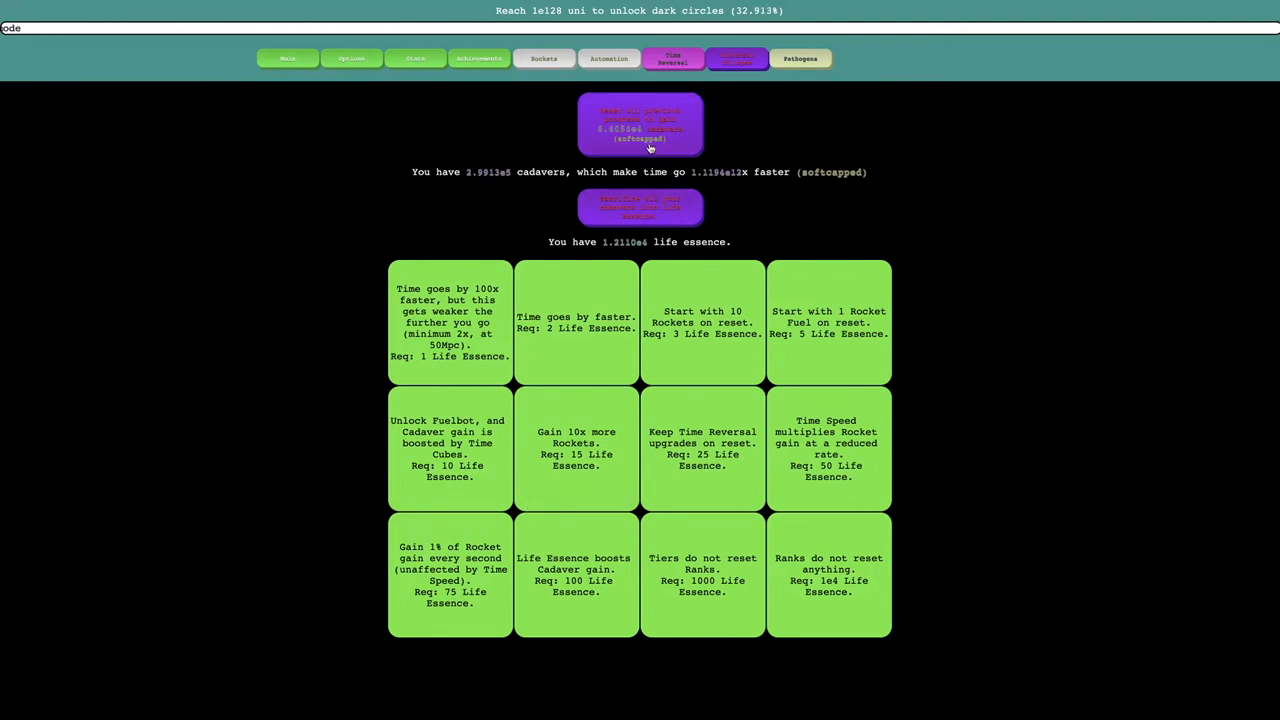
{"action": "left_click", "coordinate": [640, 206]}
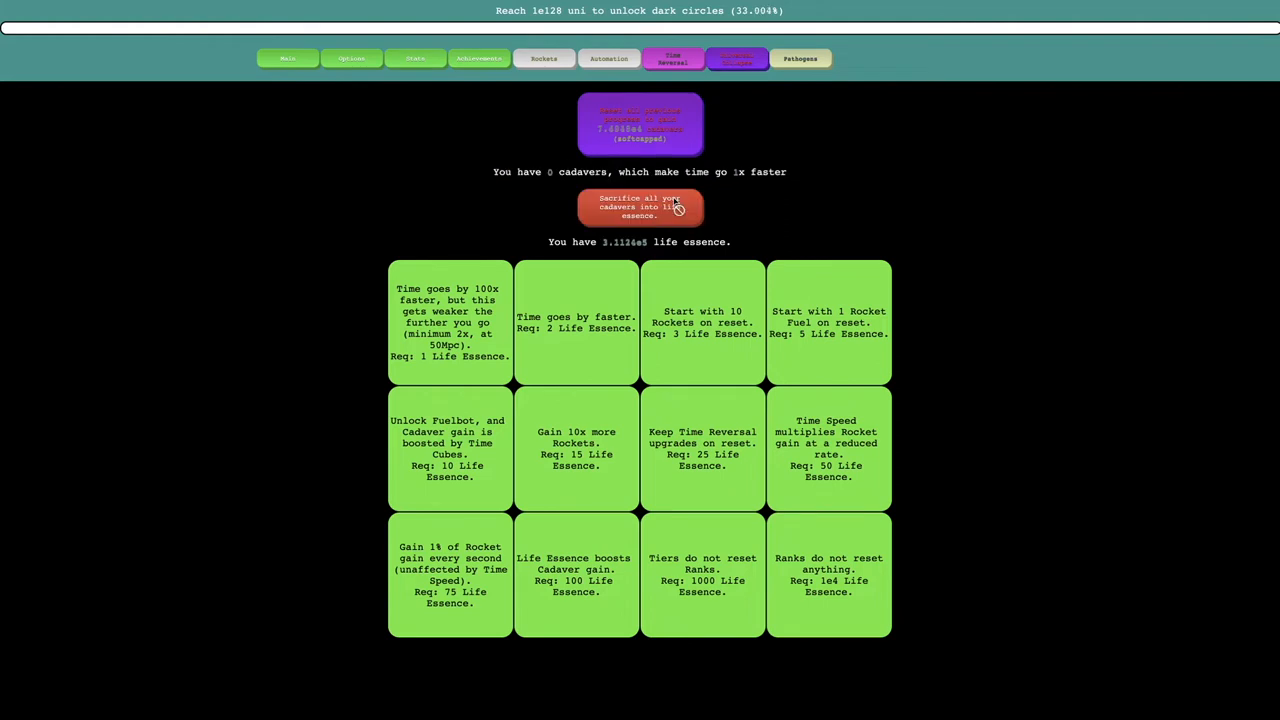
{"action": "left_click", "coordinate": [672, 58]}
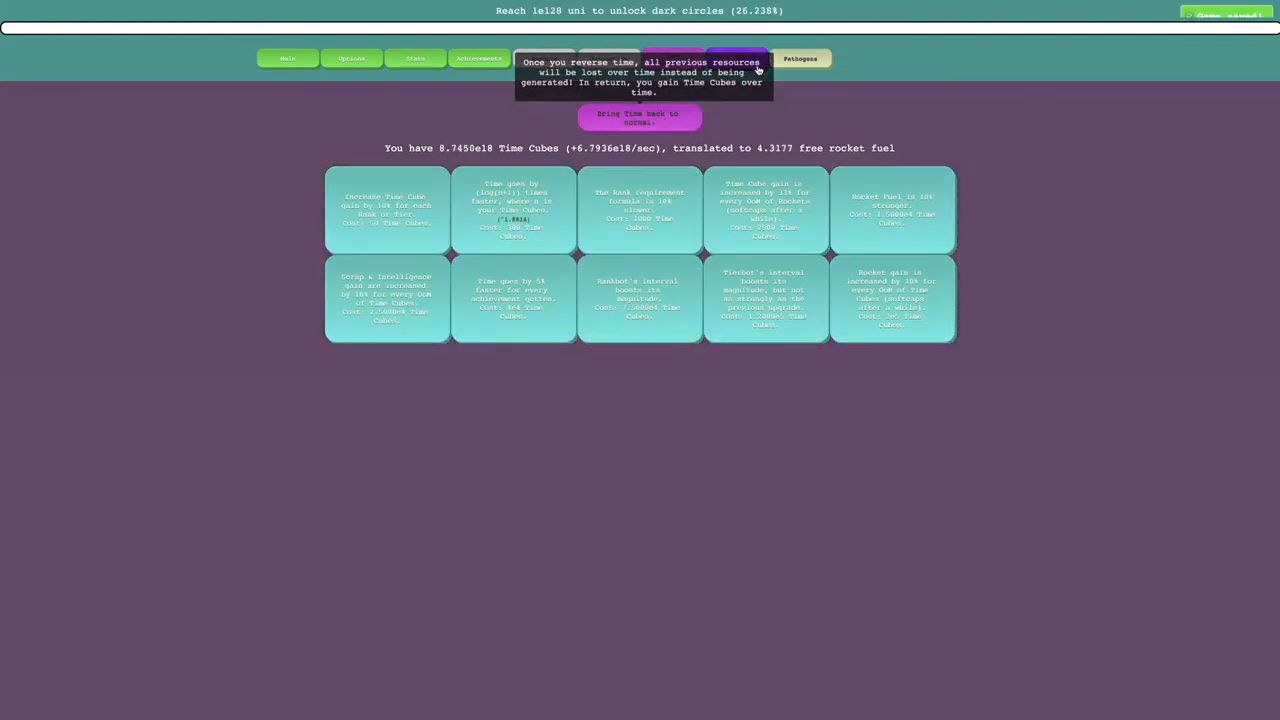
{"action": "left_click", "coordinate": [800, 58]}
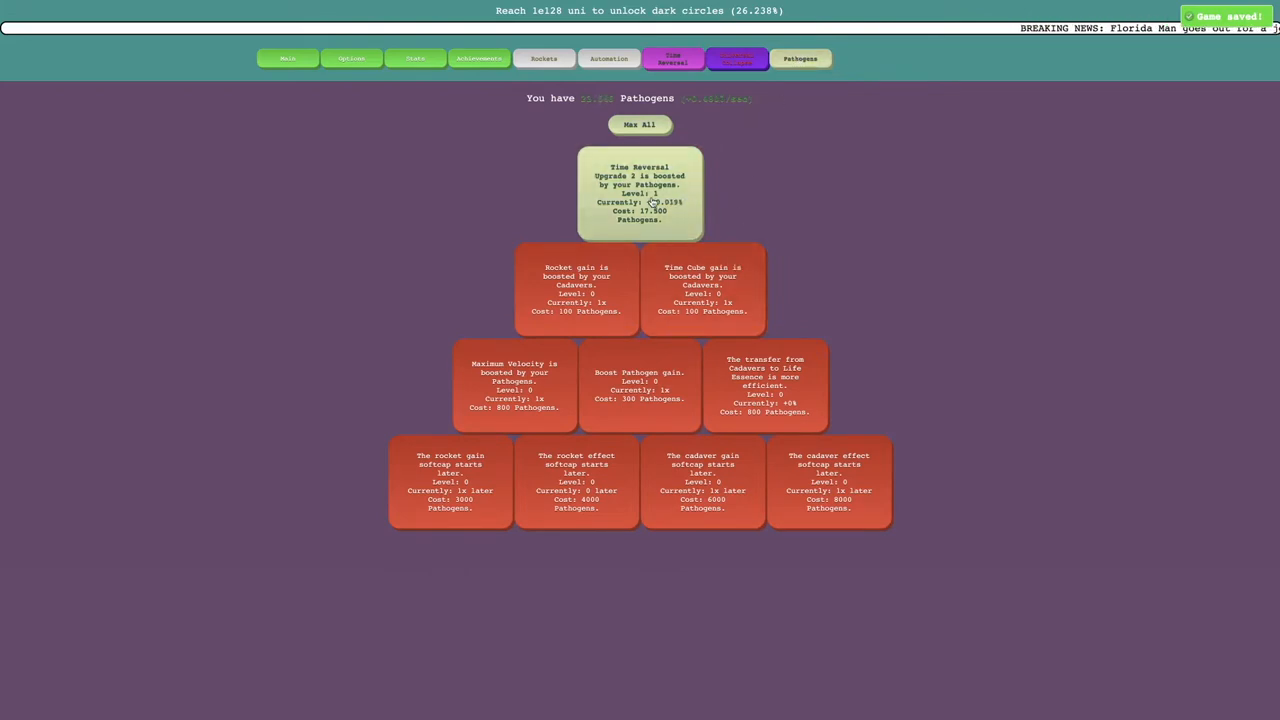
{"action": "left_click", "coordinate": [640, 192]}
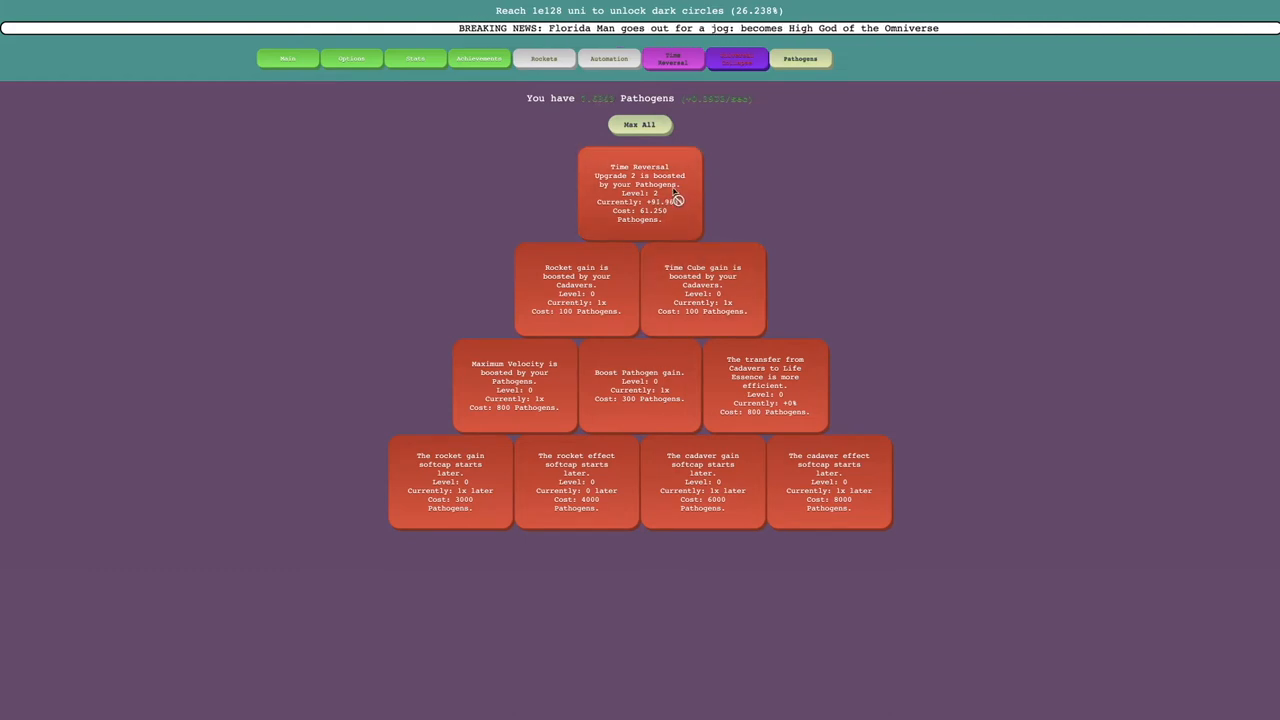
{"action": "left_click", "coordinate": [672, 58]}
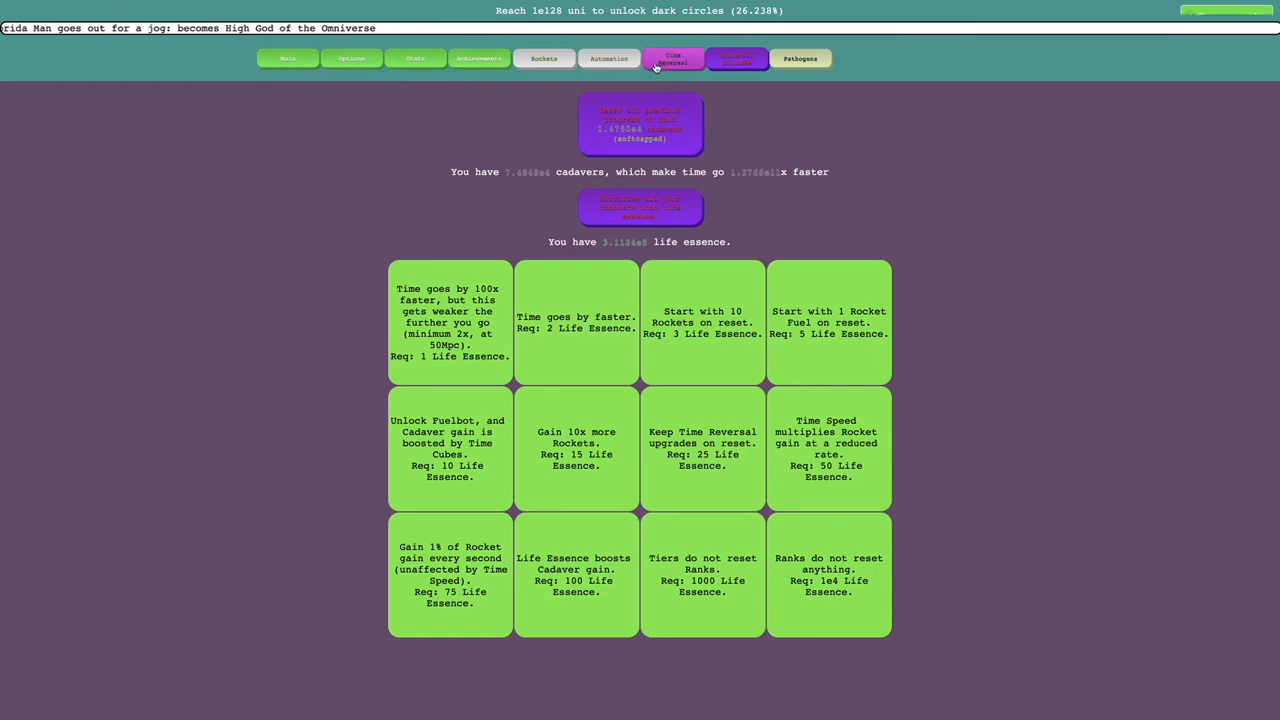
{"action": "left_click", "coordinate": [738, 58]}
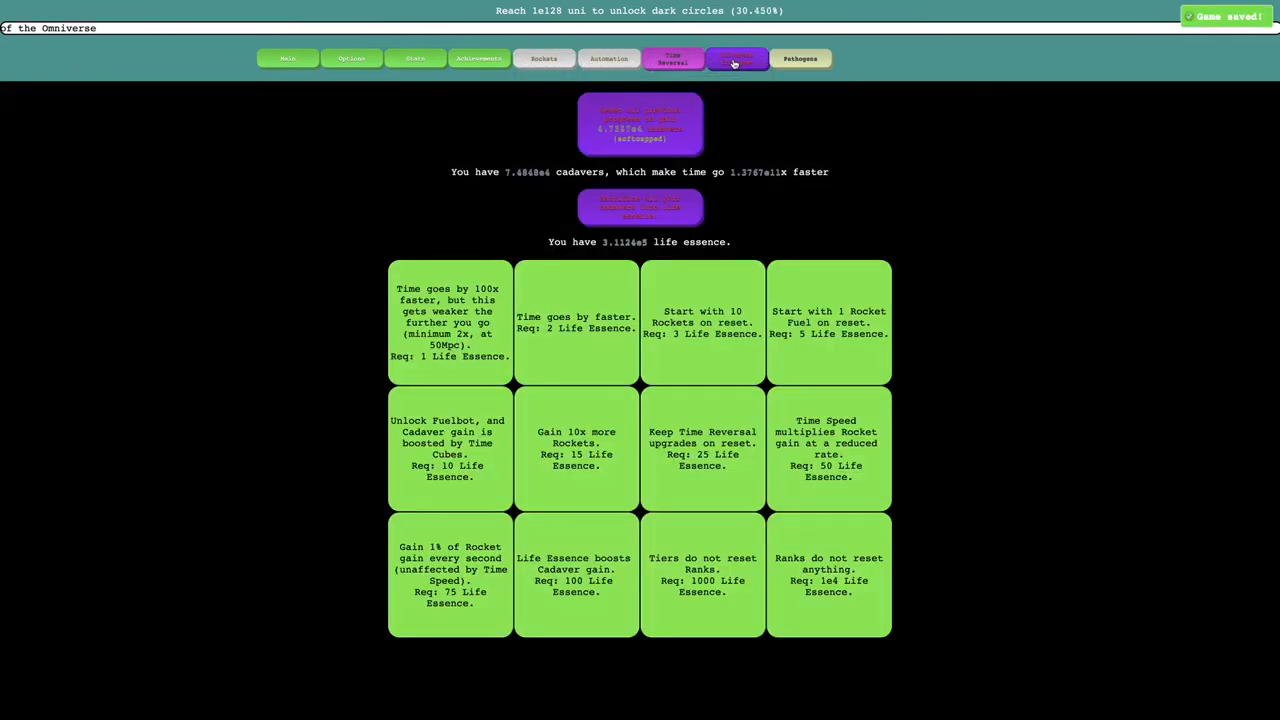
{"action": "left_click", "coordinate": [736, 58]}
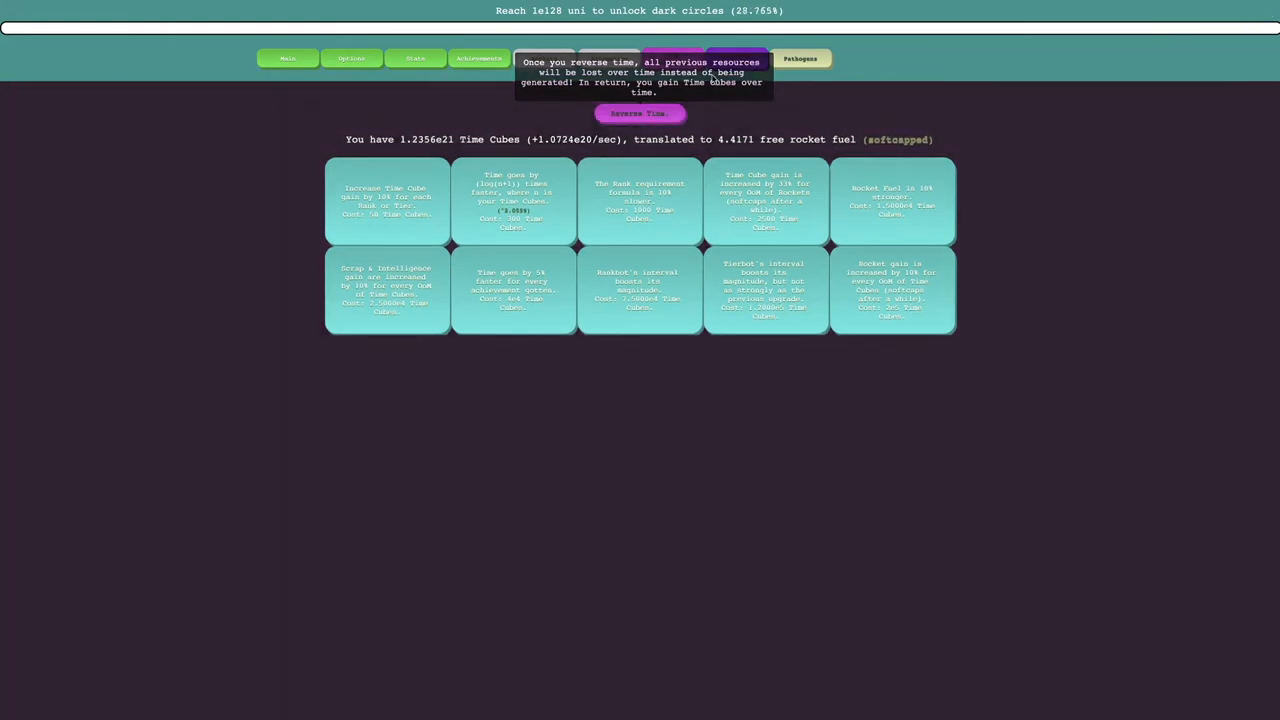
Toggle Reverse Time on and off repeatedly to bank about 1.9e21 time cubes.
{"action": "left_click", "coordinate": [640, 112]}
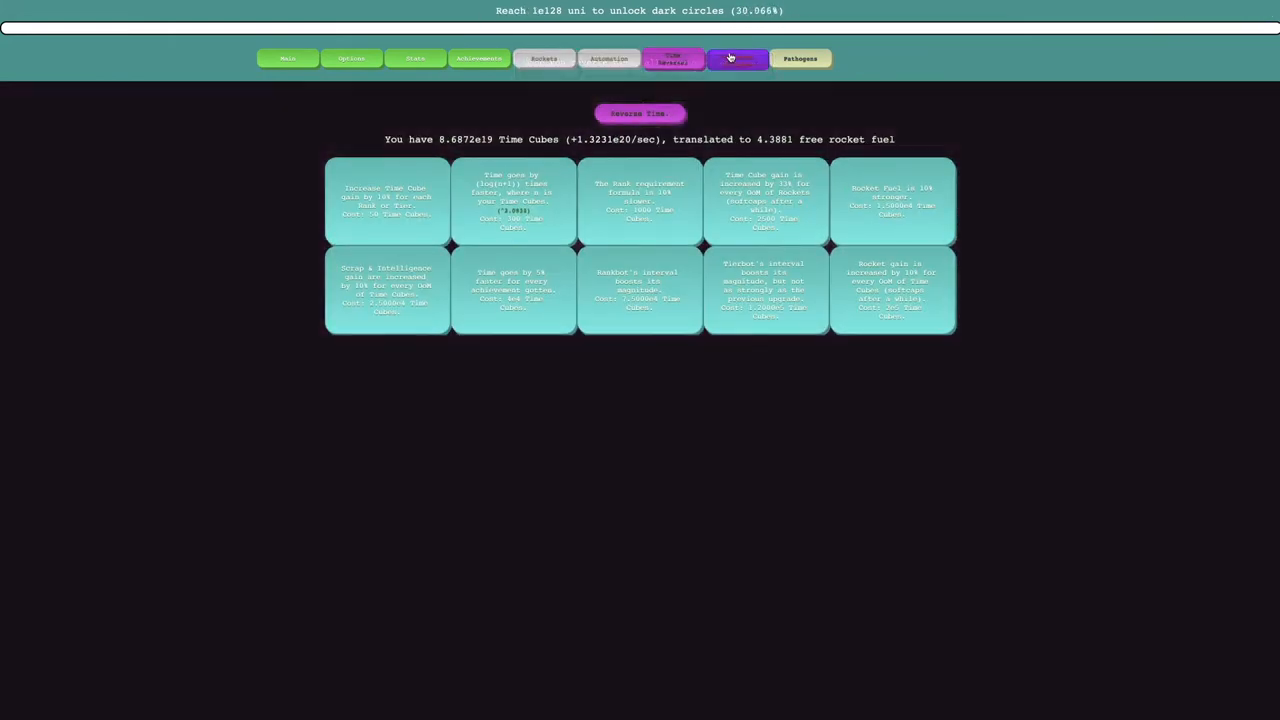
{"action": "left_click", "coordinate": [736, 58]}
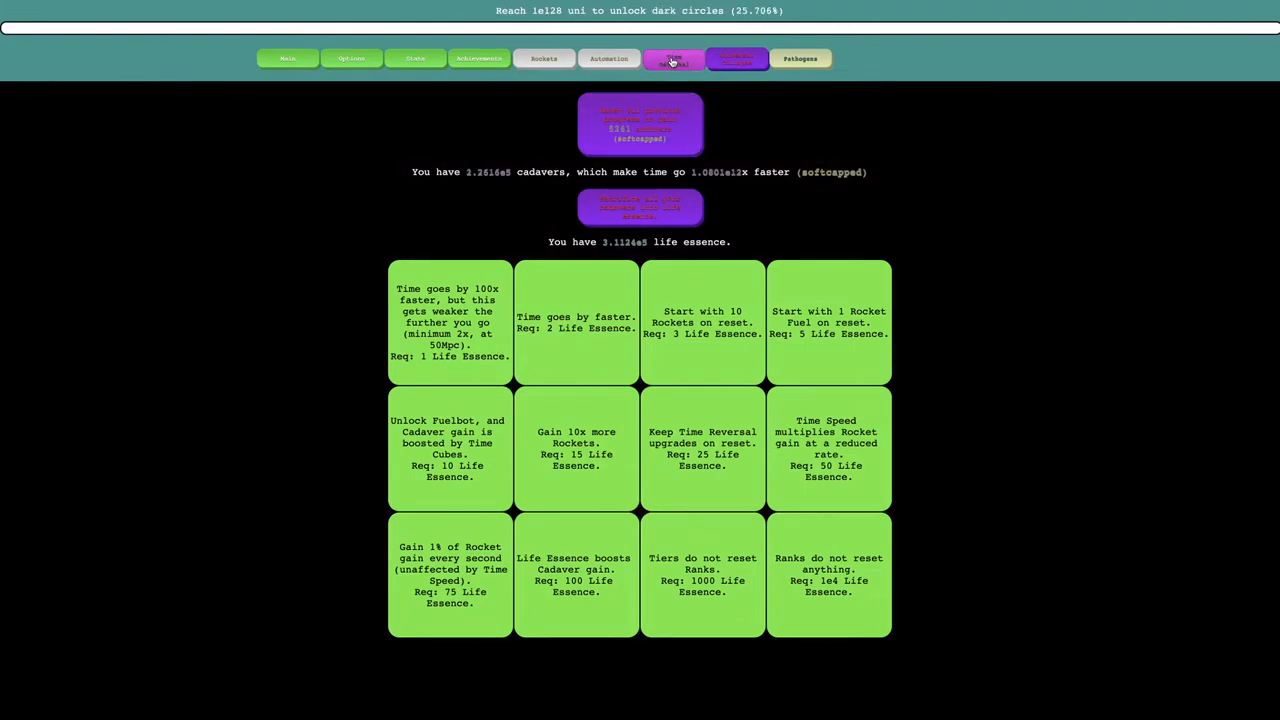
{"action": "left_click", "coordinate": [672, 58]}
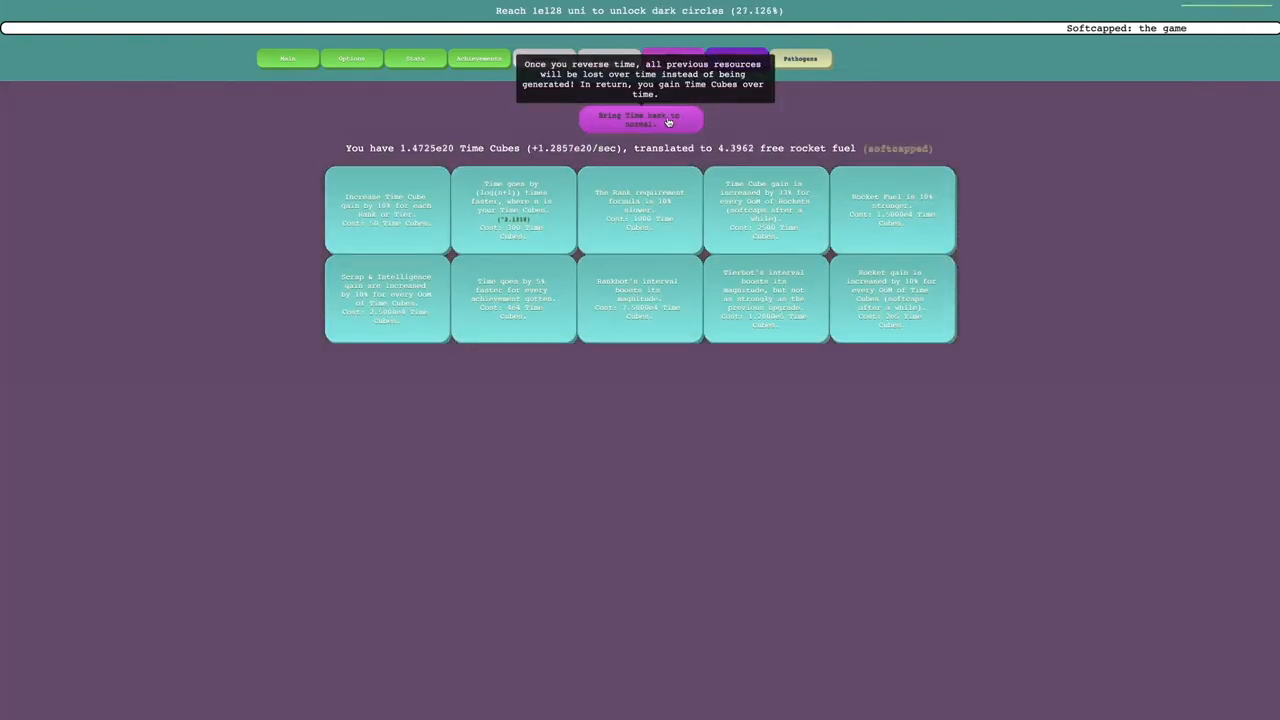
{"action": "left_click", "coordinate": [640, 120]}
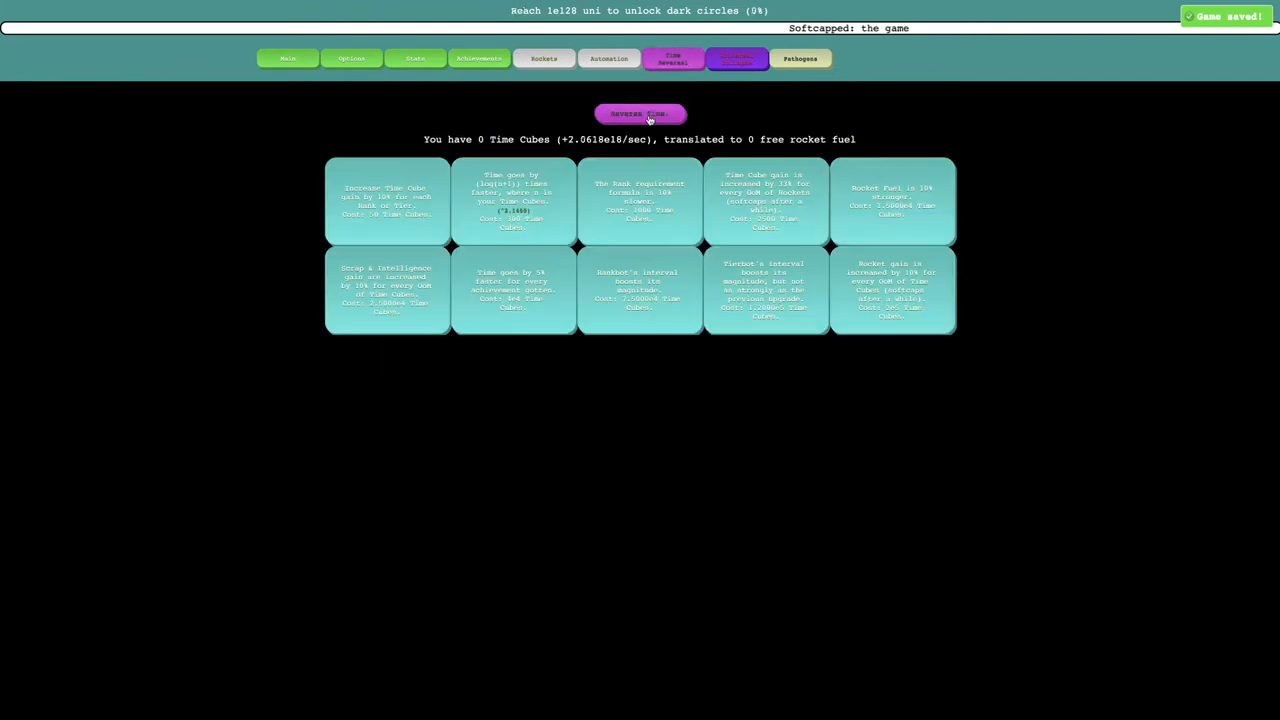
{"action": "left_click", "coordinate": [736, 58]}
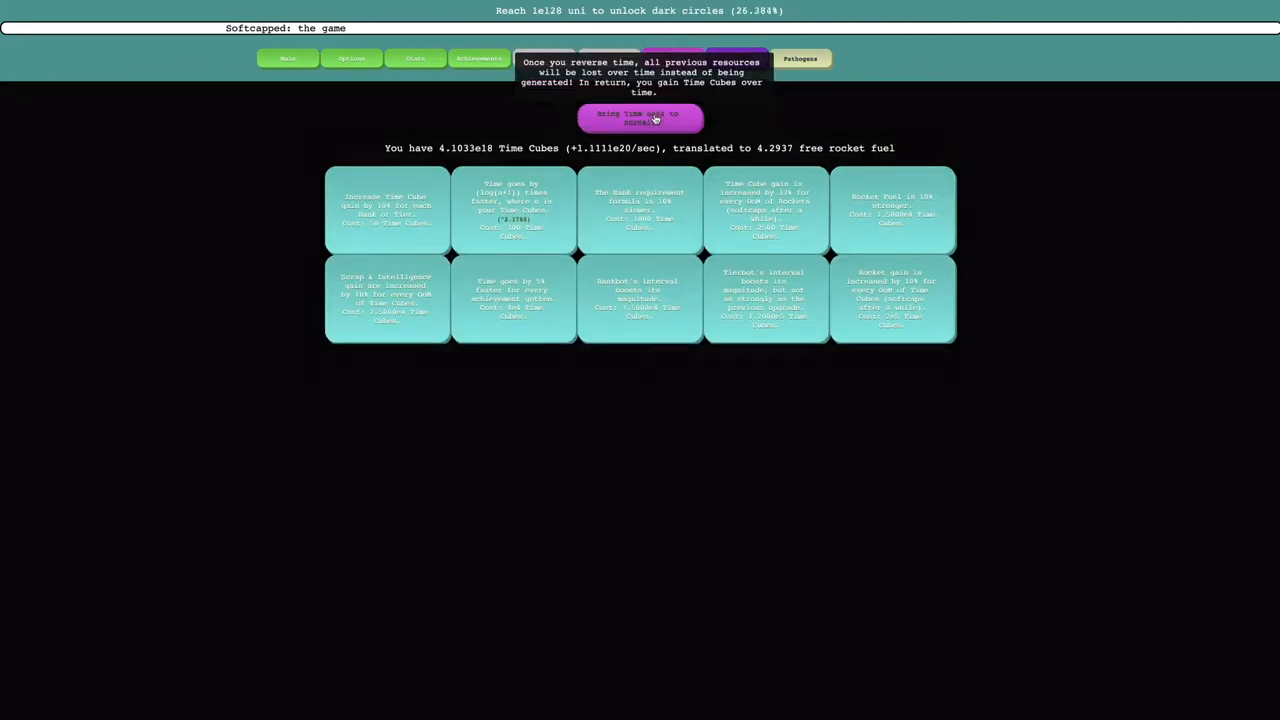
{"action": "left_click", "coordinate": [640, 116]}
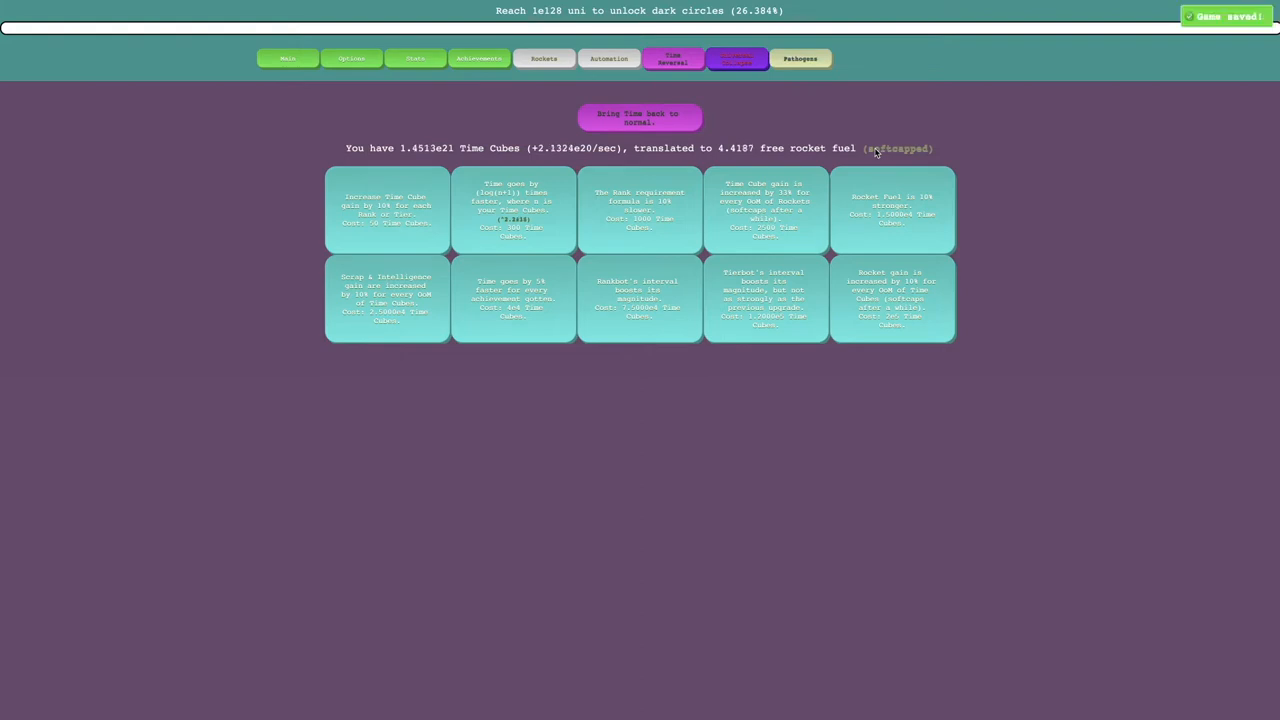
{"action": "mouse_move", "coordinate": [770, 116]}
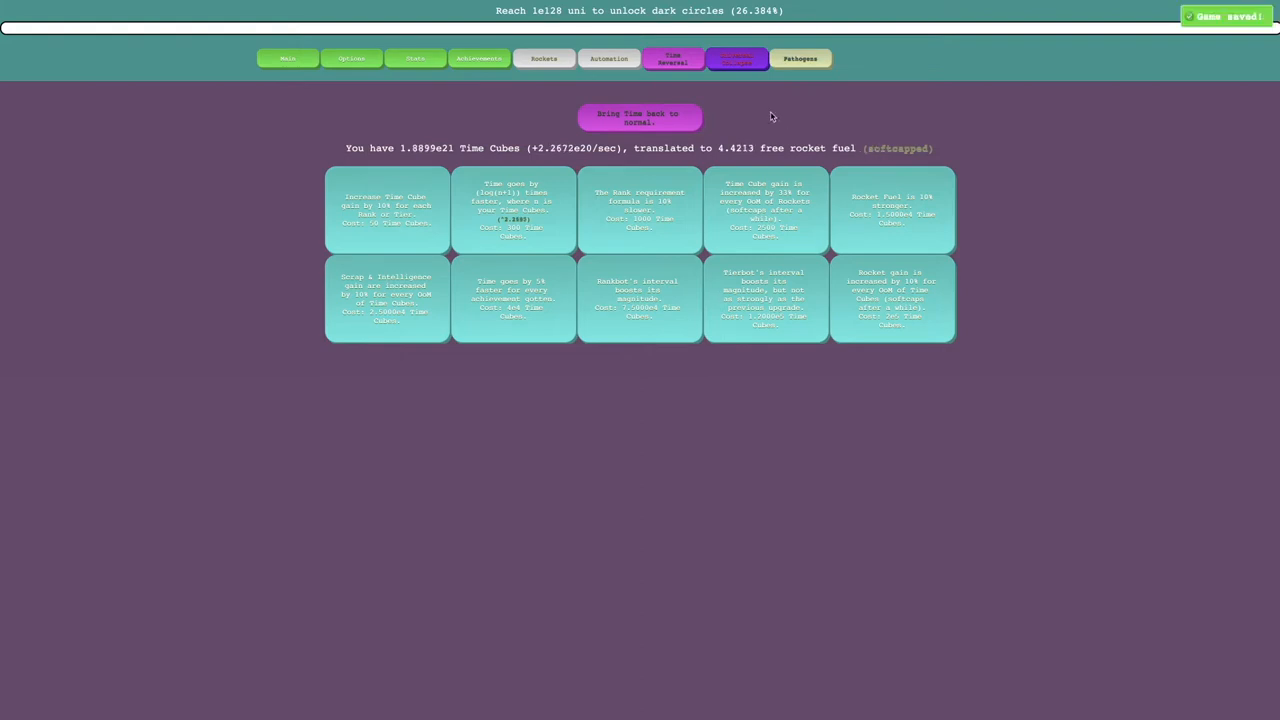
{"action": "mouse_move", "coordinate": [640, 112]}
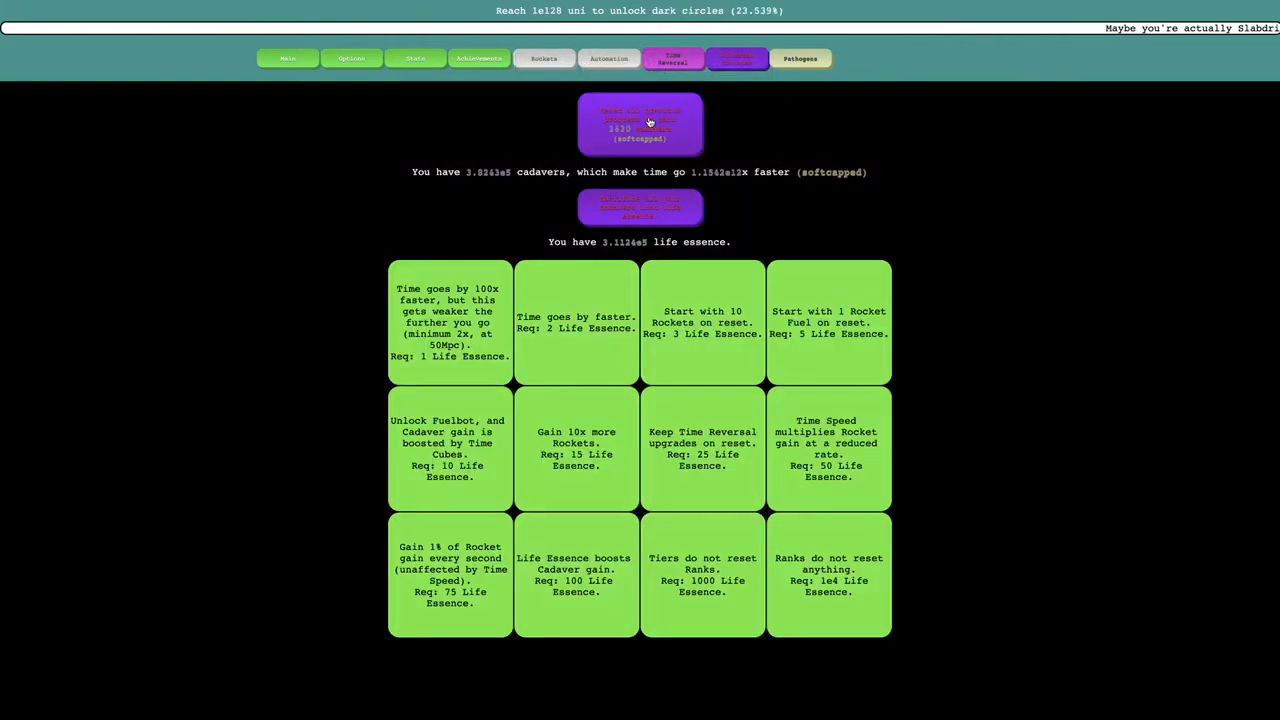
{"action": "left_click", "coordinate": [672, 58]}
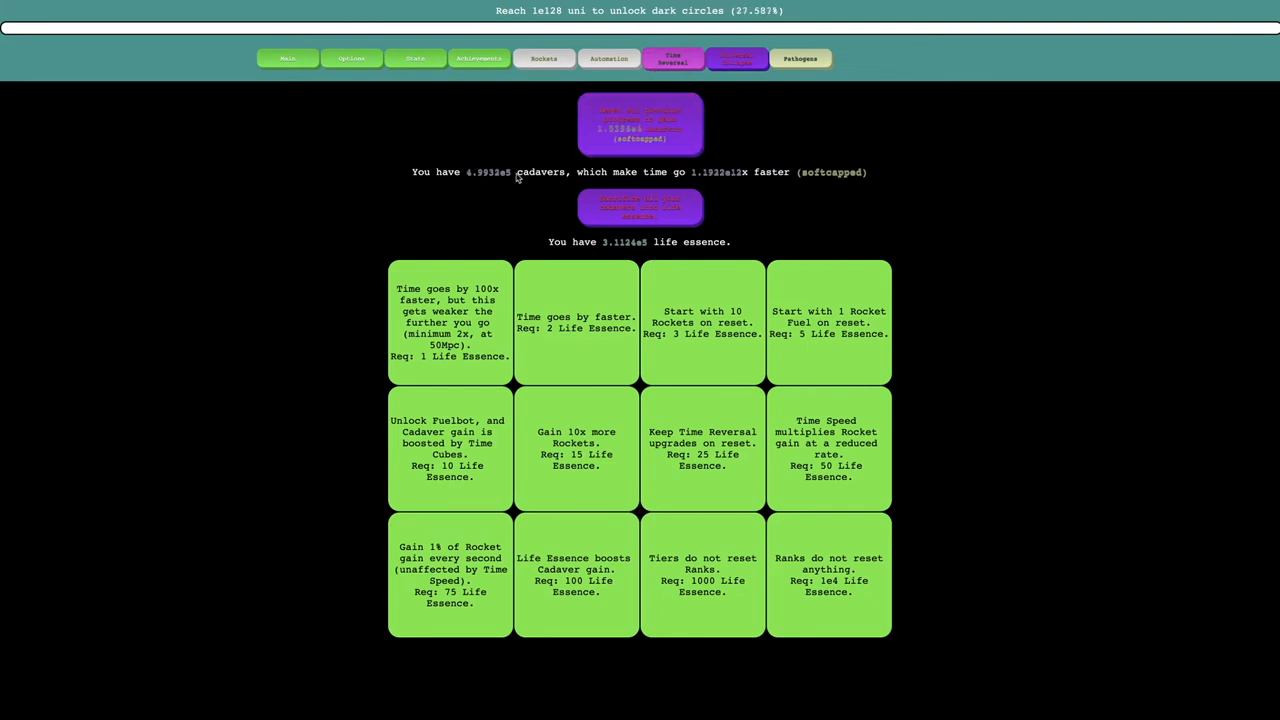
Reset rockets twice for more rocket fuel, checking the distance overview and time reversal pages.
{"action": "left_click", "coordinate": [544, 58]}
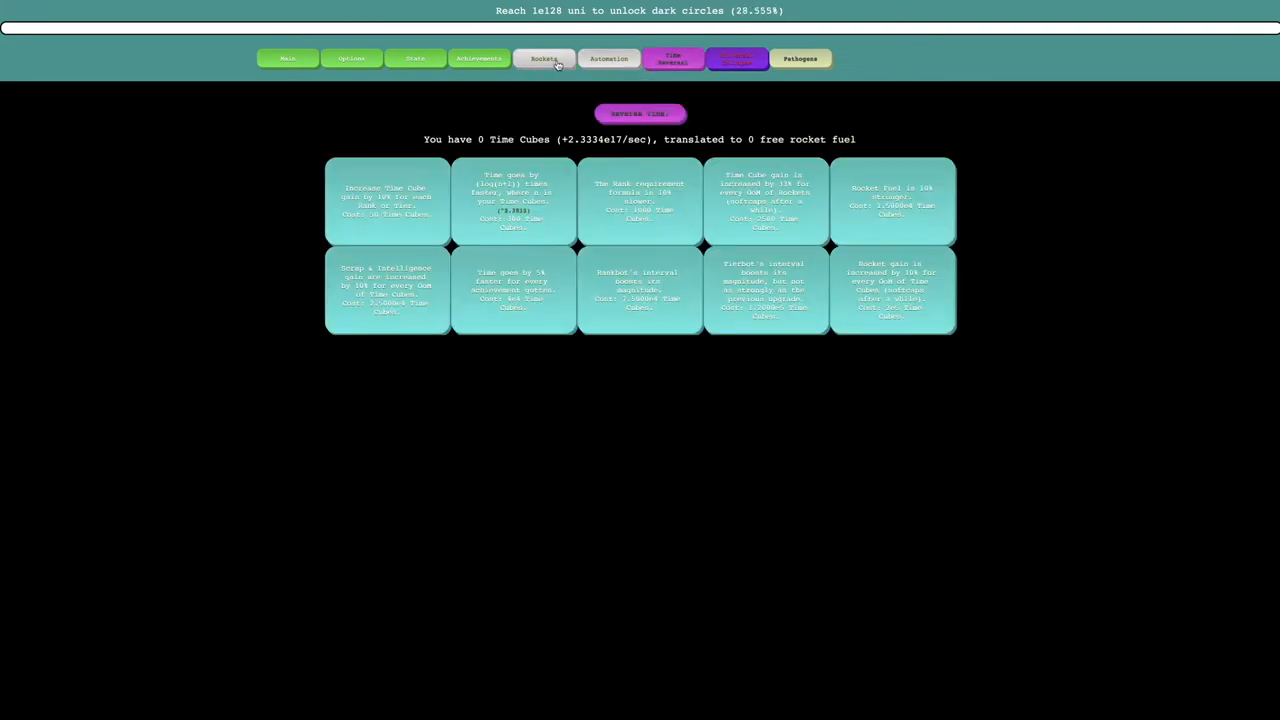
{"action": "left_click", "coordinate": [544, 58]}
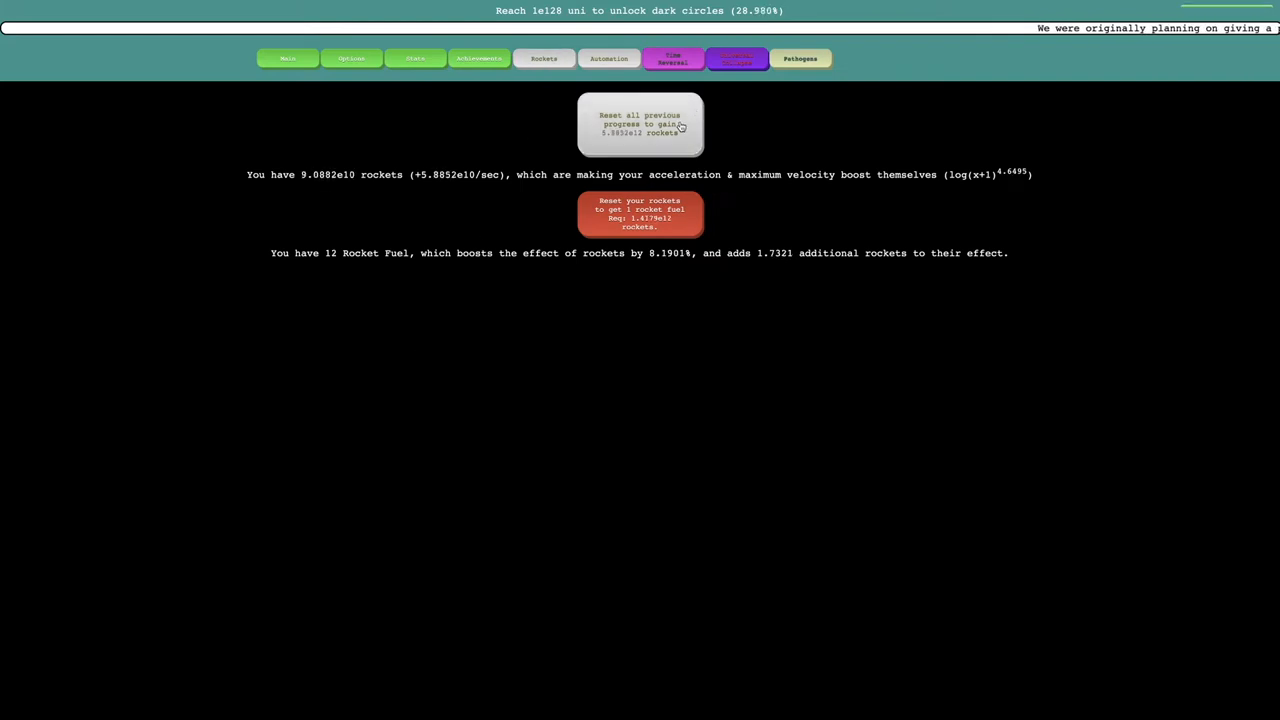
{"action": "left_click", "coordinate": [640, 124]}
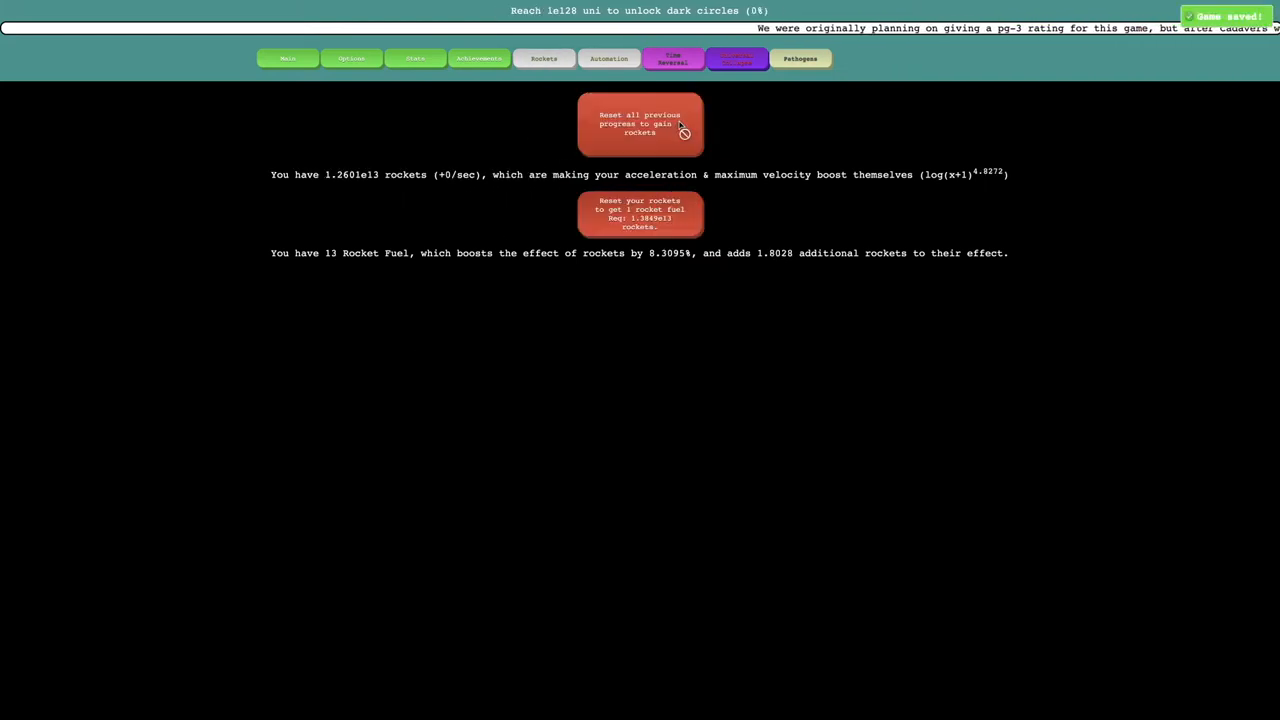
{"action": "left_click", "coordinate": [640, 124]}
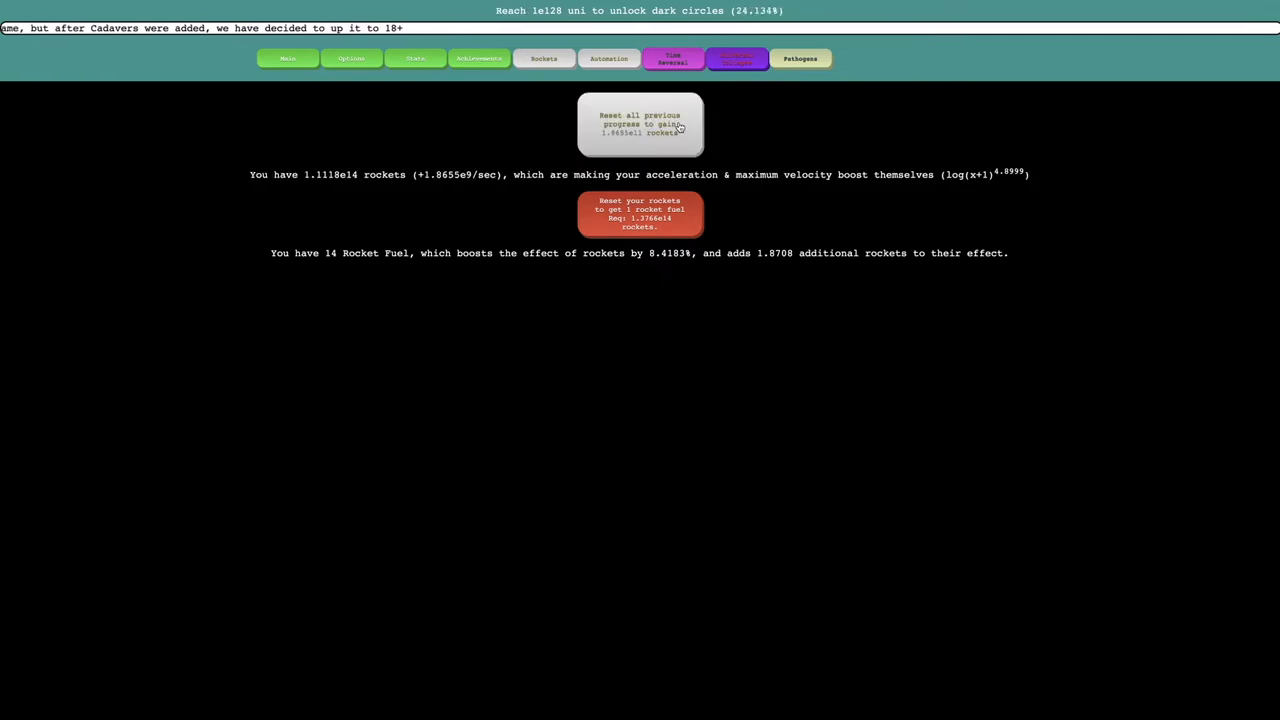
{"action": "left_click", "coordinate": [288, 58]}
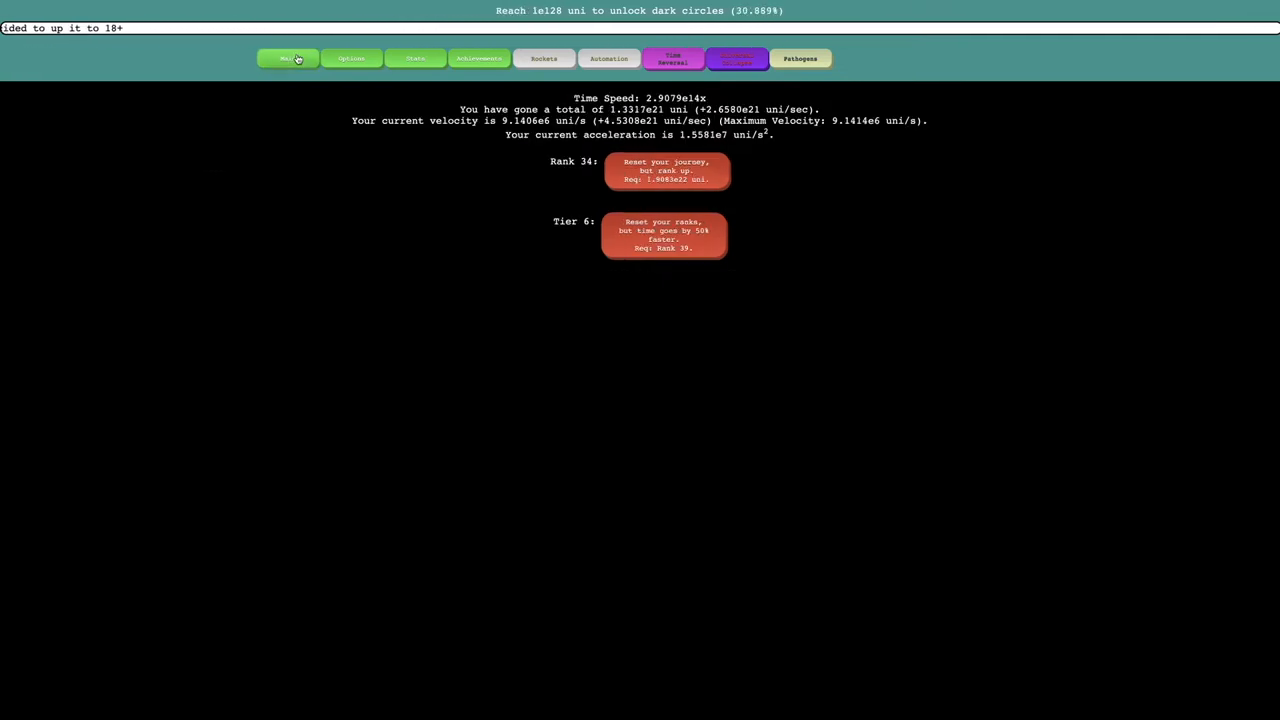
{"action": "left_click", "coordinate": [672, 58]}
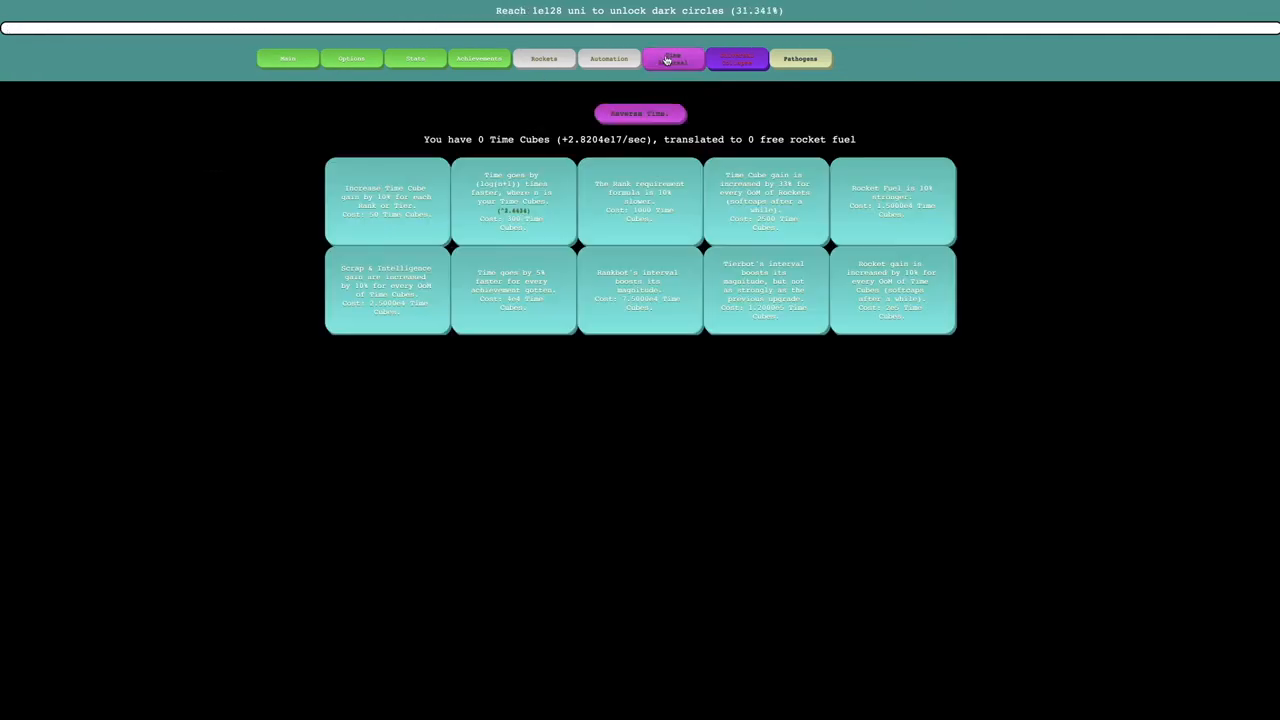
{"action": "left_click", "coordinate": [672, 58]}
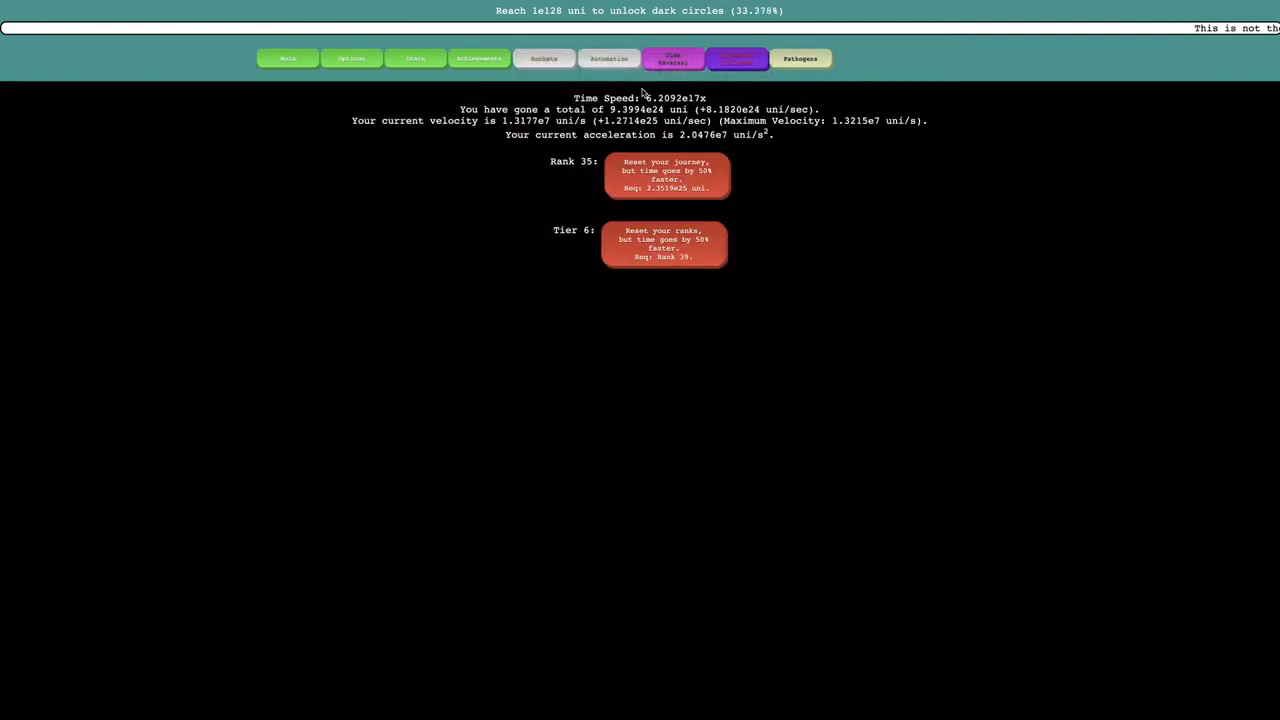
{"action": "left_click", "coordinate": [544, 58]}
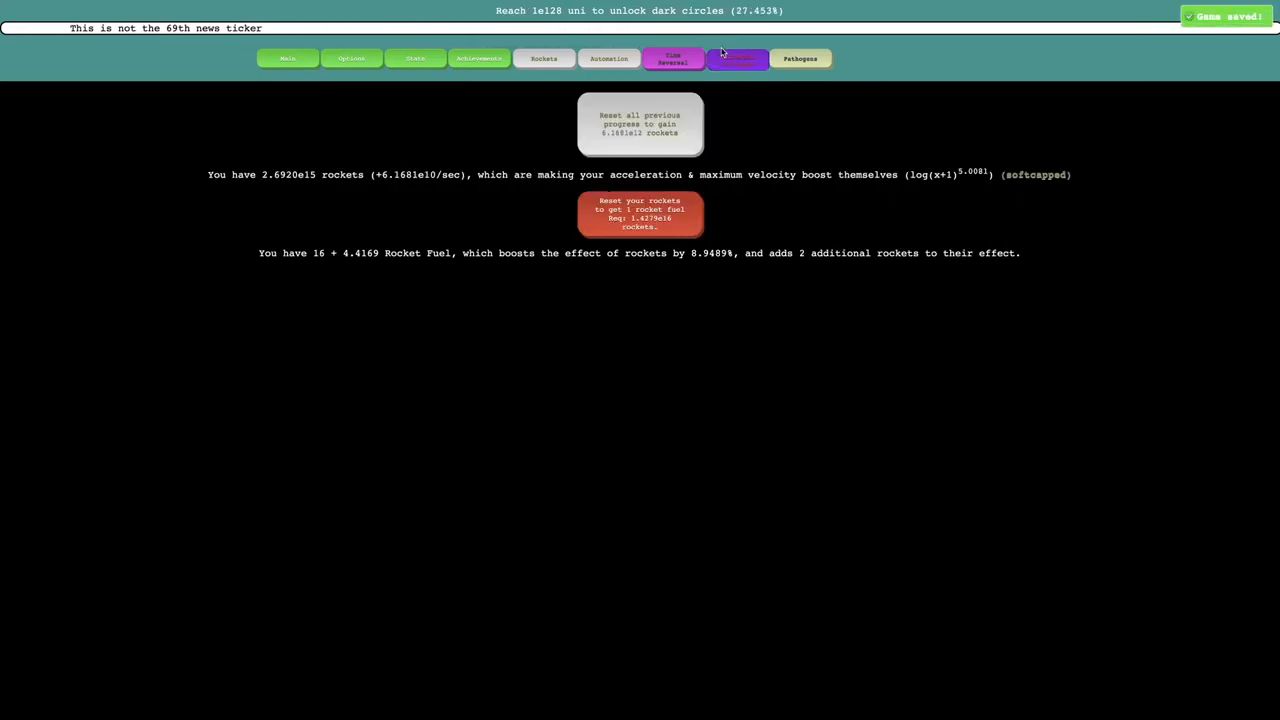
Max out Fuelbot in Automation so its interval drops to 6.29 minutes and magnitude reaches 10.
{"action": "left_click", "coordinate": [800, 58]}
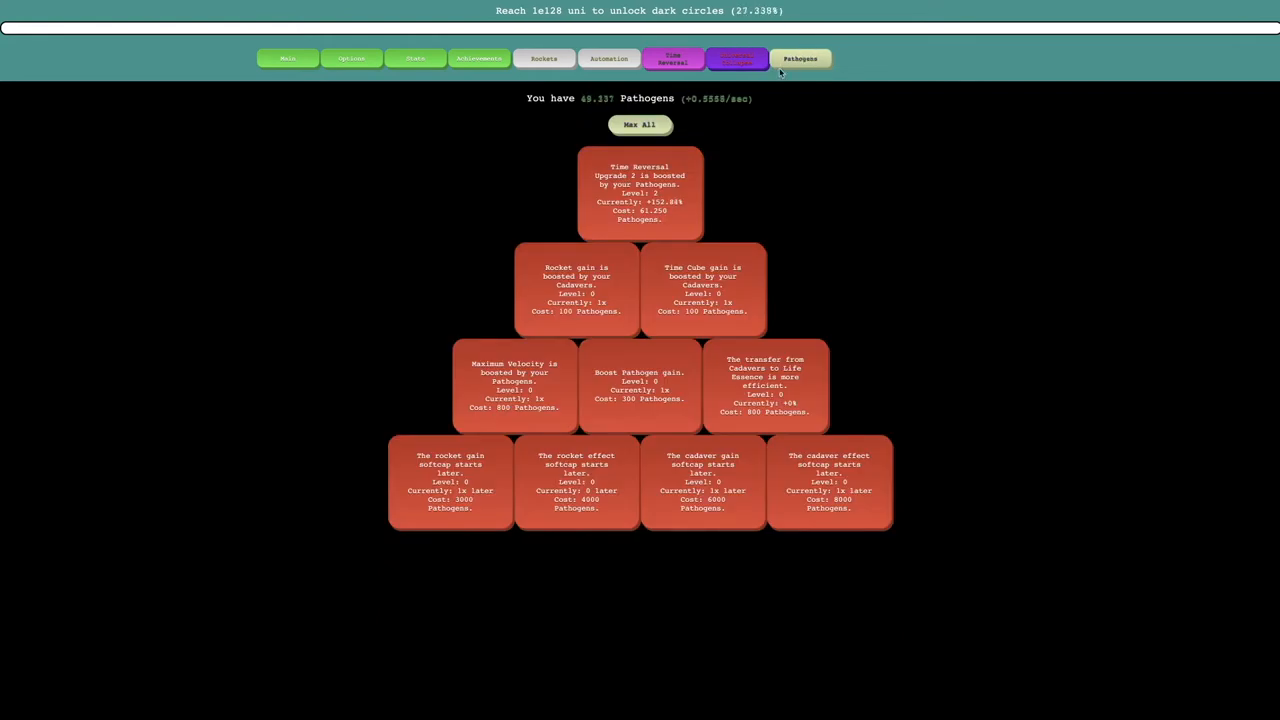
{"action": "left_click", "coordinate": [736, 58]}
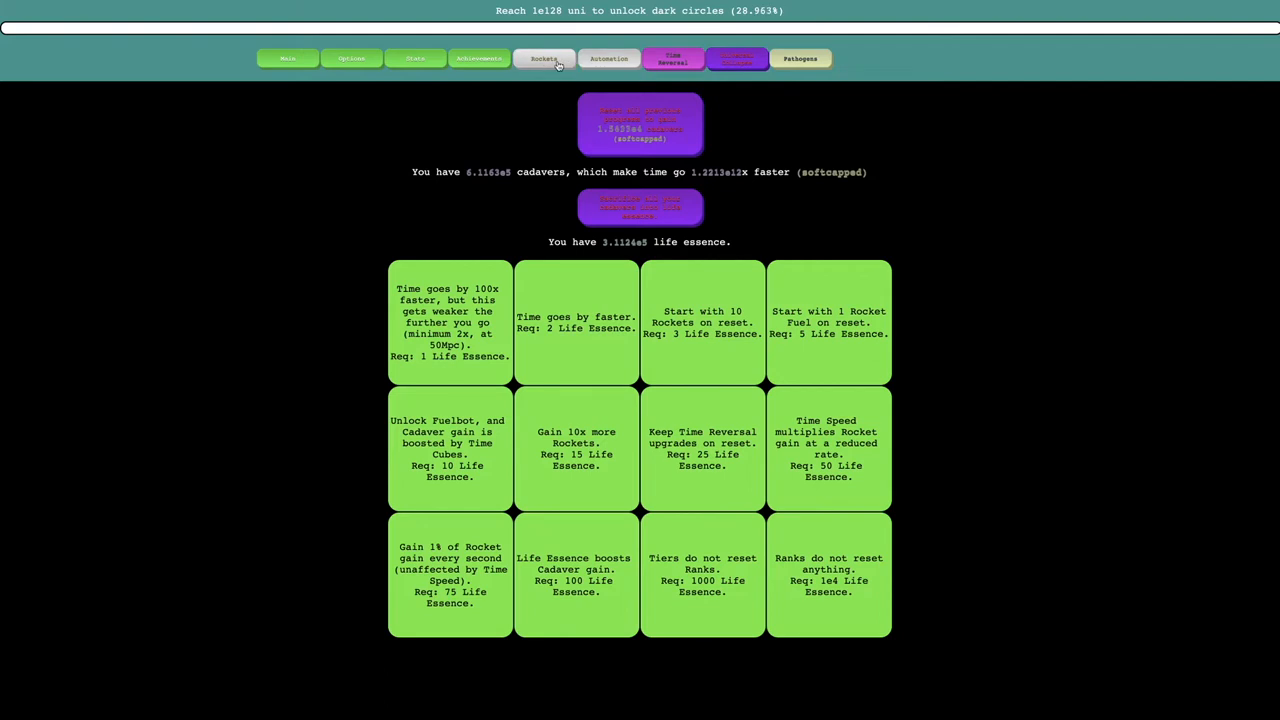
{"action": "left_click", "coordinate": [736, 58]}
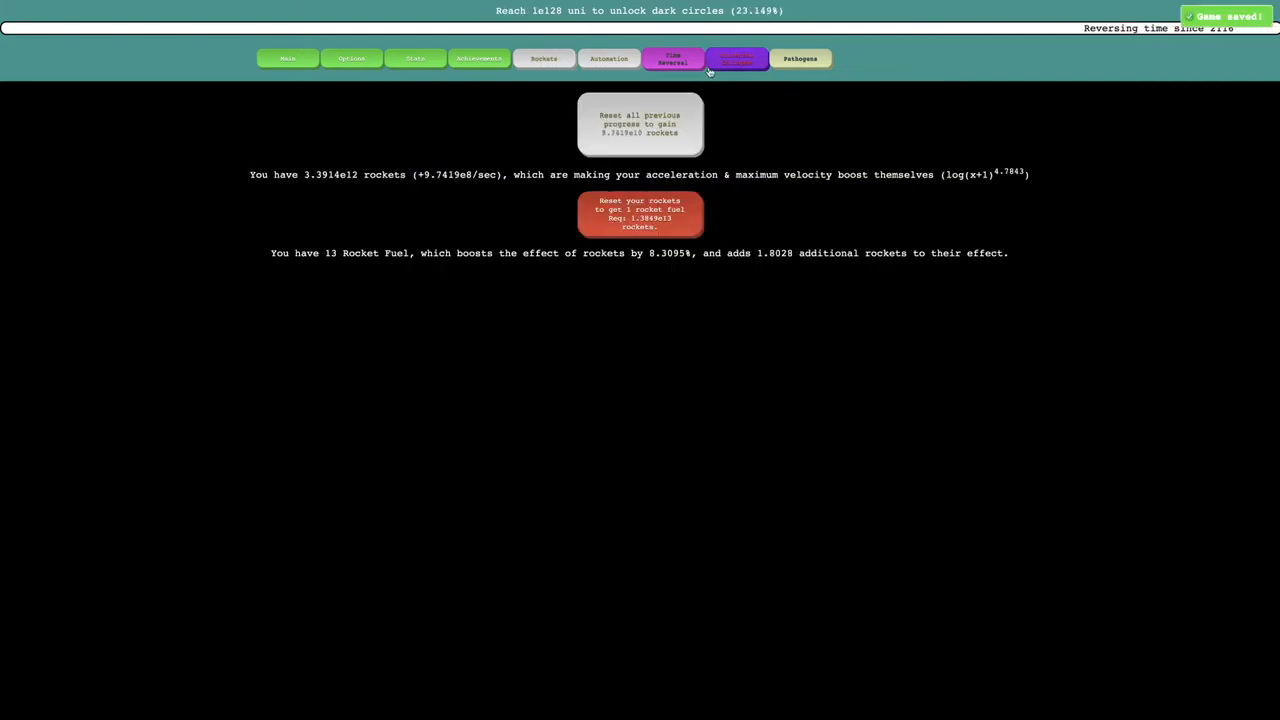
{"action": "left_click", "coordinate": [736, 58]}
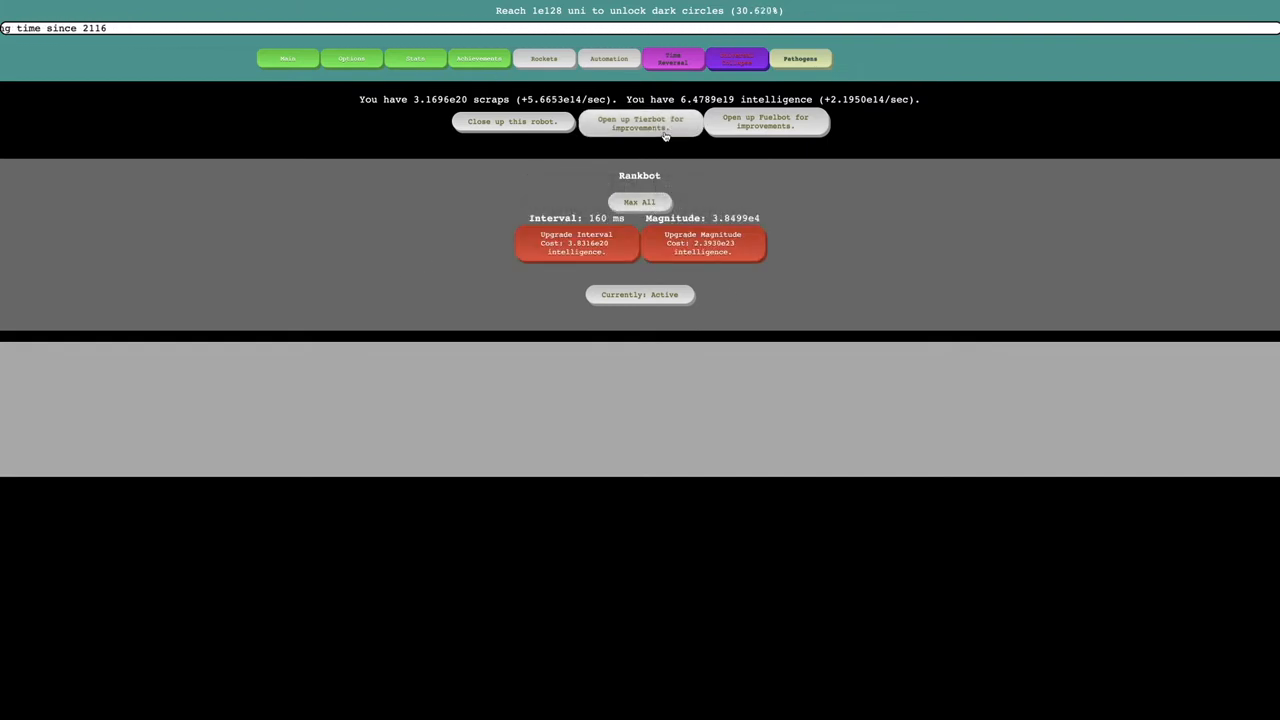
{"action": "left_click", "coordinate": [766, 122]}
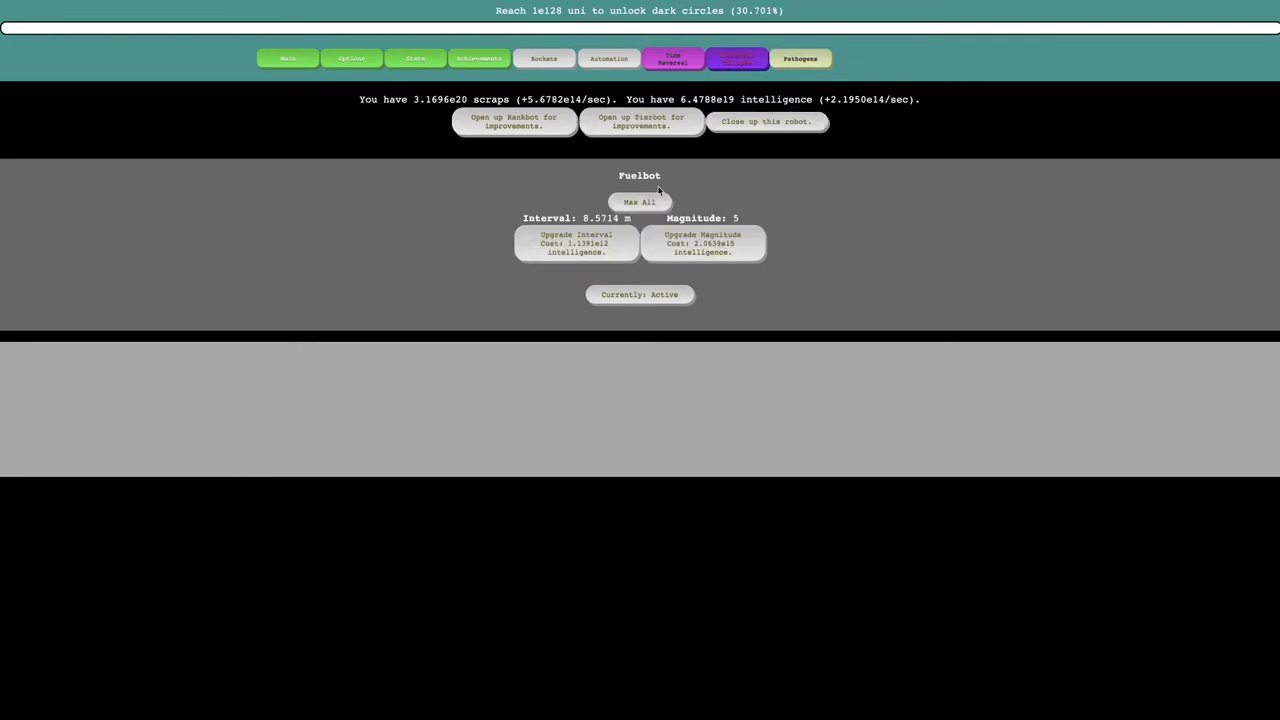
{"action": "left_click", "coordinate": [640, 202]}
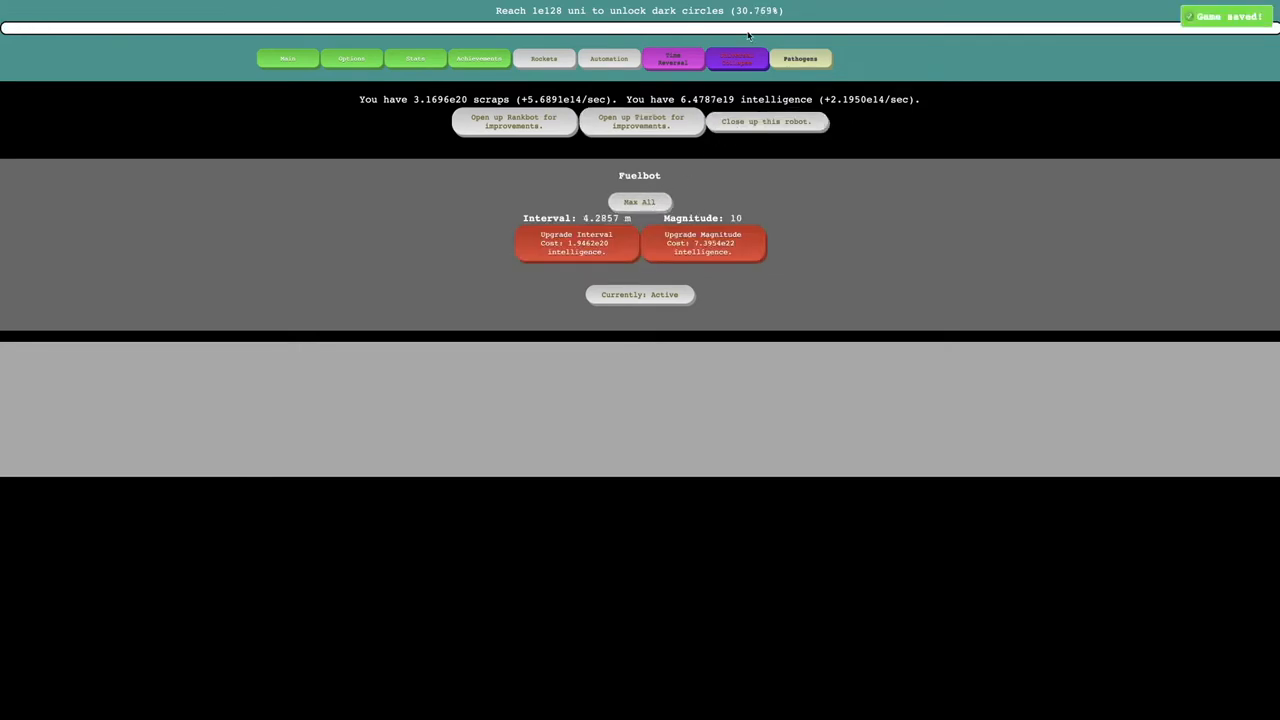
Cycle Reverse Time on and off several times to build cadavers up to about 1.02e9.
{"action": "left_click", "coordinate": [672, 58]}
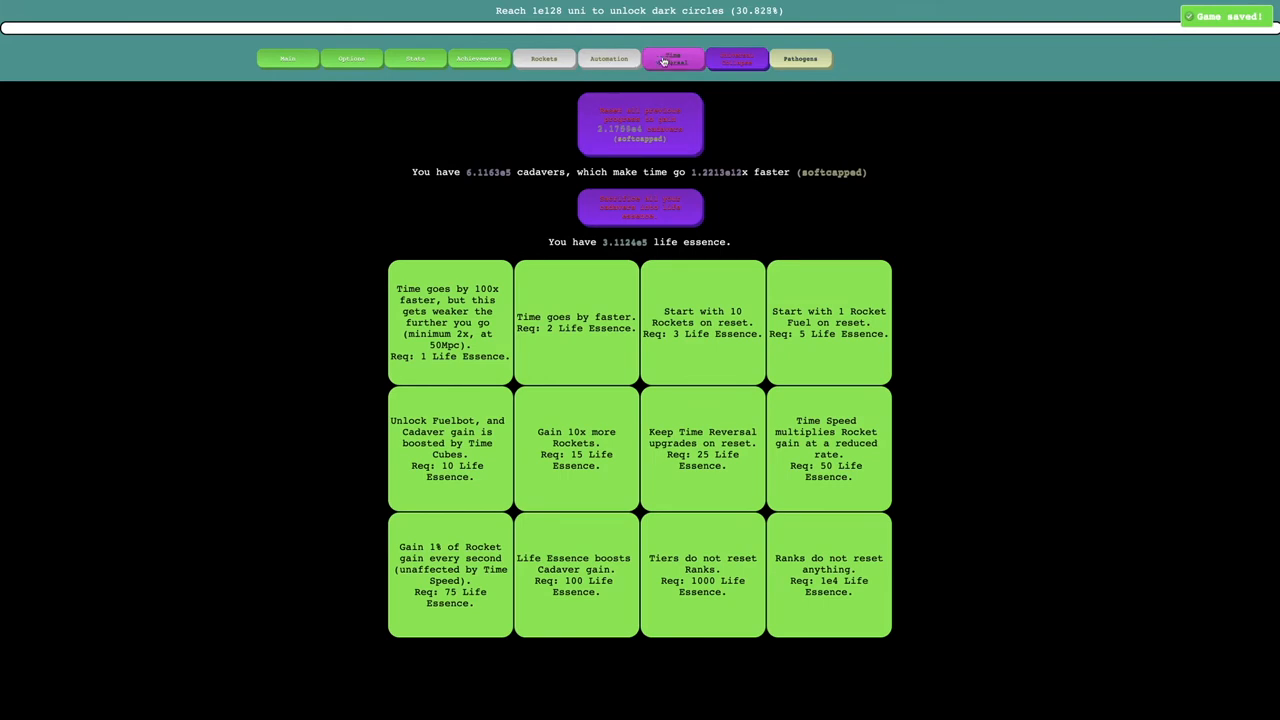
{"action": "left_click", "coordinate": [738, 58]}
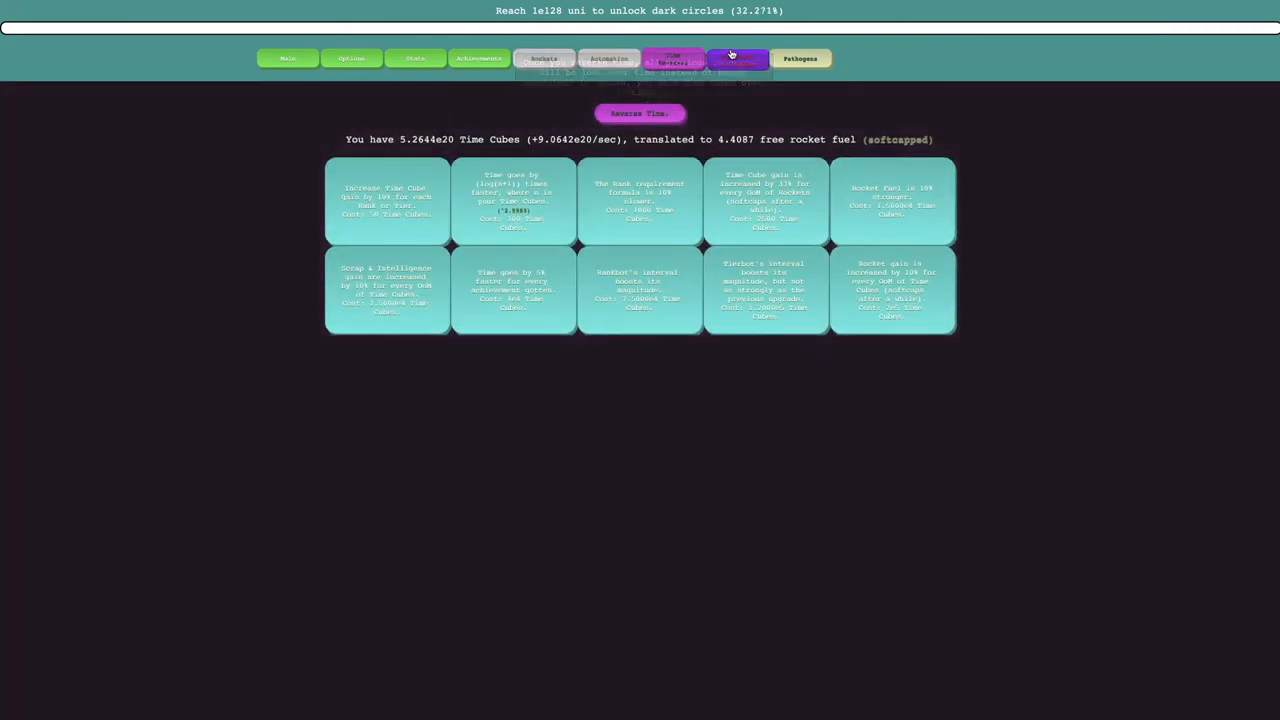
{"action": "left_click", "coordinate": [640, 112]}
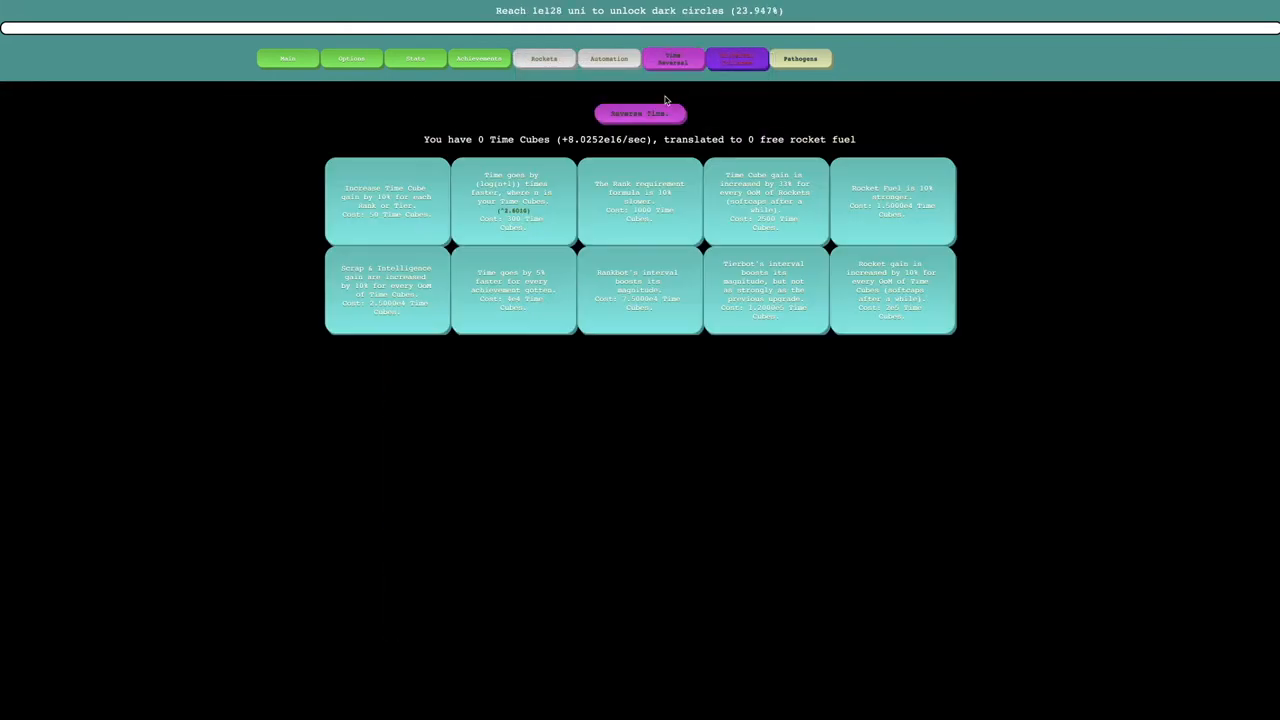
{"action": "left_click", "coordinate": [800, 58]}
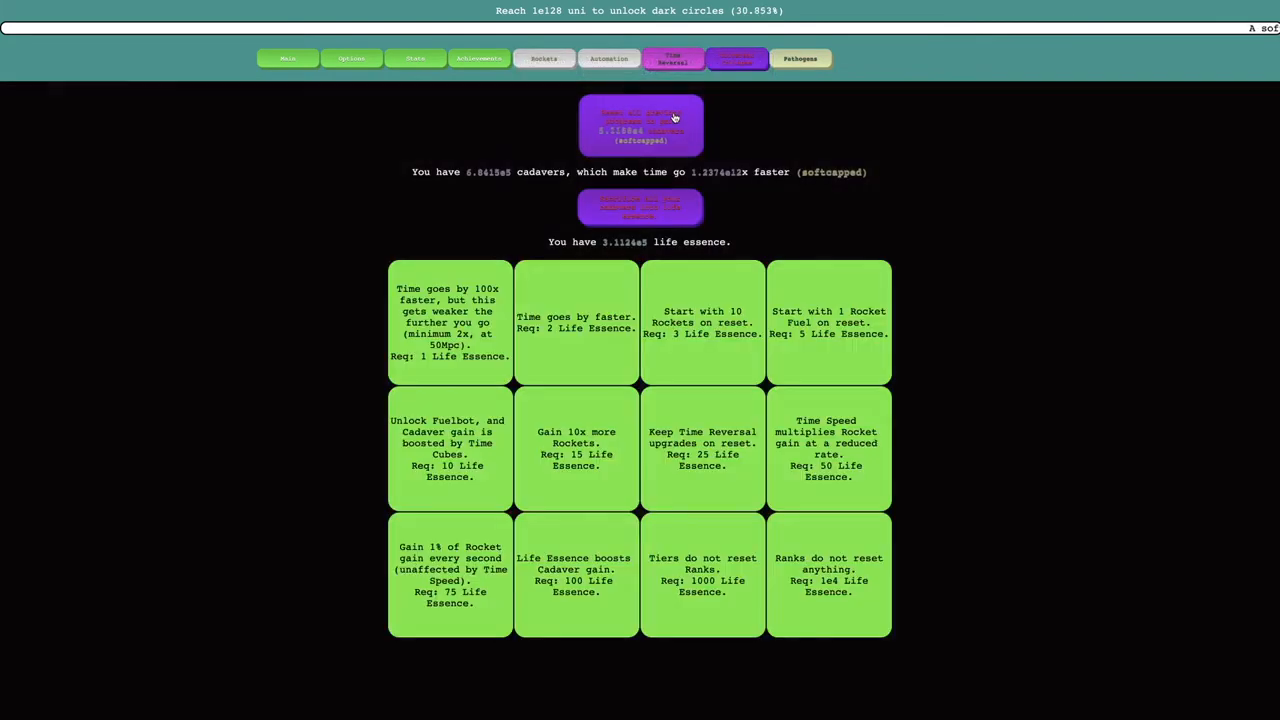
{"action": "left_click", "coordinate": [672, 58]}
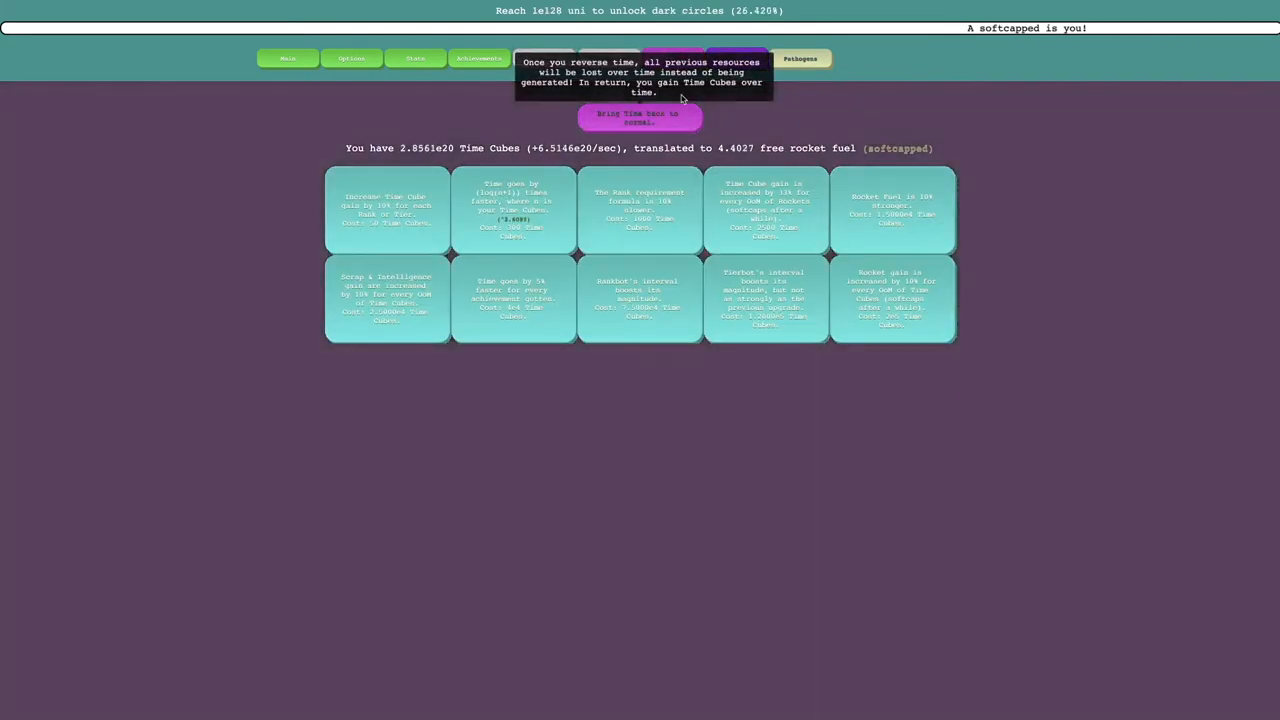
{"action": "left_click", "coordinate": [640, 118]}
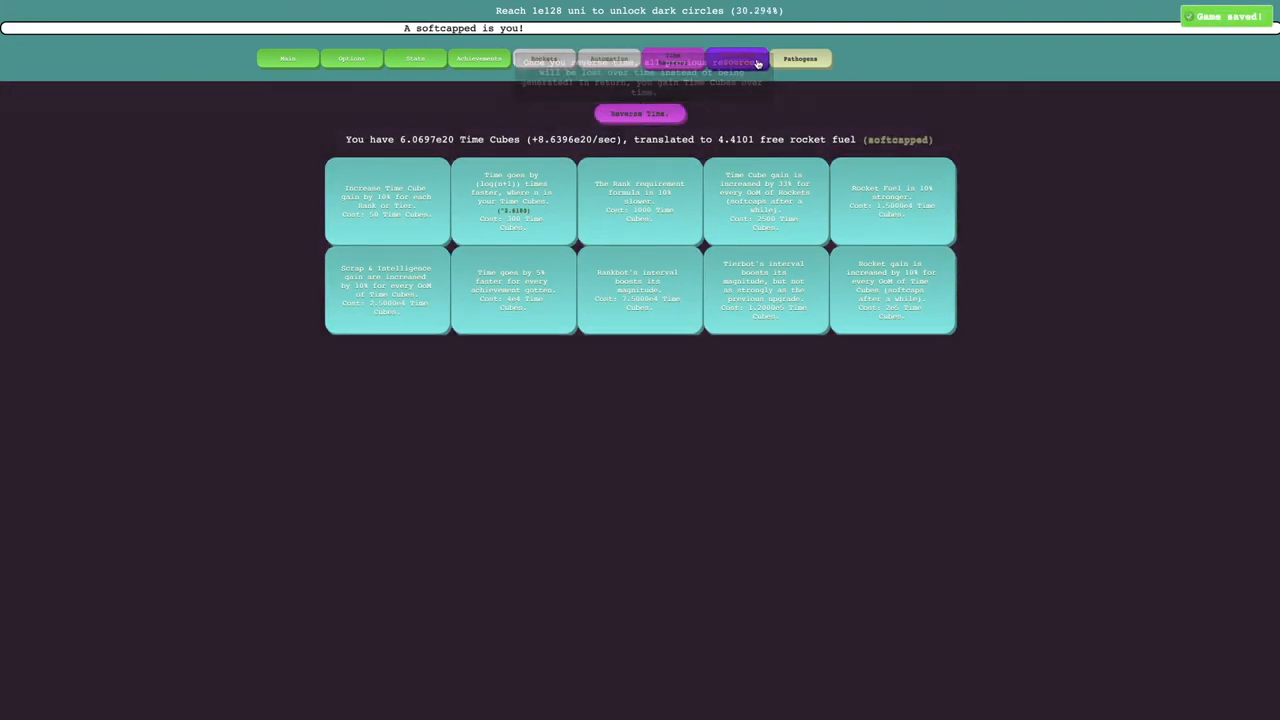
{"action": "left_click", "coordinate": [640, 112]}
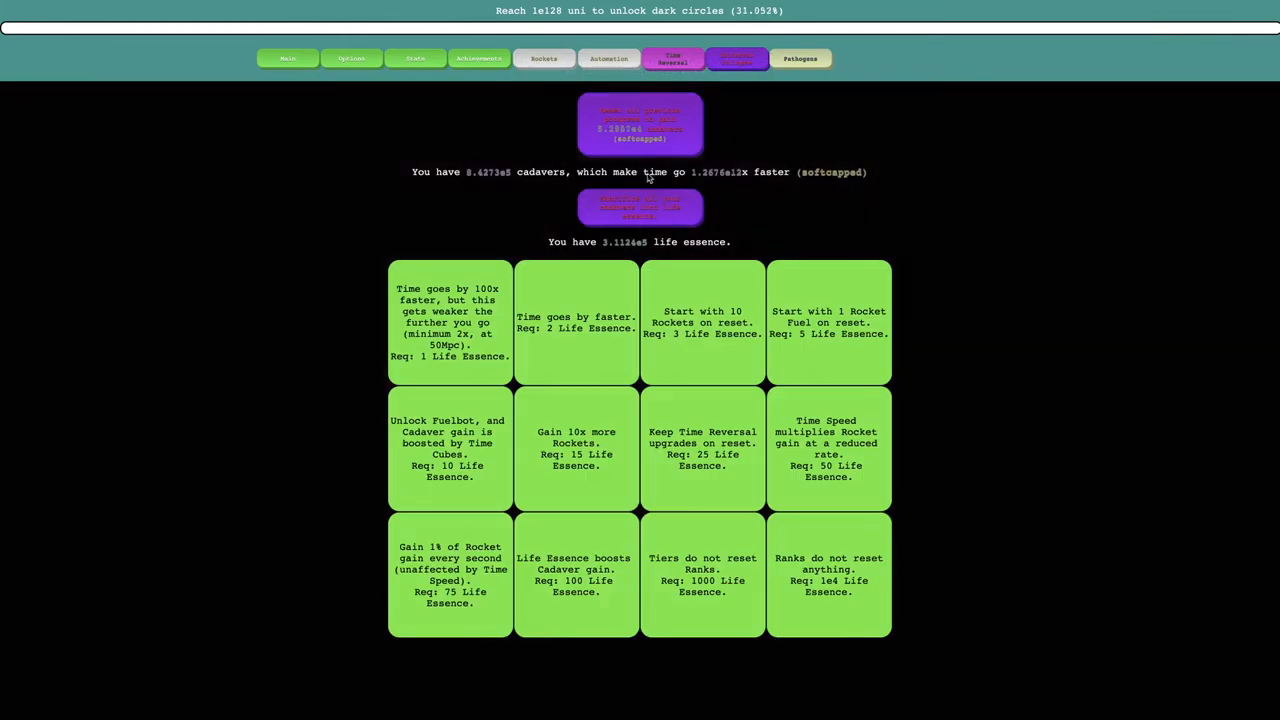
{"action": "left_click", "coordinate": [672, 58]}
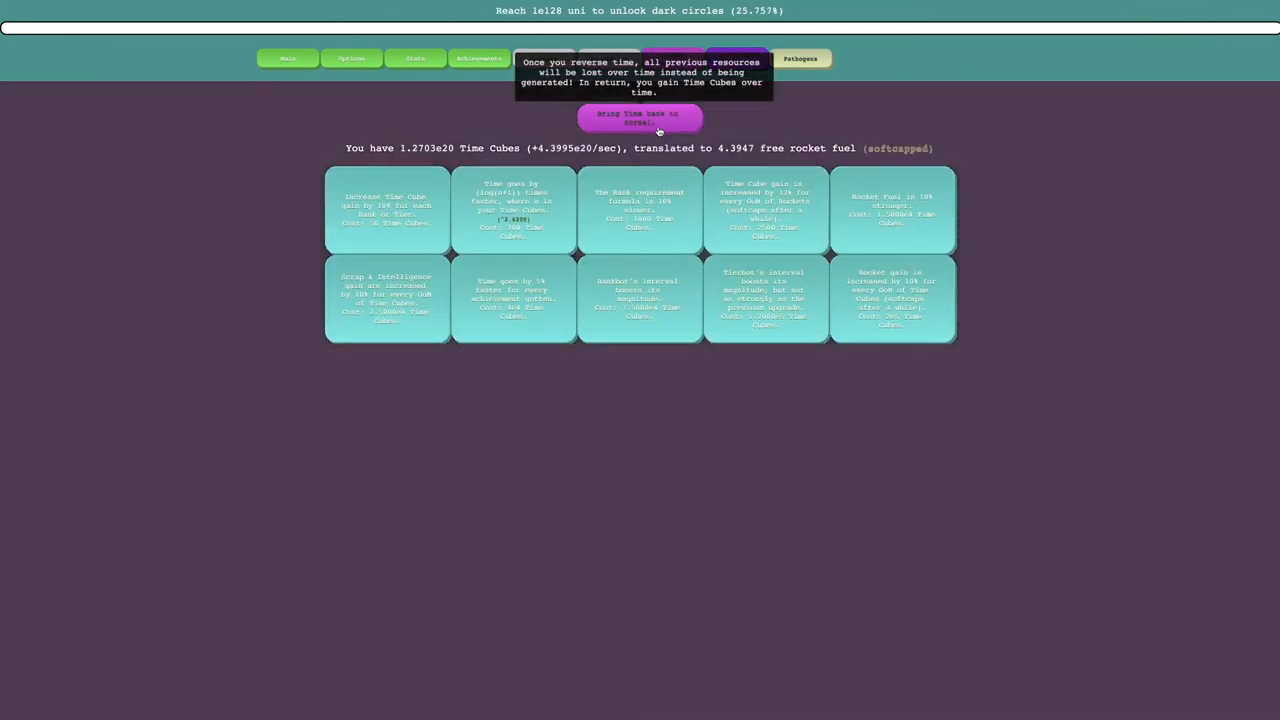
{"action": "left_click", "coordinate": [640, 116]}
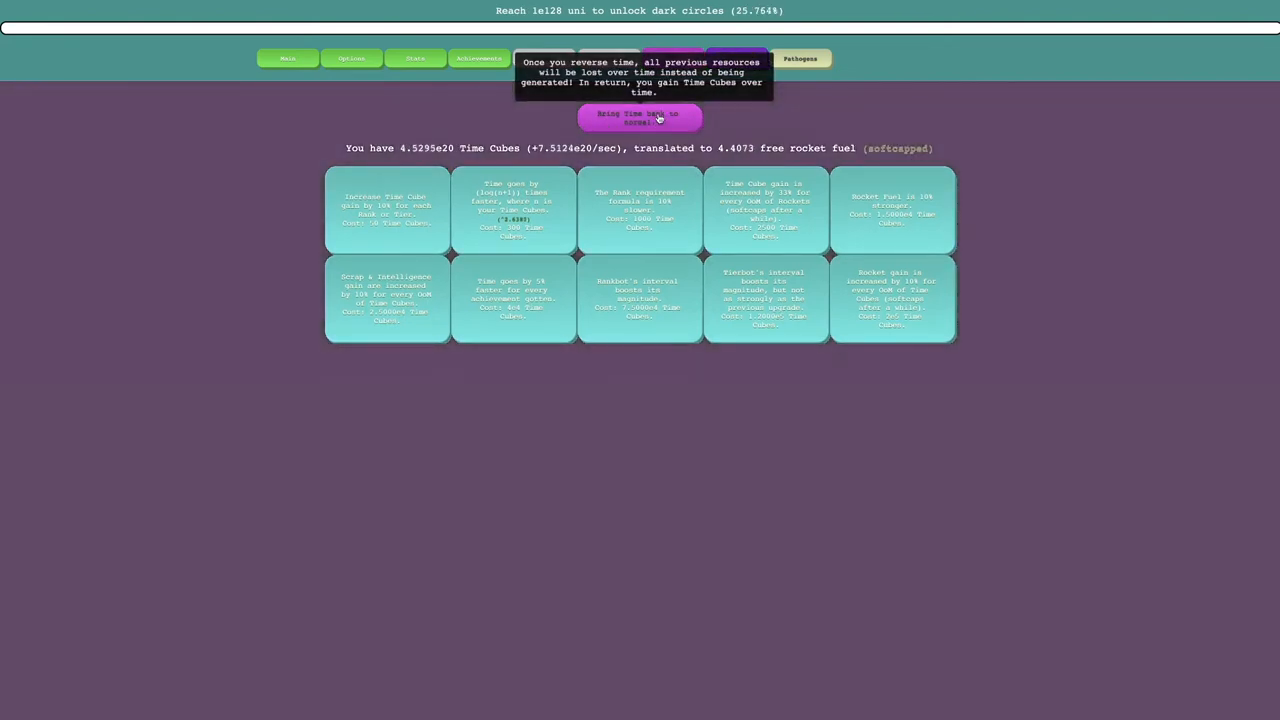
{"action": "left_click", "coordinate": [640, 118]}
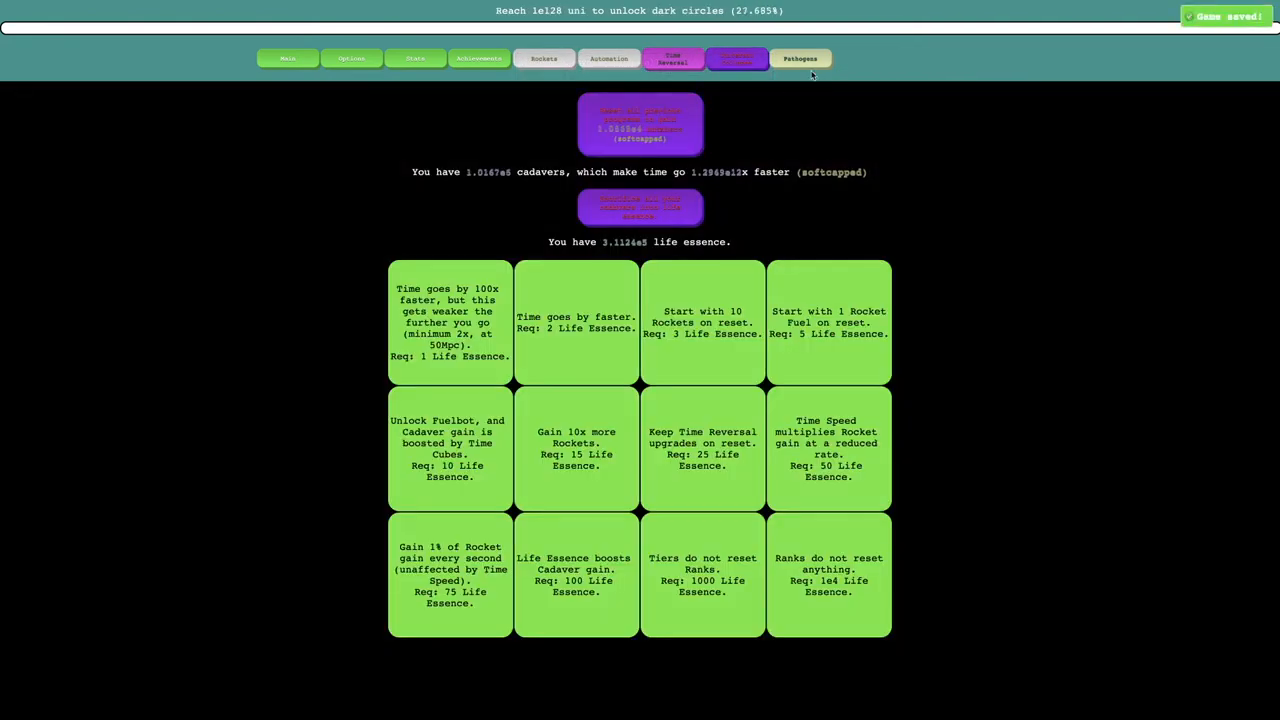
{"action": "left_click", "coordinate": [800, 58]}
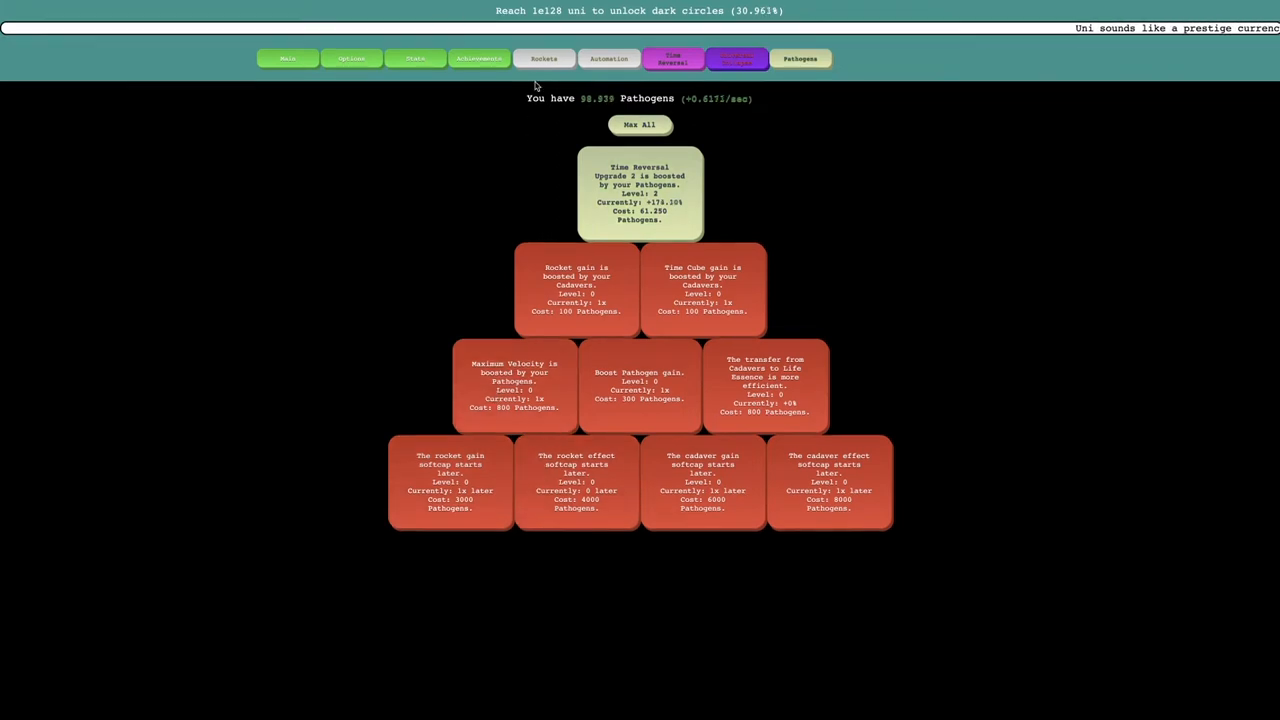
Reset rockets for rocket fuel twice, lifting Rocket Fuel from 13 to 16.
{"action": "left_click", "coordinate": [544, 58]}
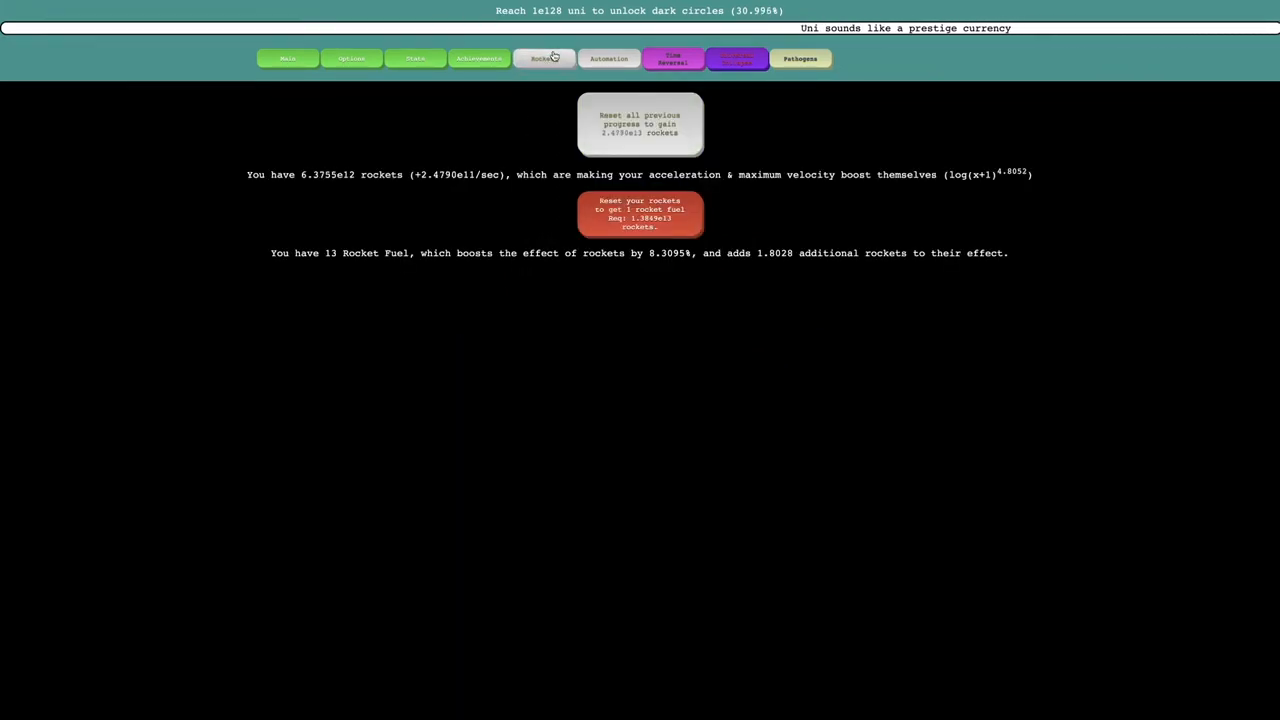
{"action": "left_click", "coordinate": [640, 124]}
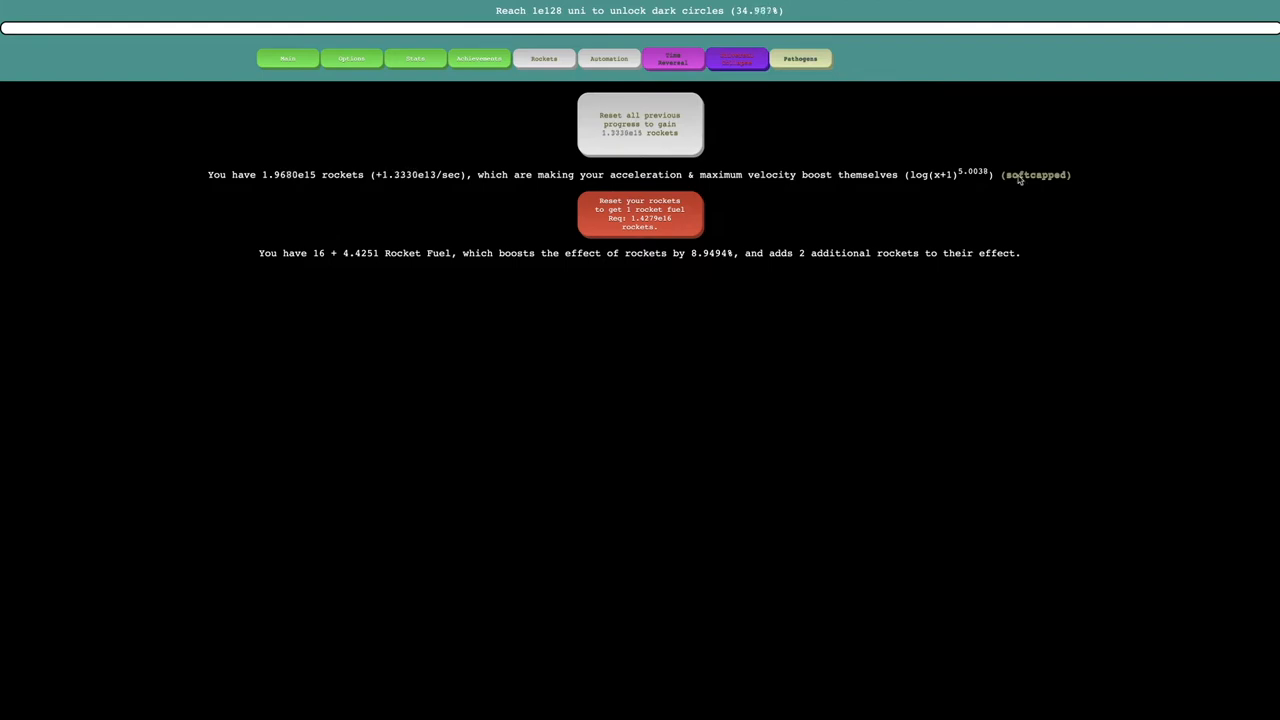
{"action": "left_click", "coordinate": [640, 124]}
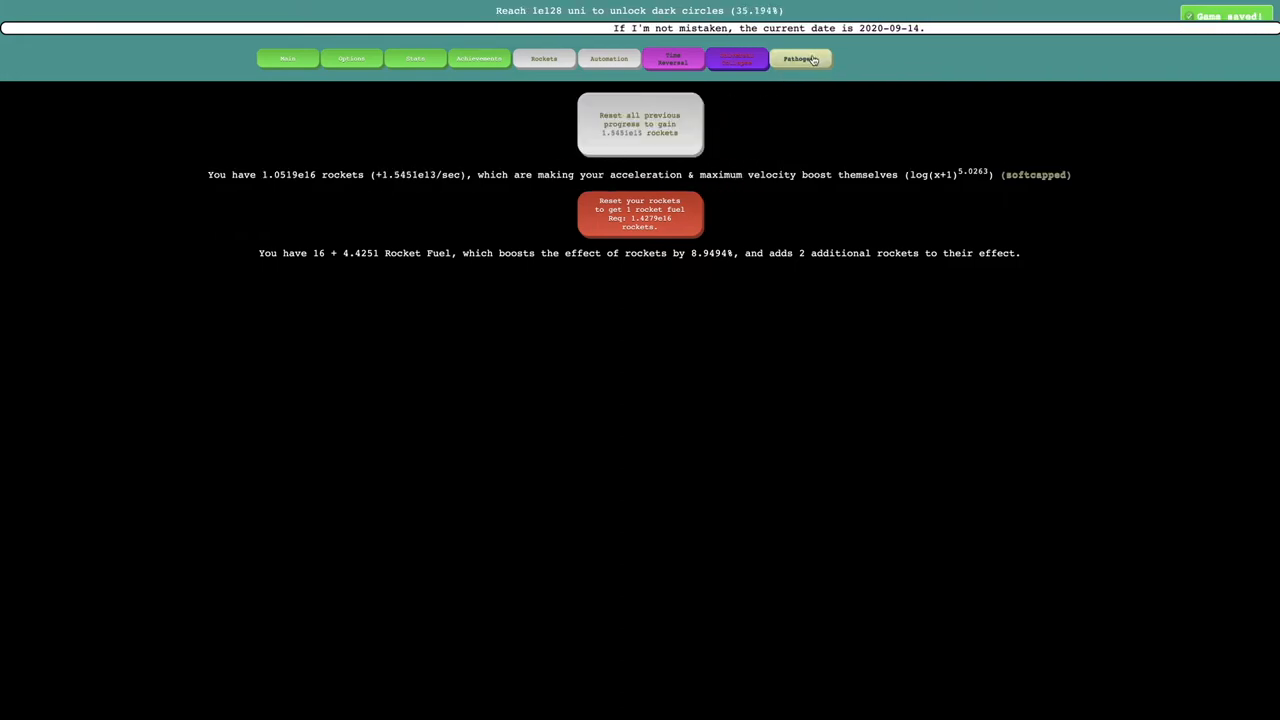
{"action": "left_click", "coordinate": [800, 58]}
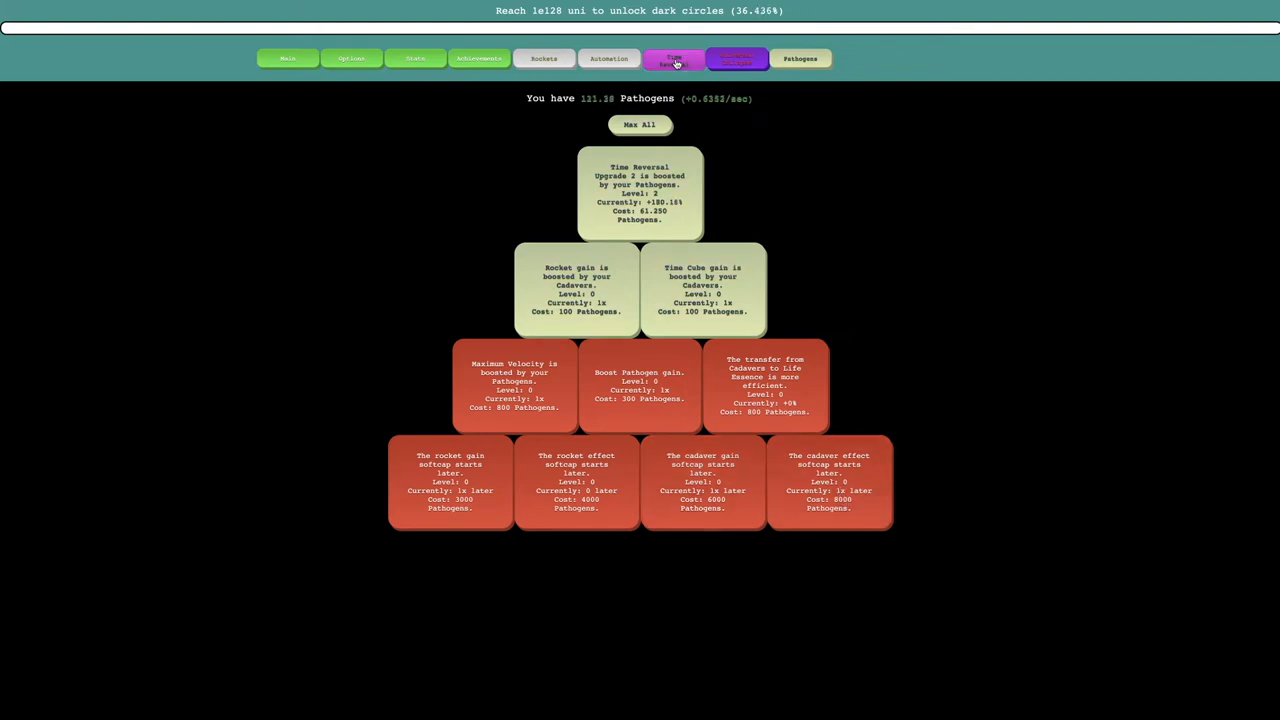
Buy level 1 of the cadaver-boosted rocket gain upgrade and confirm Rocket Fuel at 22.
{"action": "left_click", "coordinate": [672, 58]}
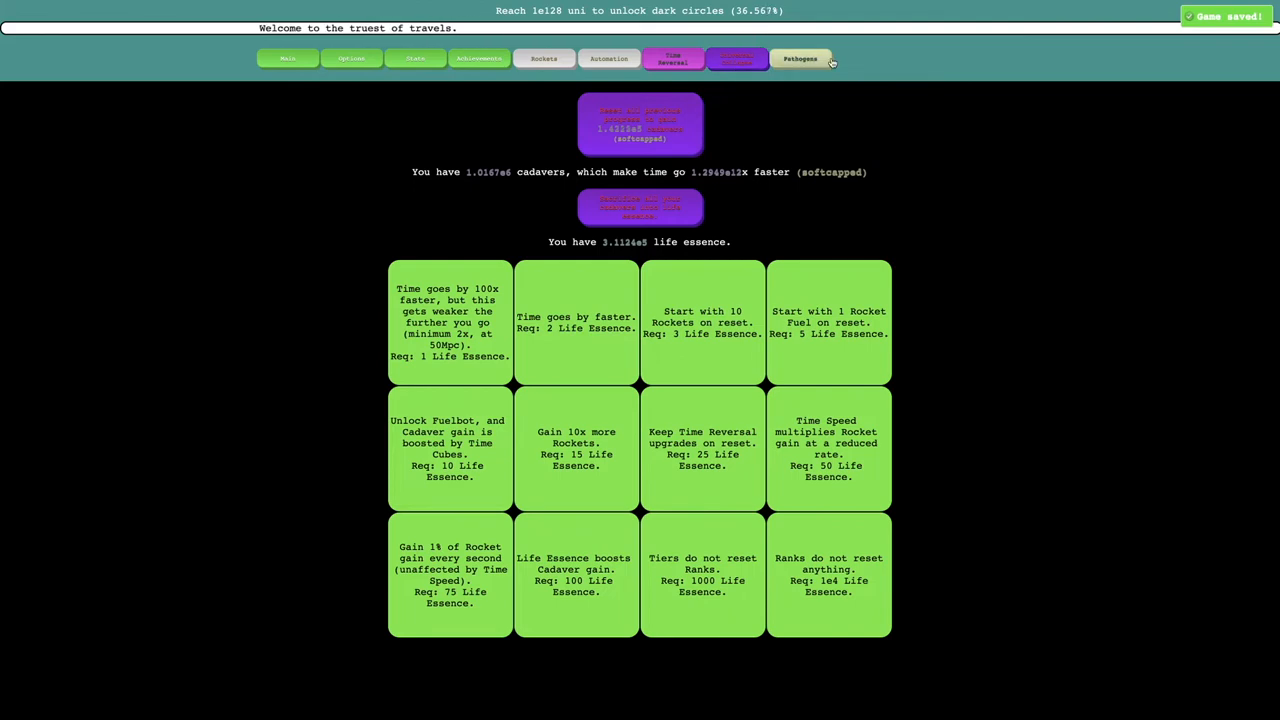
{"action": "left_click", "coordinate": [800, 58]}
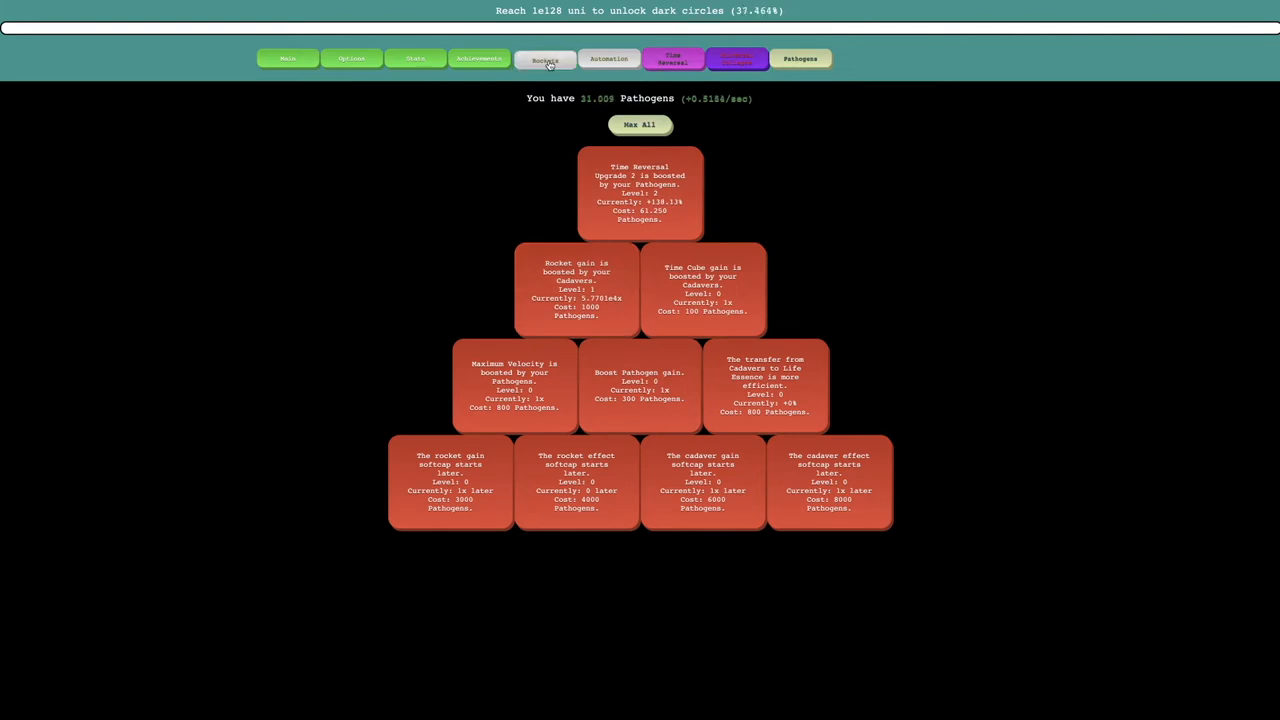
{"action": "left_click", "coordinate": [544, 58]}
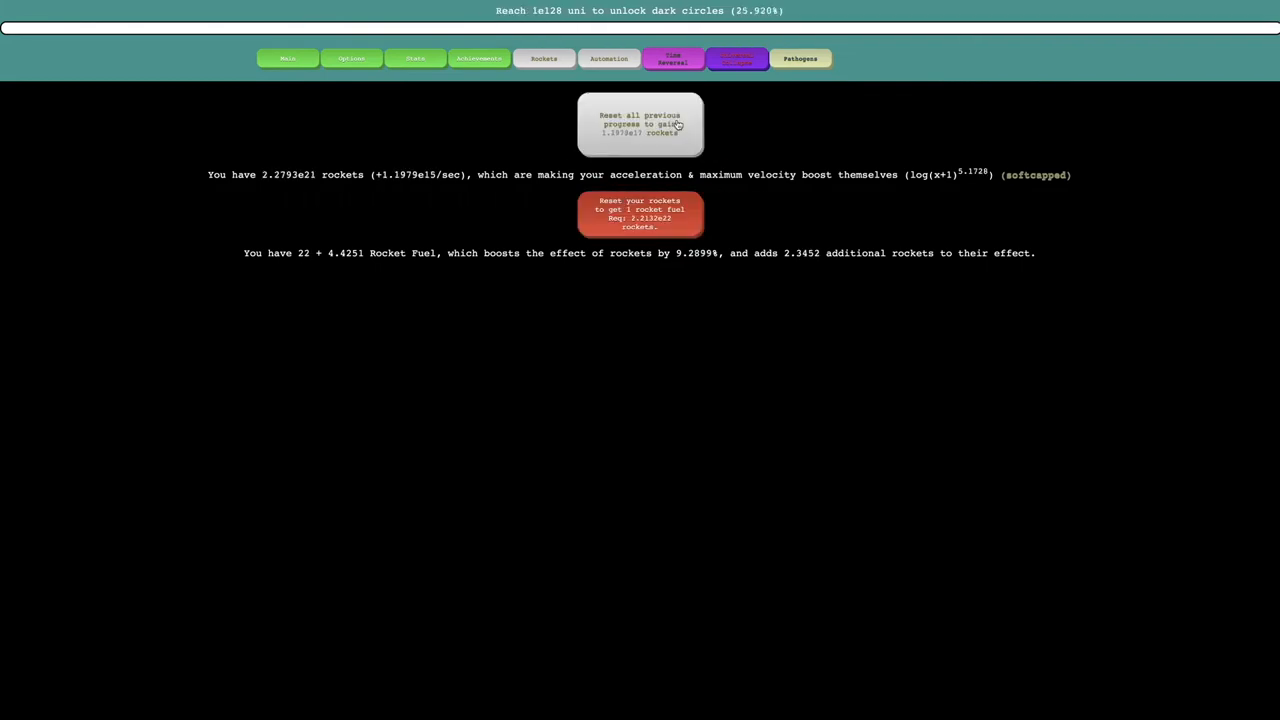
{"action": "left_click", "coordinate": [672, 58]}
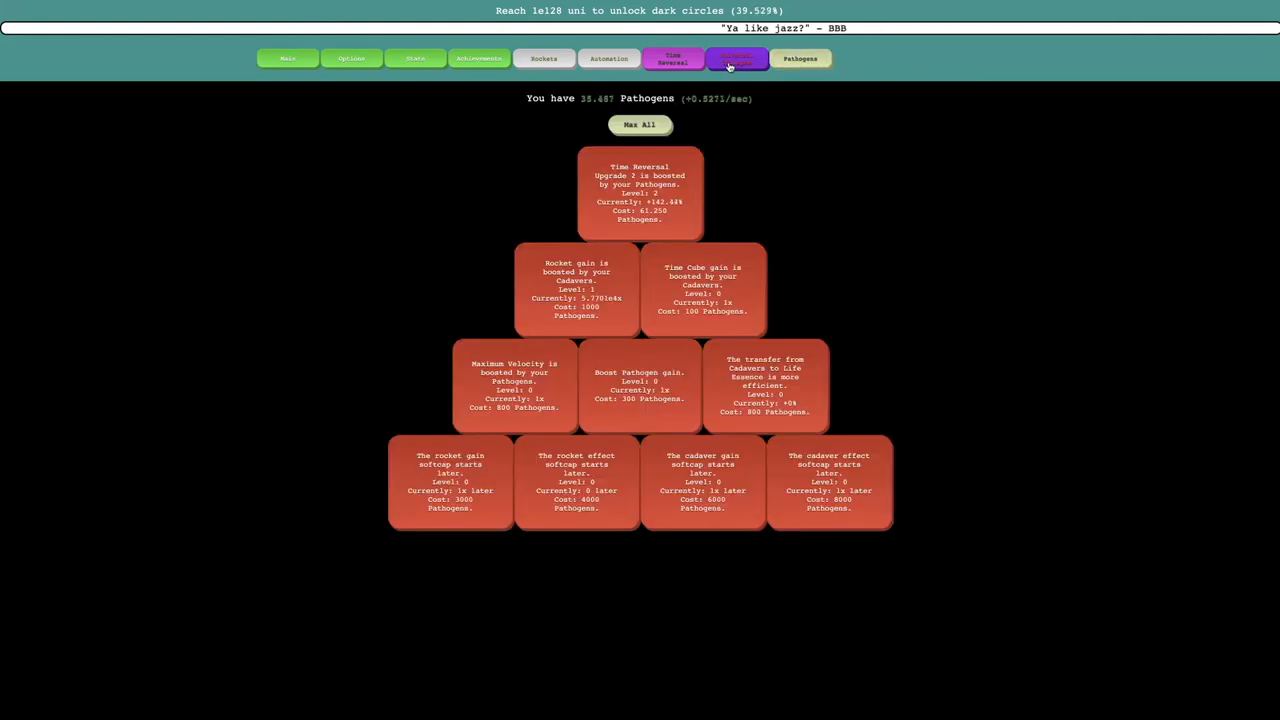
{"action": "left_click", "coordinate": [738, 58]}
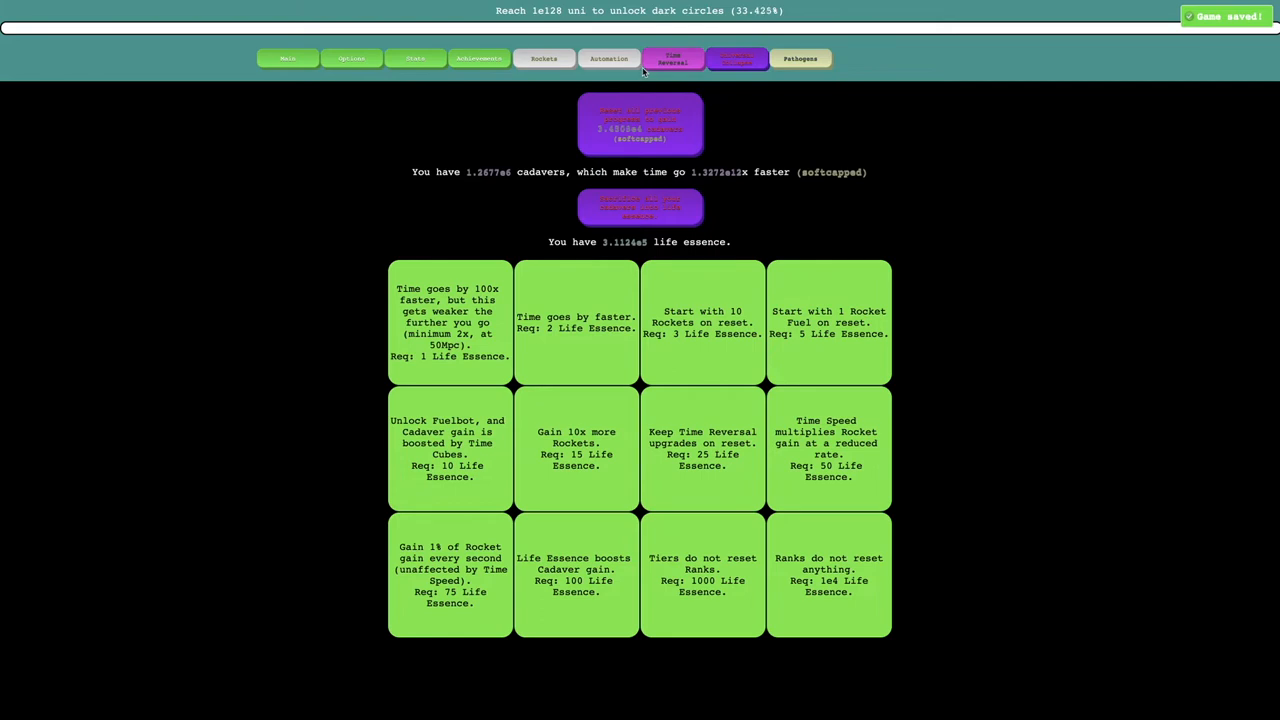
Reverse time to reach about 4.96e21 Time Cubes, then bring time back to normal.
{"action": "left_click", "coordinate": [736, 58]}
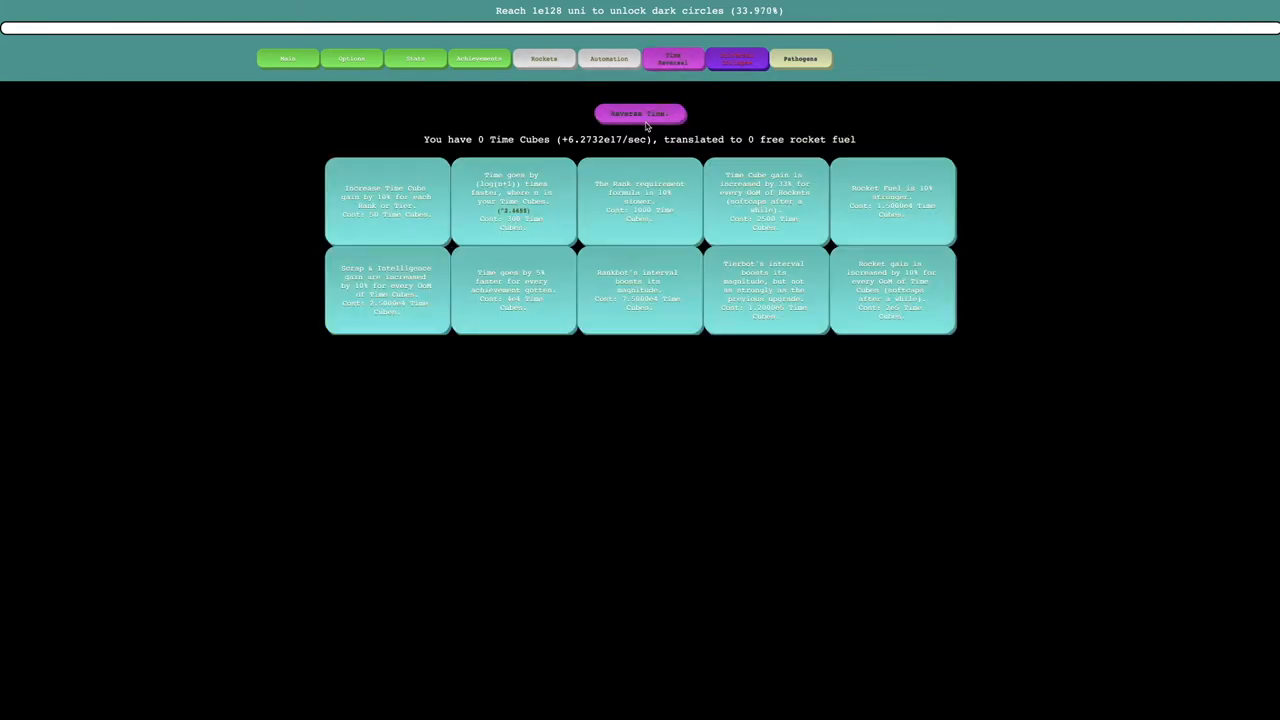
{"action": "left_click", "coordinate": [640, 112]}
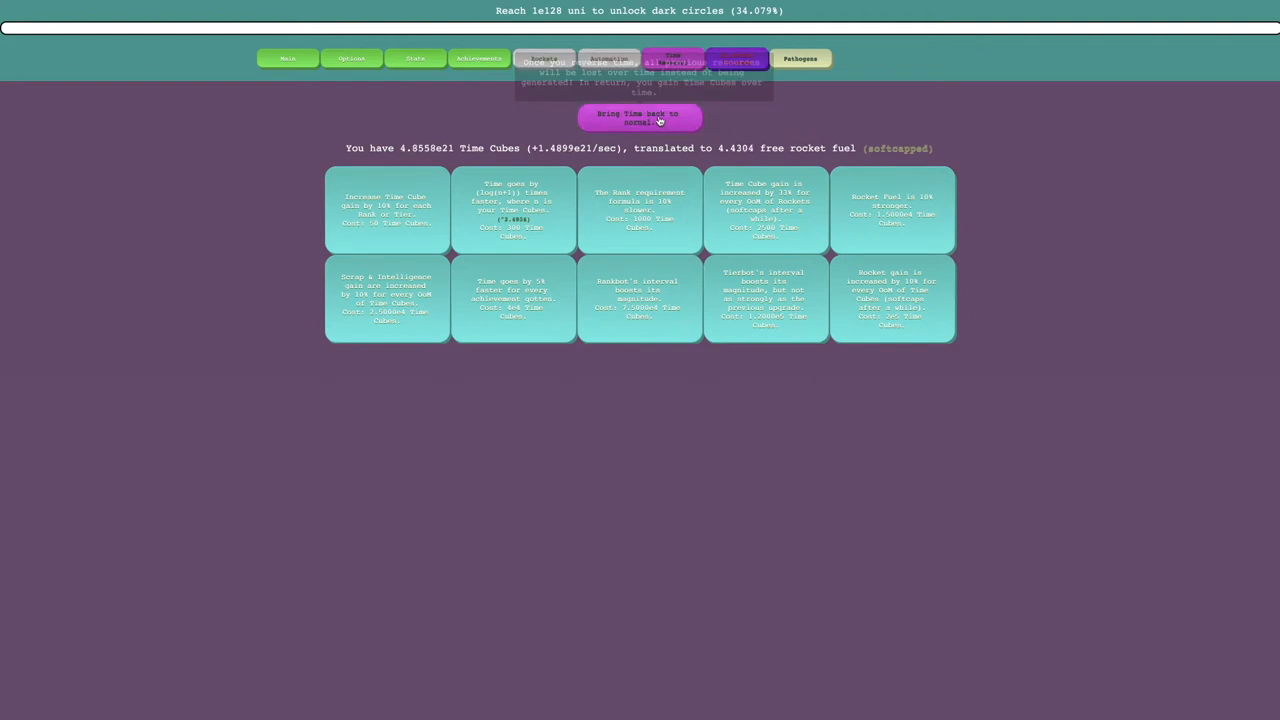
{"action": "left_click", "coordinate": [800, 58]}
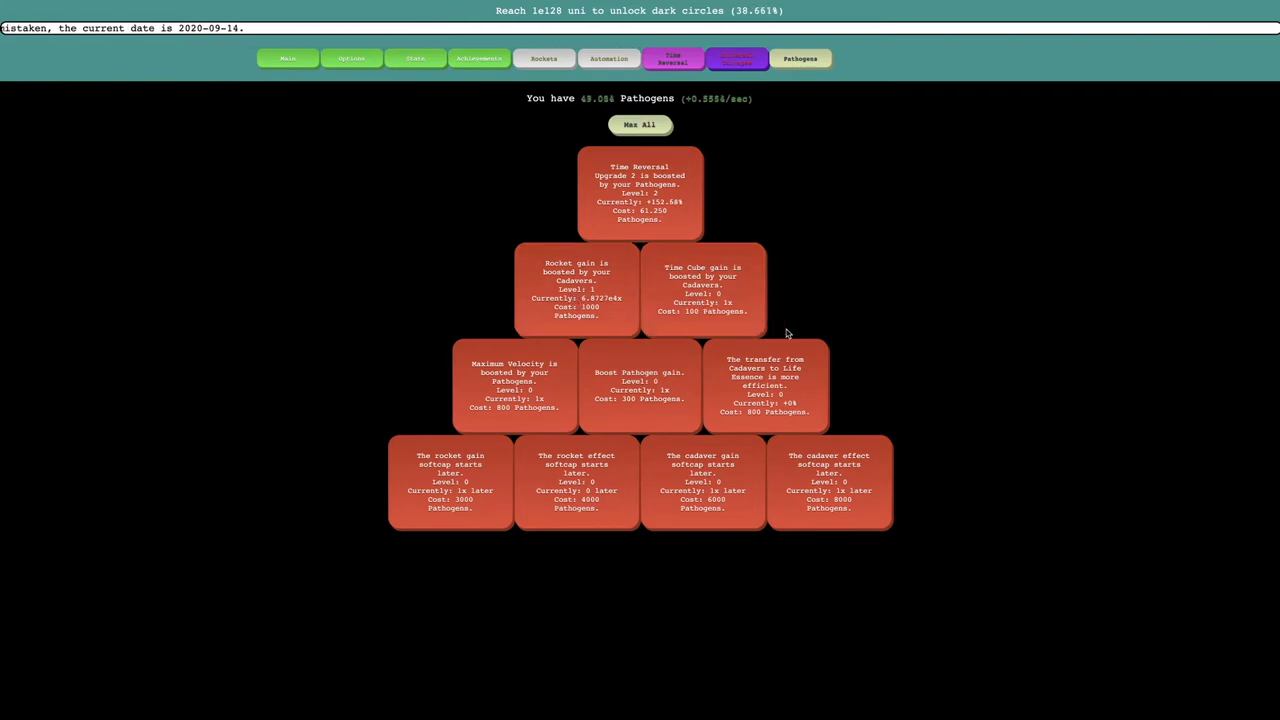
Move from the pathogen upgrades to the robot Automation page.
{"action": "left_click", "coordinate": [478, 58]}
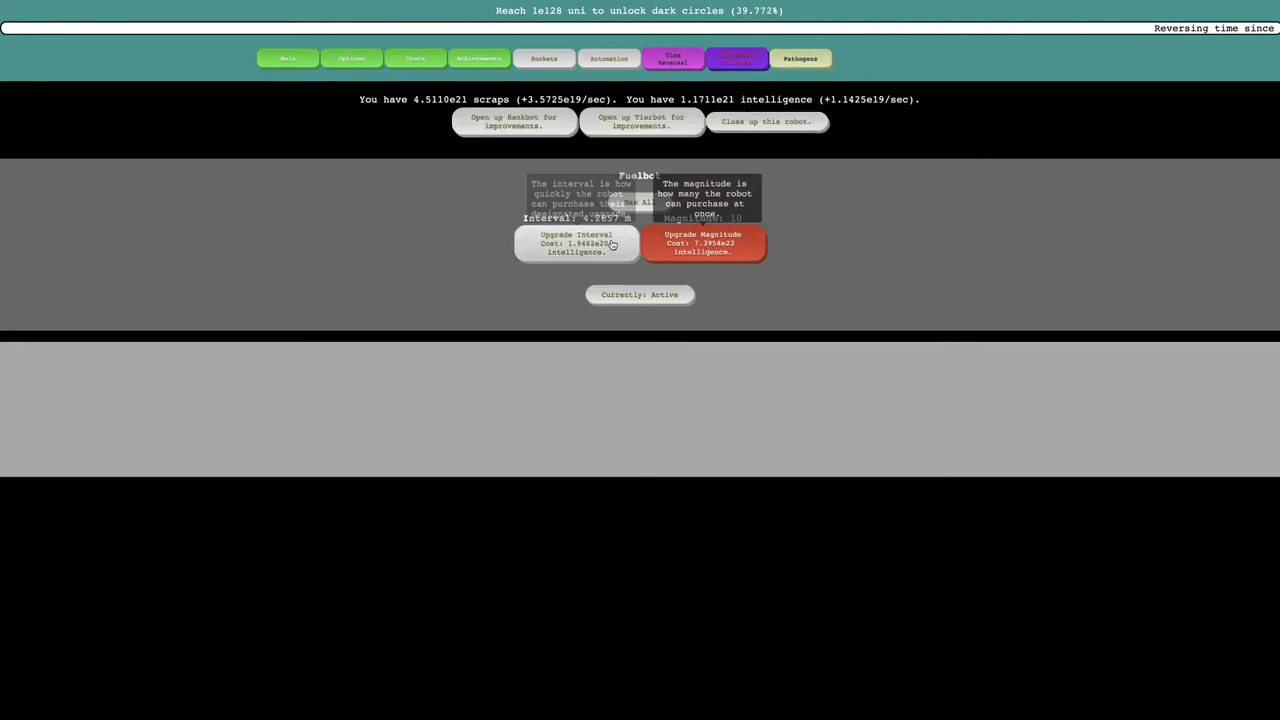
Upgrade Fuelbot's purchase interval, then view the achievements list.
{"action": "left_click", "coordinate": [576, 244]}
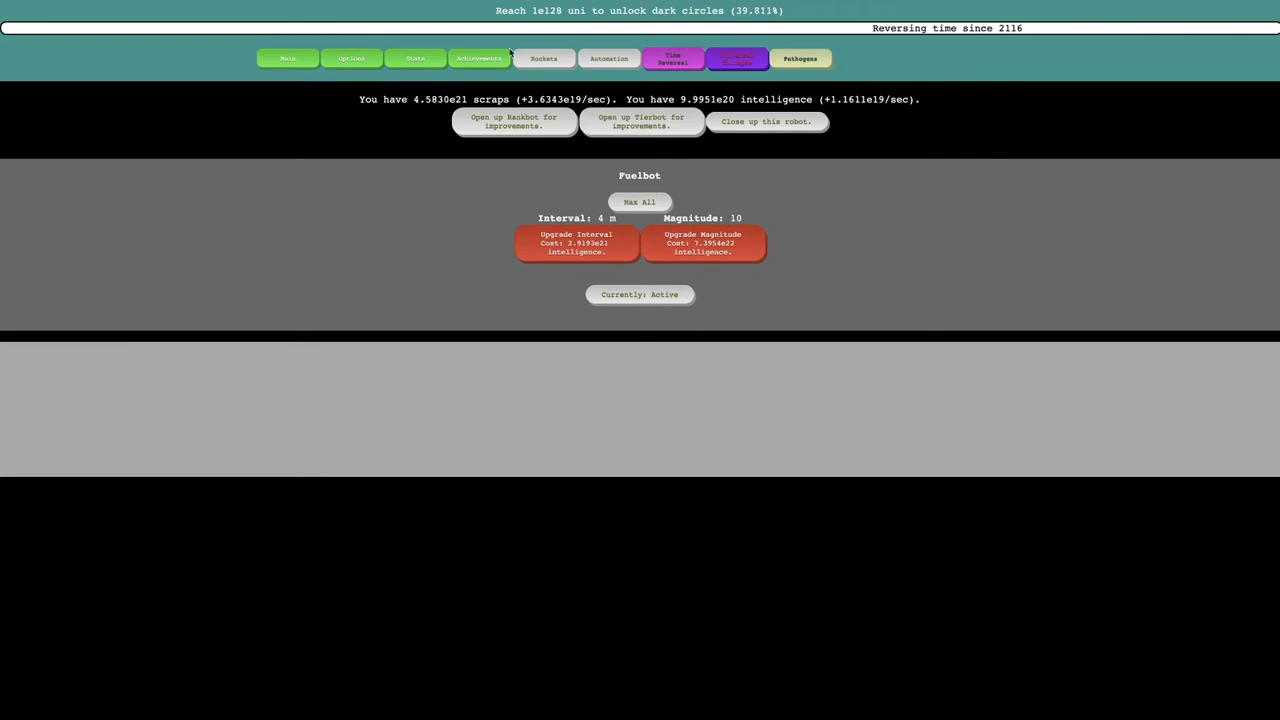
{"action": "left_click", "coordinate": [544, 58]}
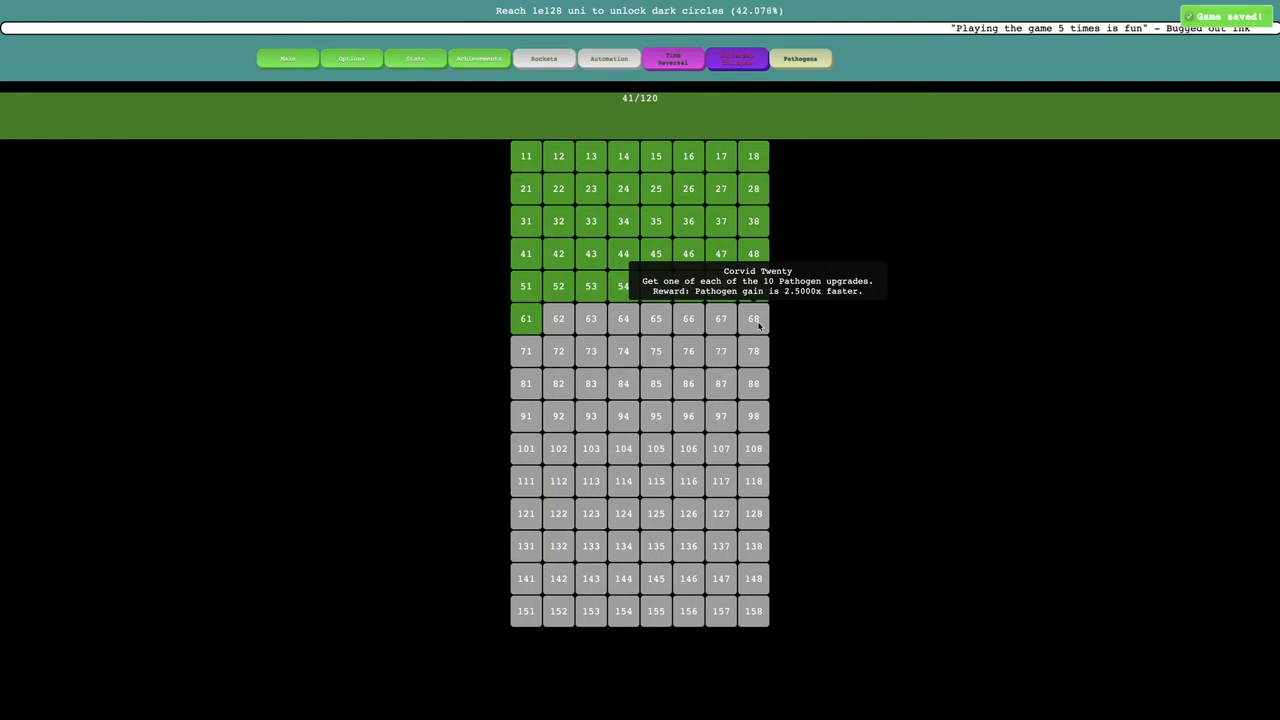
{"action": "mouse_move", "coordinate": [528, 348]}
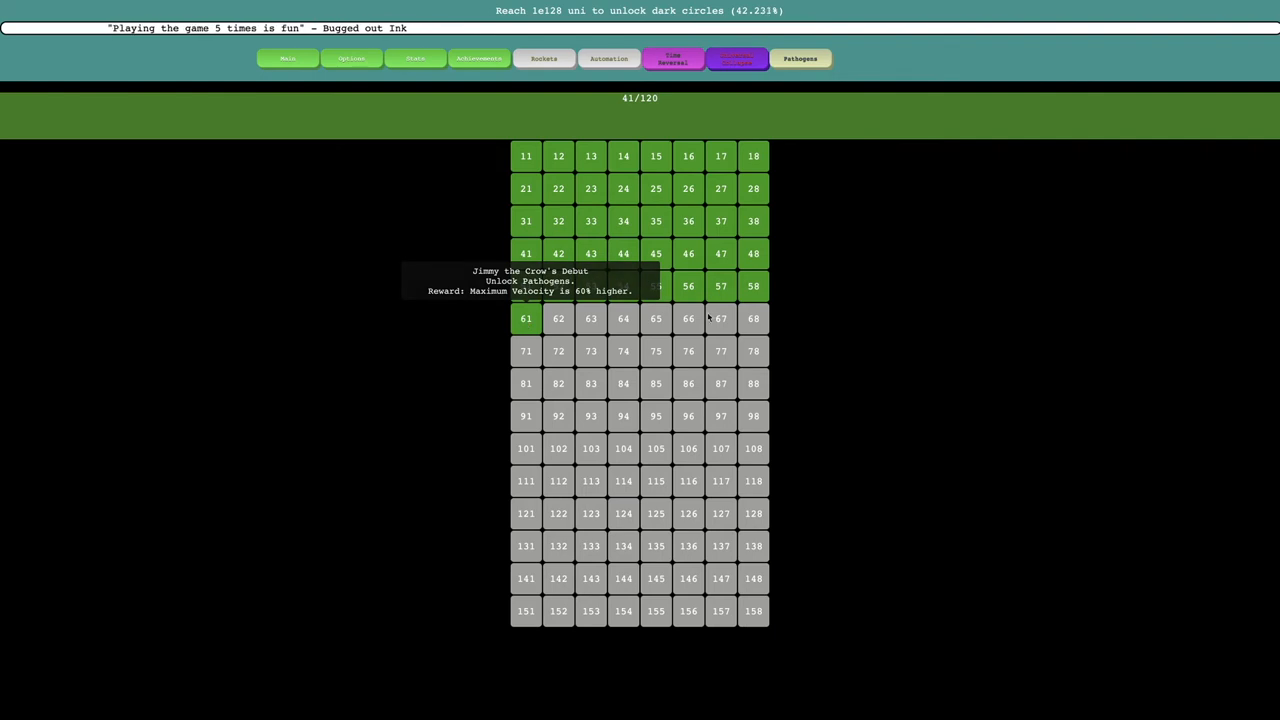
{"action": "mouse_move", "coordinate": [496, 312]}
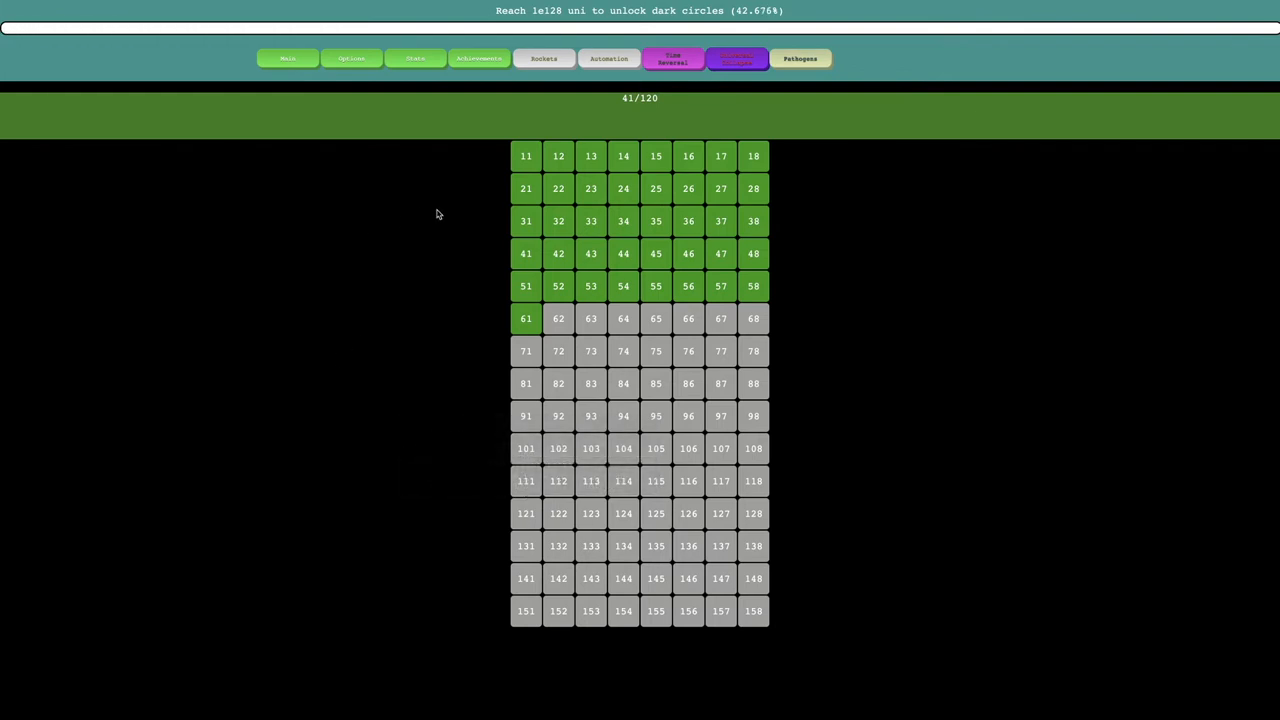
Check life essence and pathogen upgrades, then reverse time to start earning Time Cubes.
{"action": "left_click", "coordinate": [736, 58]}
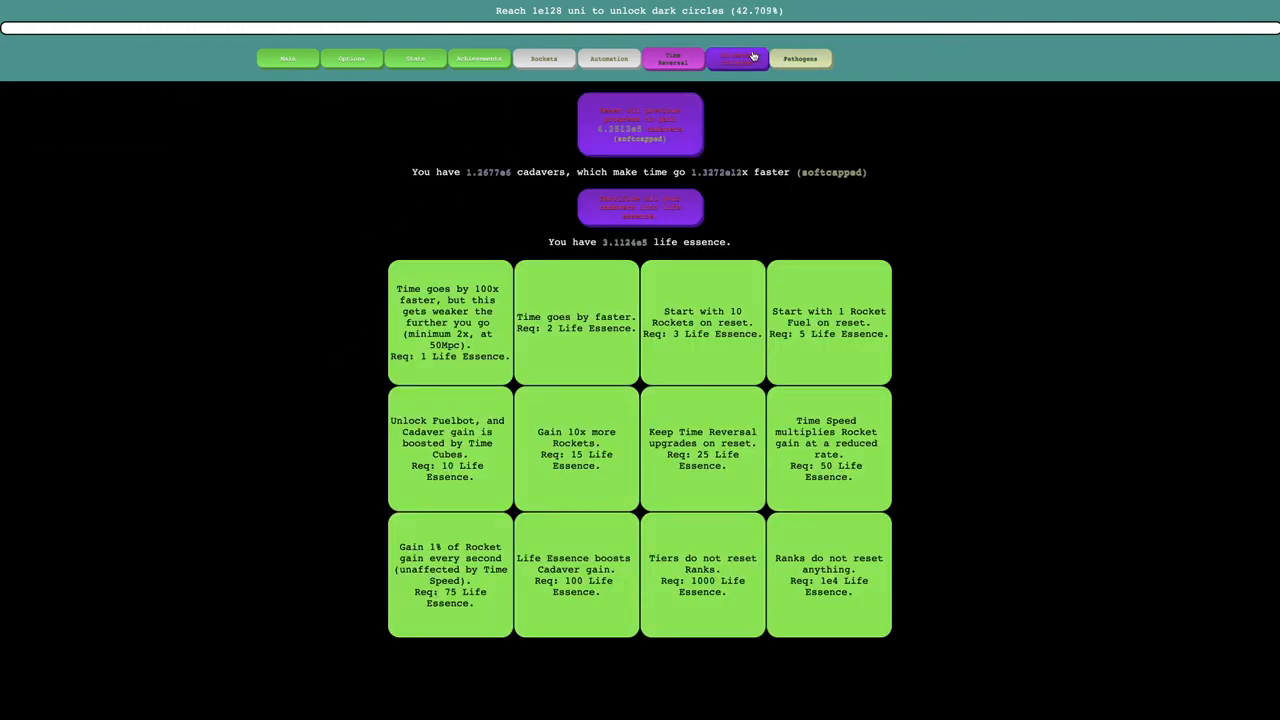
{"action": "left_click", "coordinate": [800, 58]}
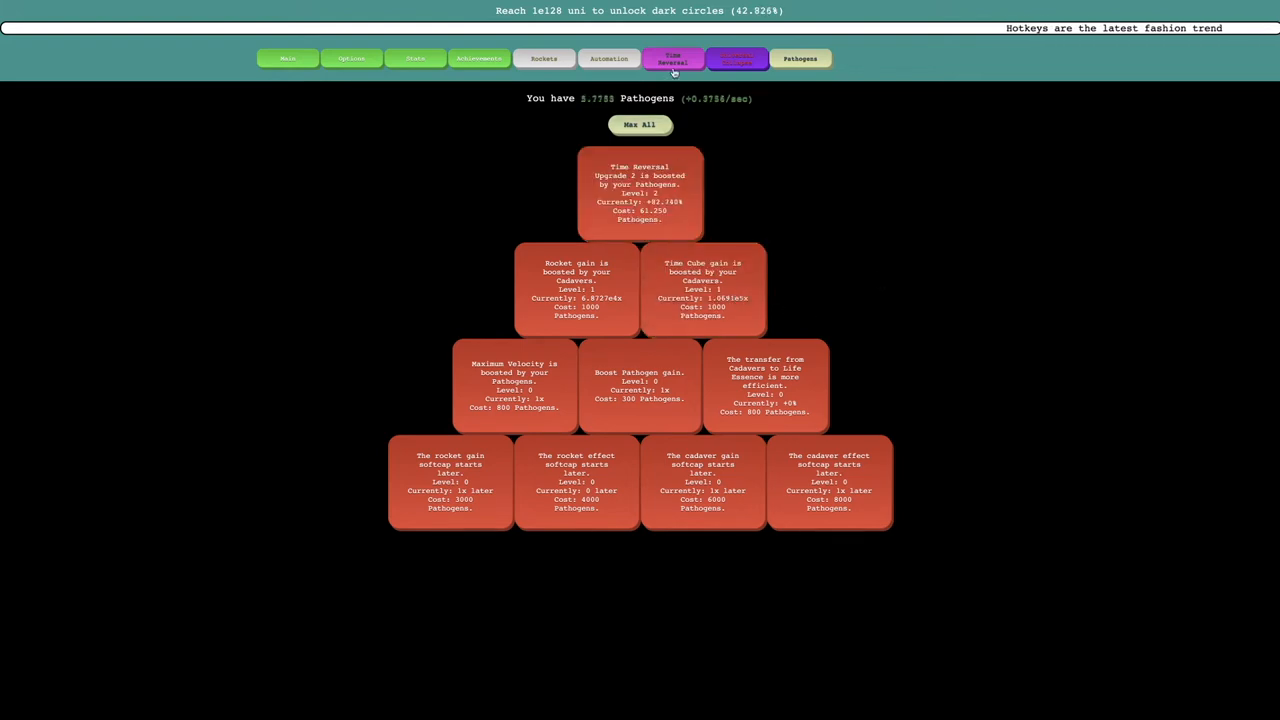
{"action": "left_click", "coordinate": [672, 58]}
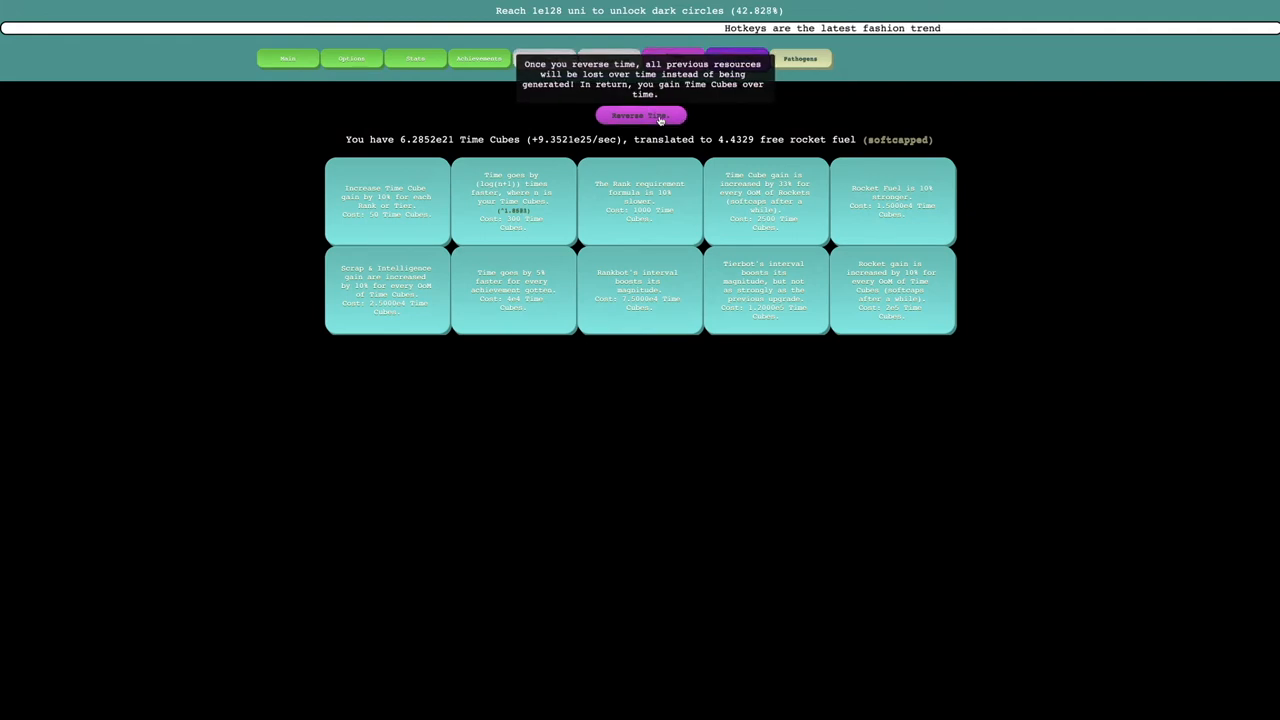
{"action": "left_click", "coordinate": [640, 114]}
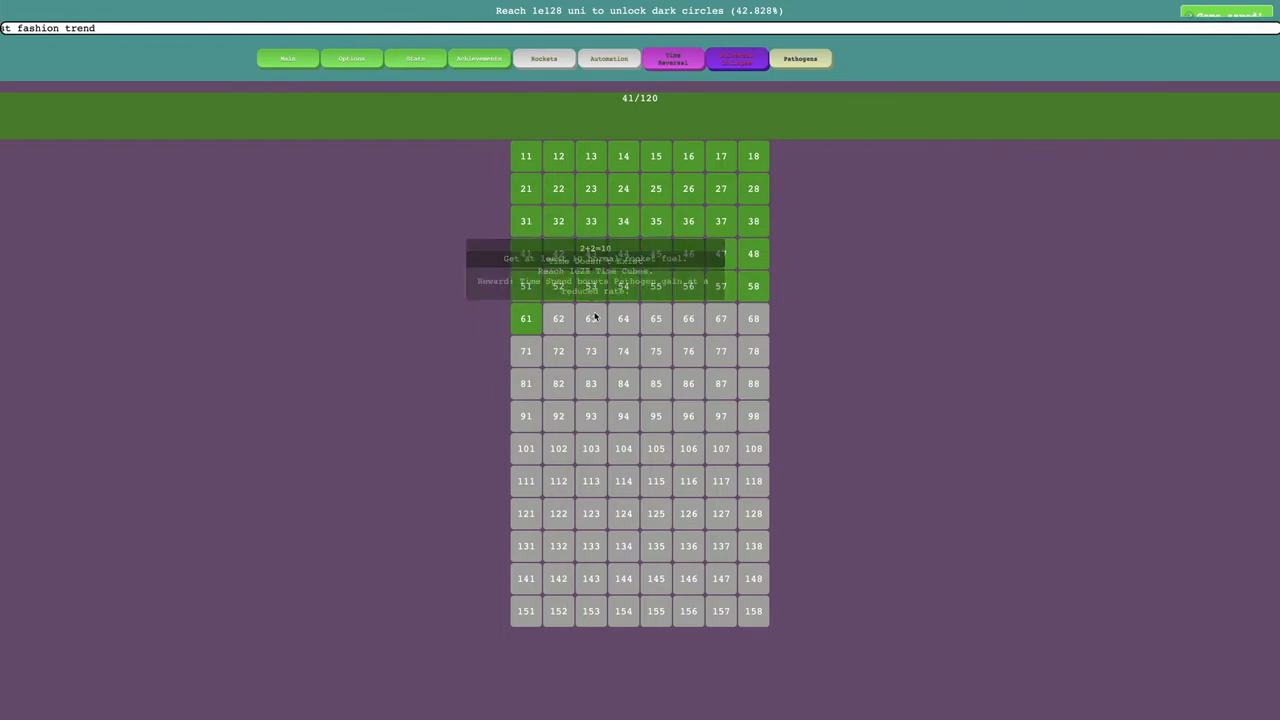
Revisit pathogens and time reversal, then review the best-ever distance statistics.
{"action": "left_click", "coordinate": [800, 58]}
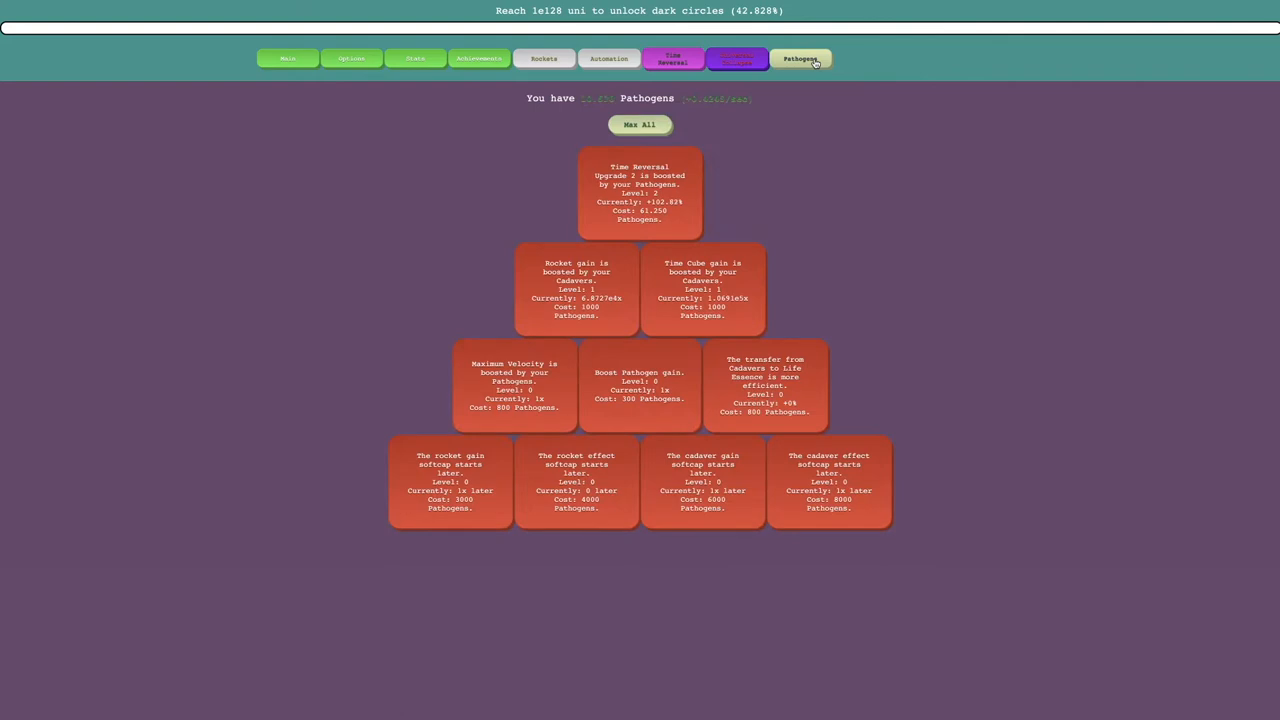
{"action": "left_click", "coordinate": [672, 58]}
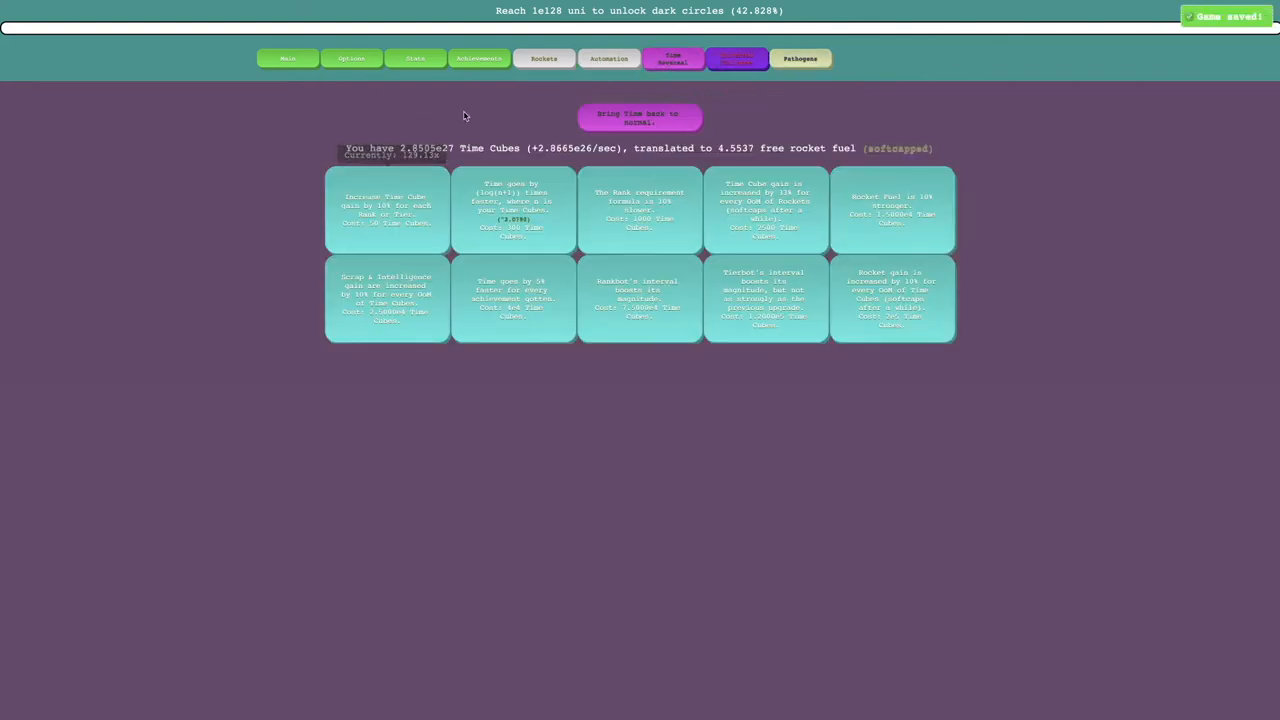
{"action": "left_click", "coordinate": [416, 58]}
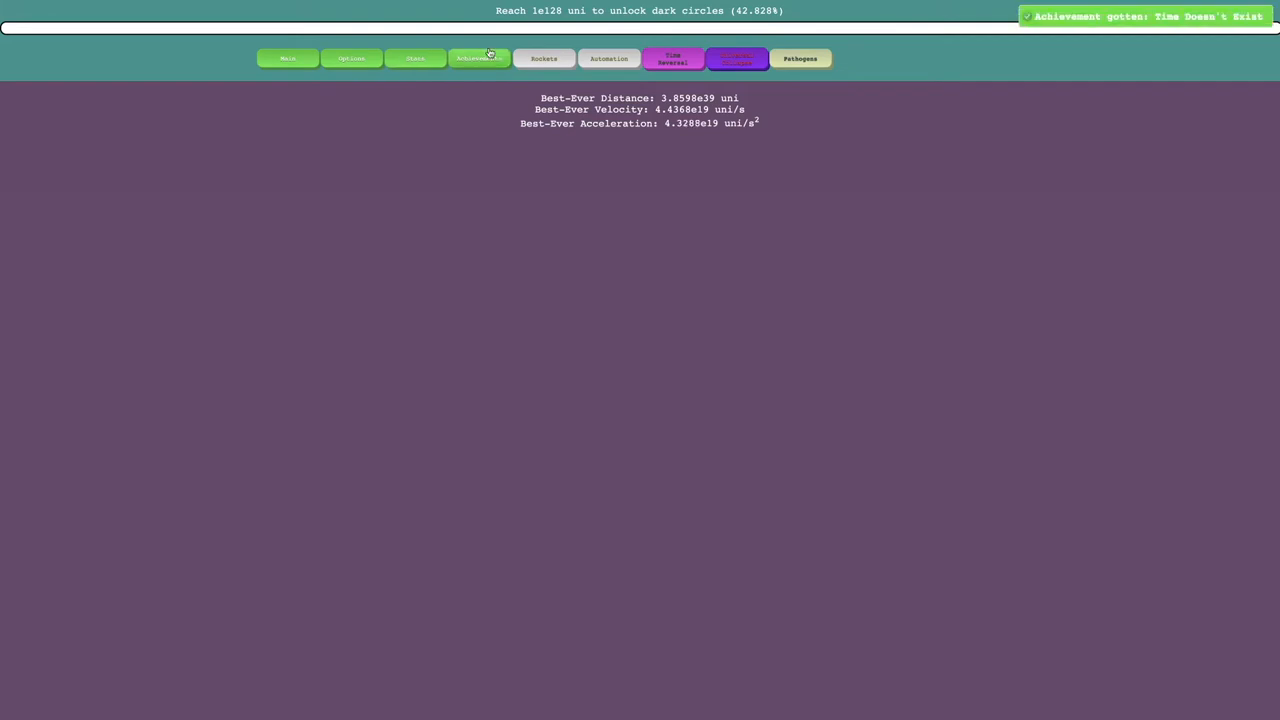
Review the achievements grid (42 of 120) and pathogen multiplier, then show the rockets section.
{"action": "left_click", "coordinate": [478, 58]}
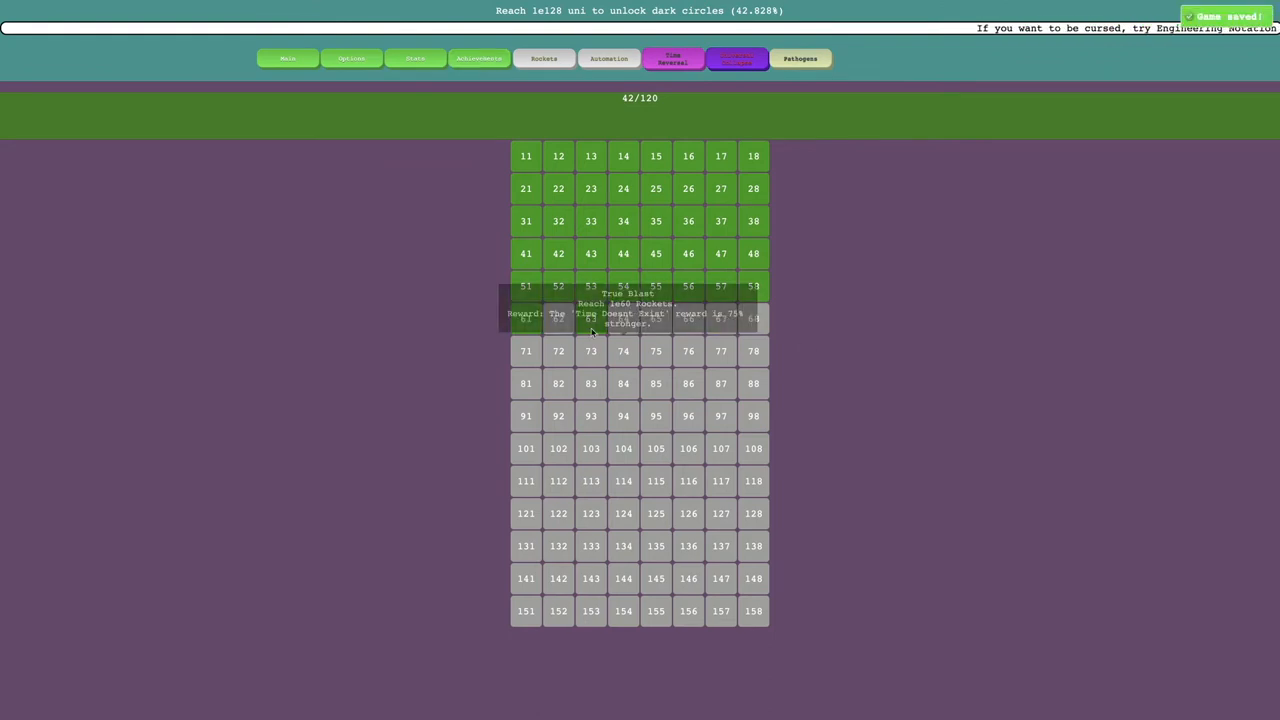
{"action": "mouse_move", "coordinate": [592, 318]}
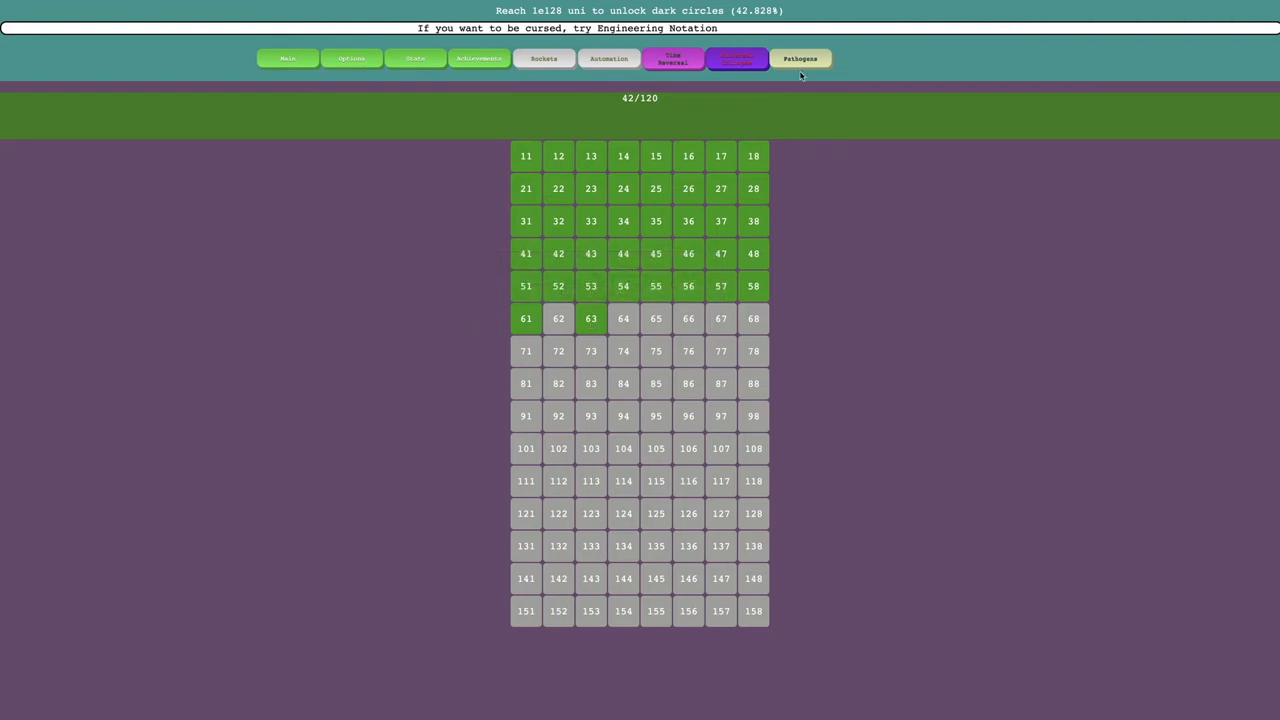
{"action": "left_click", "coordinate": [800, 58]}
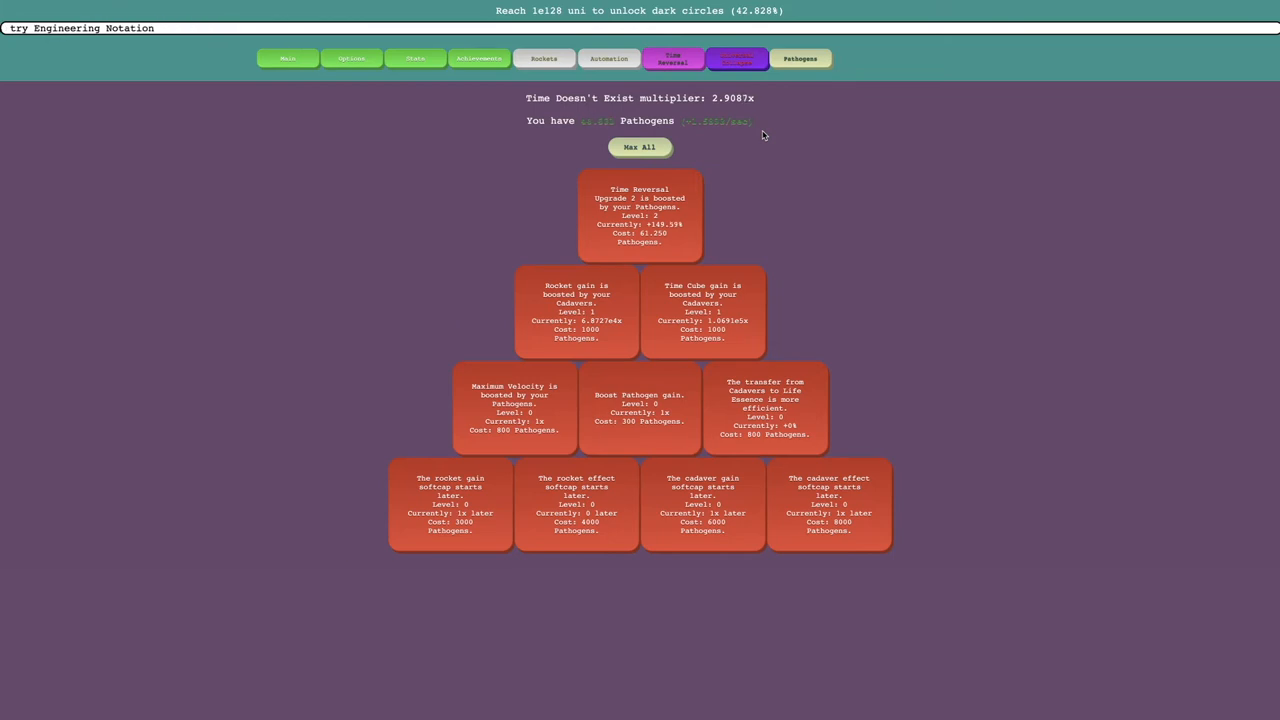
{"action": "left_click", "coordinate": [672, 58]}
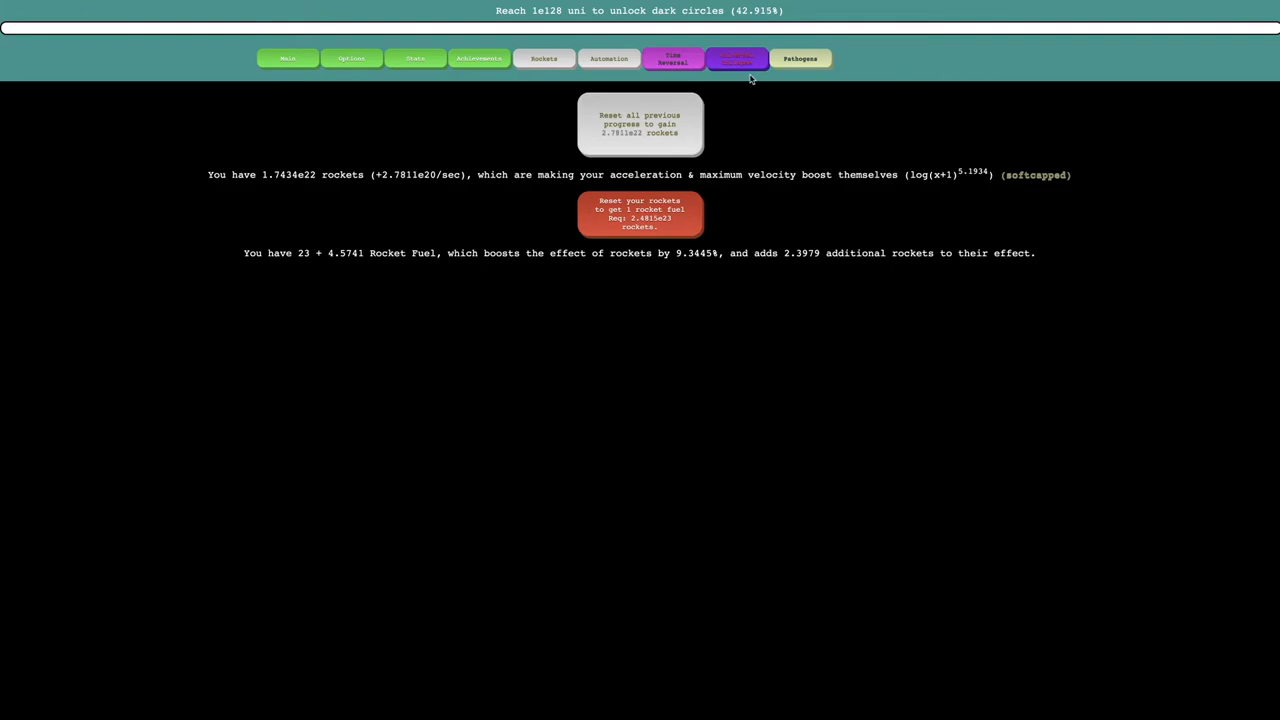
View the pathogen page showing about 180 pathogens and a 3.0012x multiplier.
{"action": "left_click", "coordinate": [800, 58]}
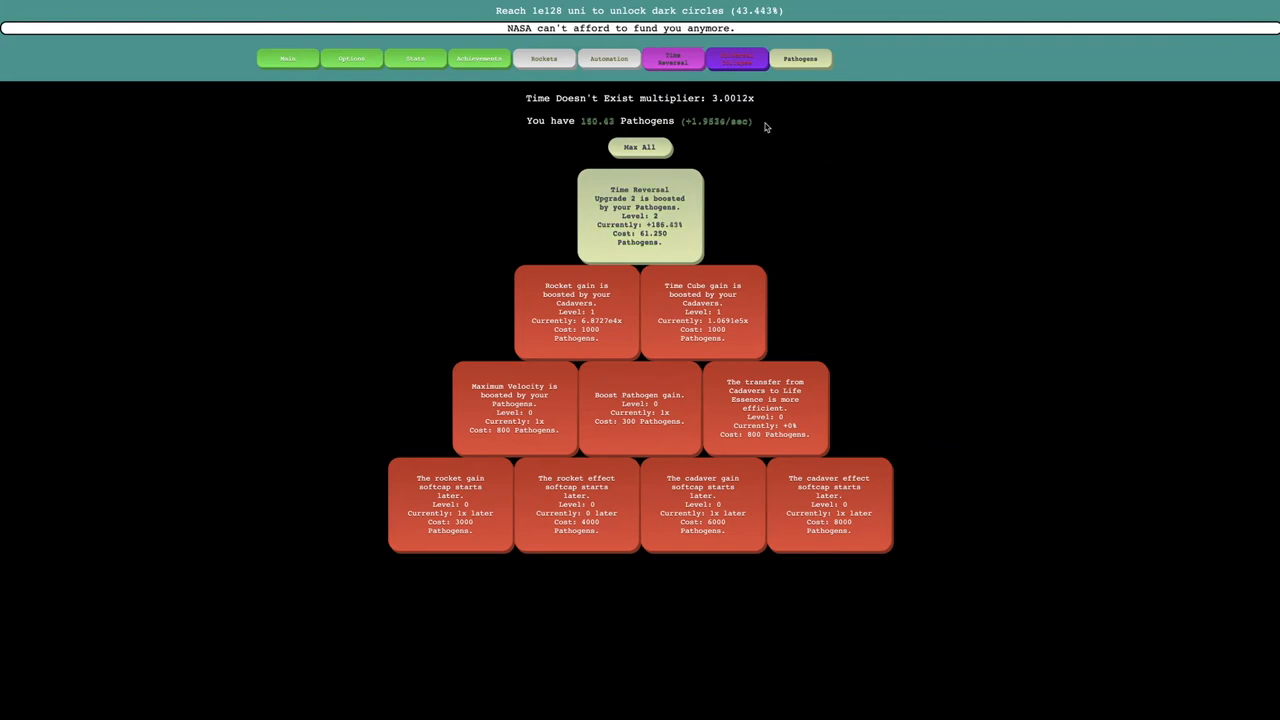
{"action": "mouse_move", "coordinate": [560, 96]}
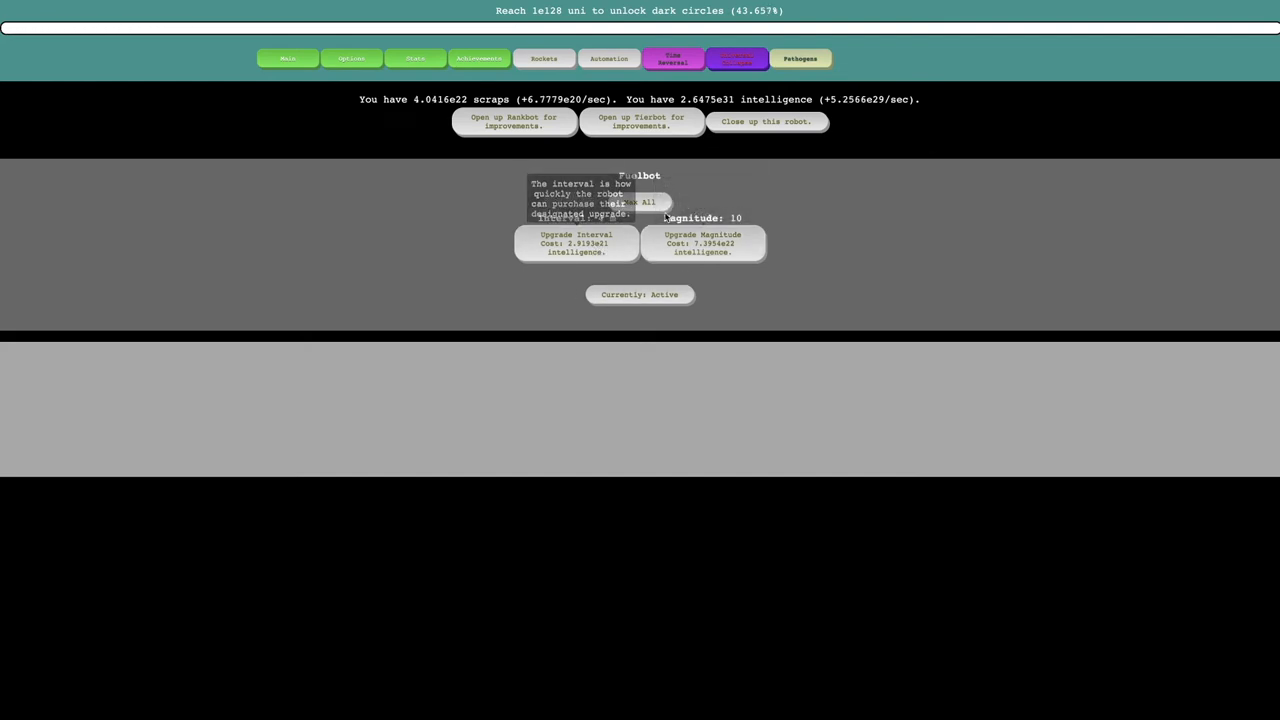
Upgrade Fuelbot's interval to 2.5 minutes, glance at Tierbot and Rankbot, then return to pathogens.
{"action": "left_click", "coordinate": [576, 244]}
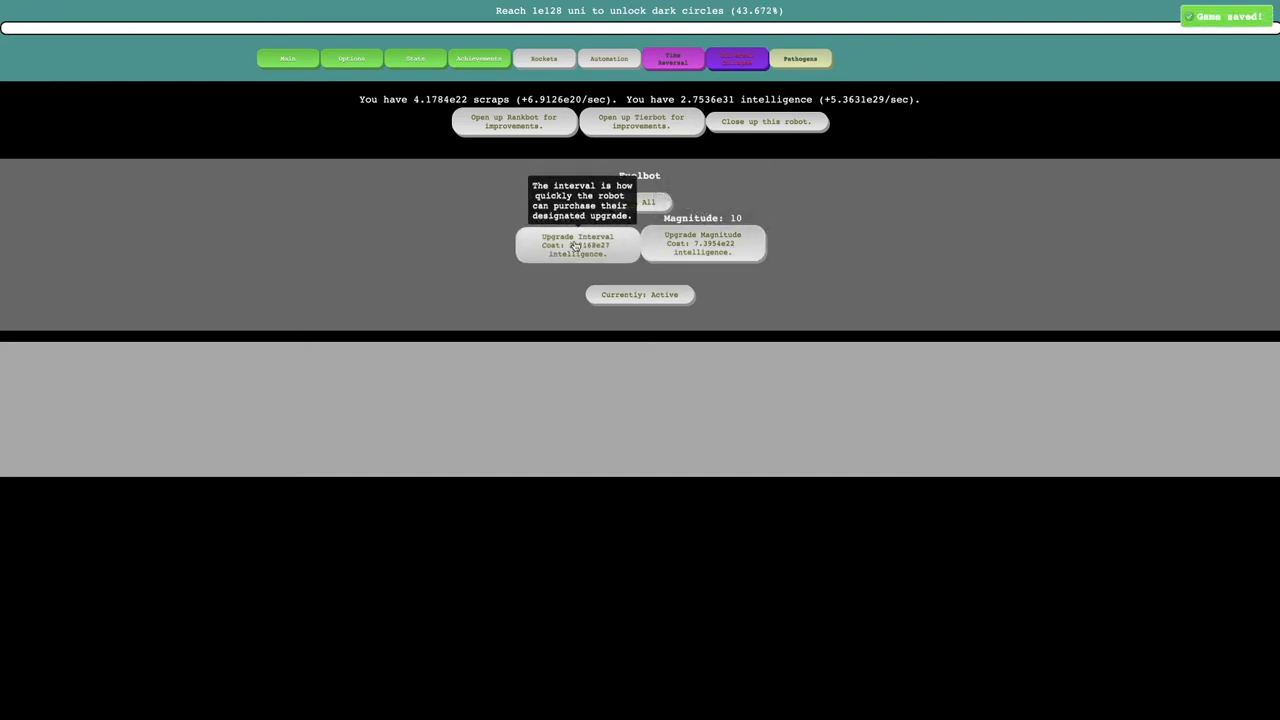
{"action": "left_click", "coordinate": [576, 244]}
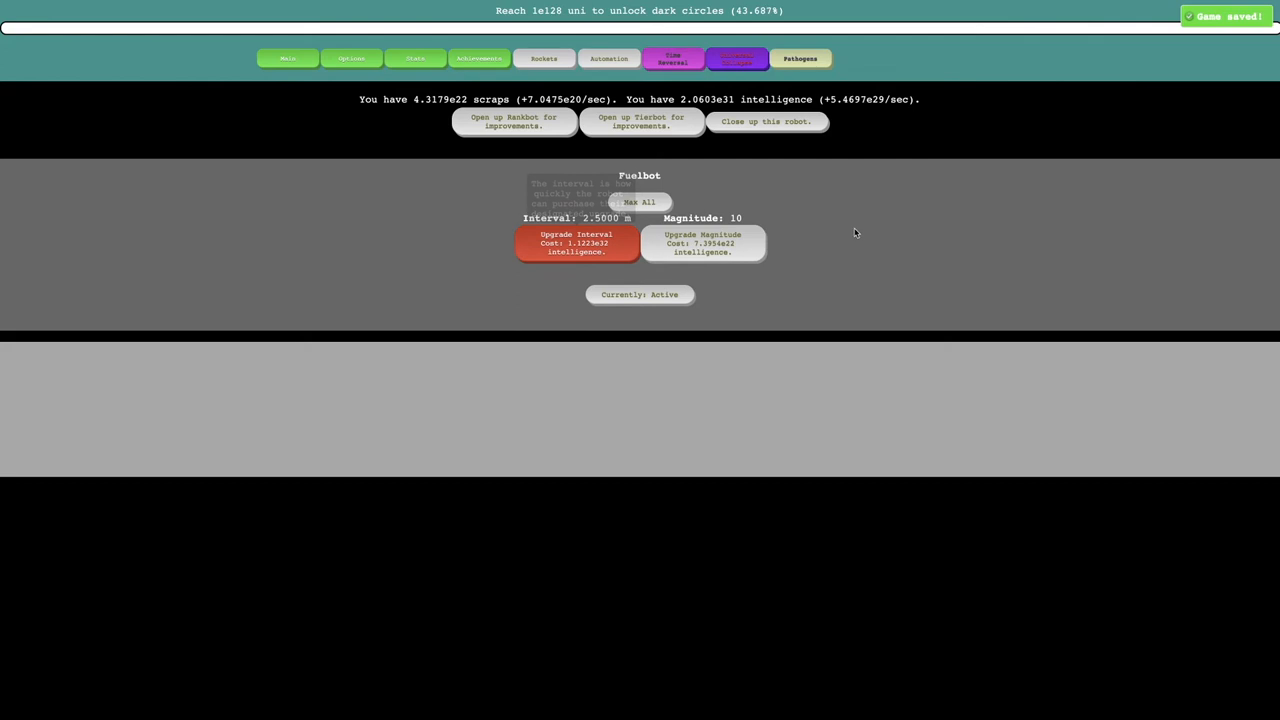
{"action": "left_click", "coordinate": [640, 122]}
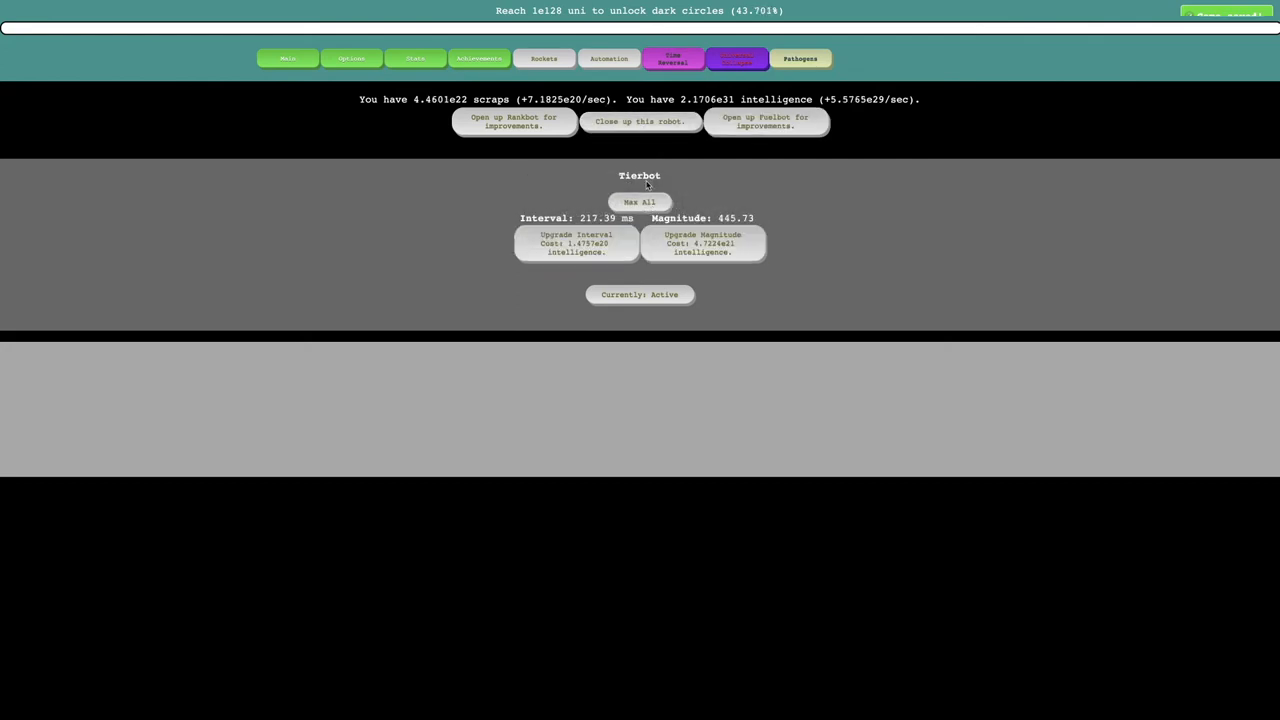
{"action": "left_click", "coordinate": [514, 122]}
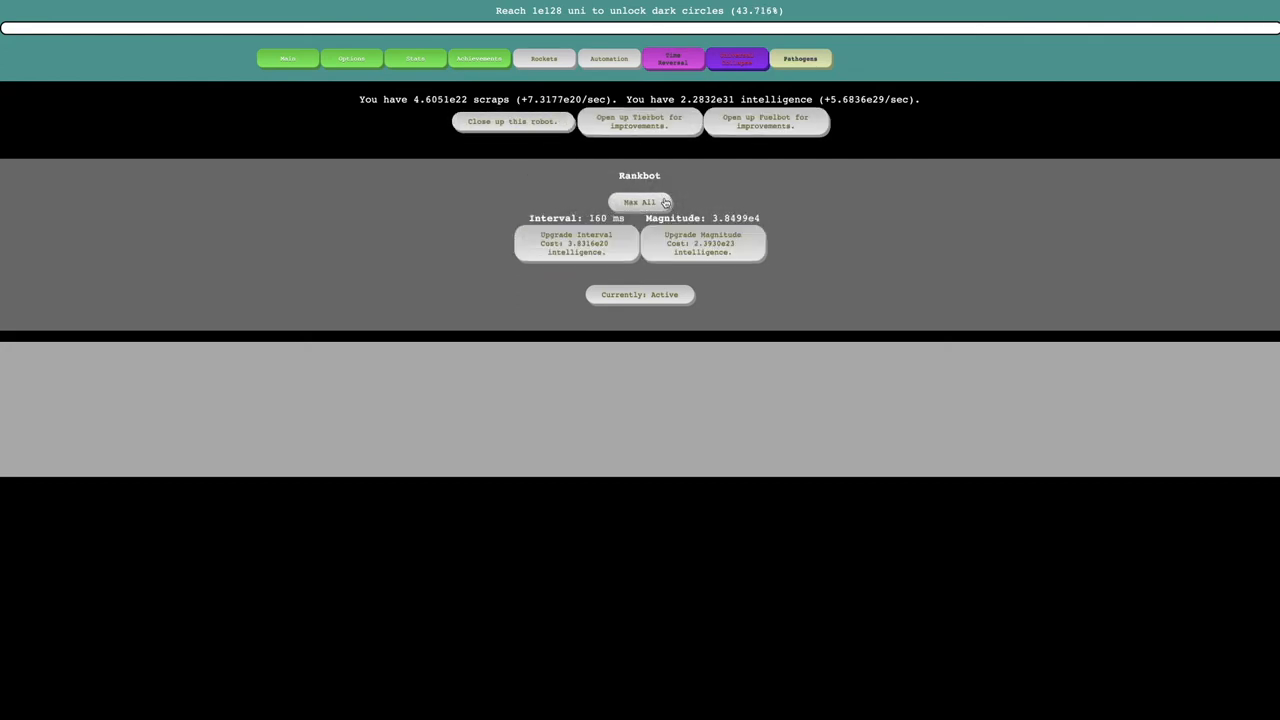
{"action": "left_click", "coordinate": [764, 122]}
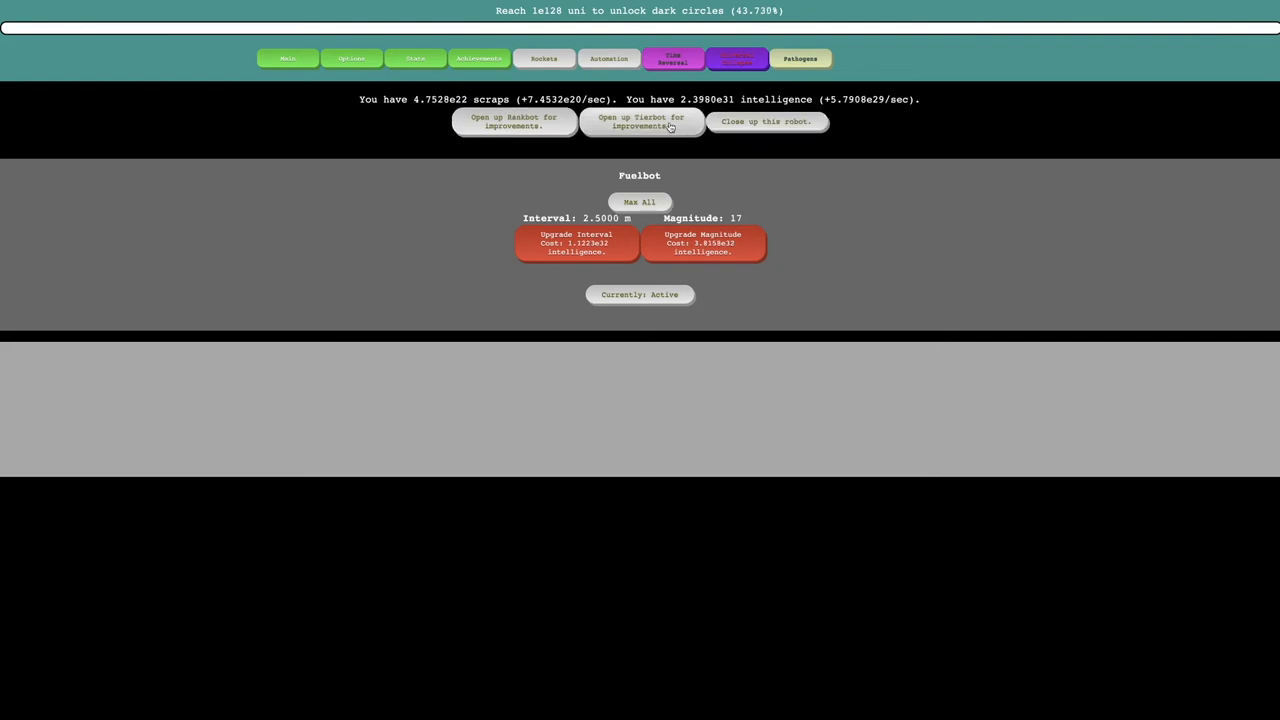
{"action": "left_click", "coordinate": [800, 58]}
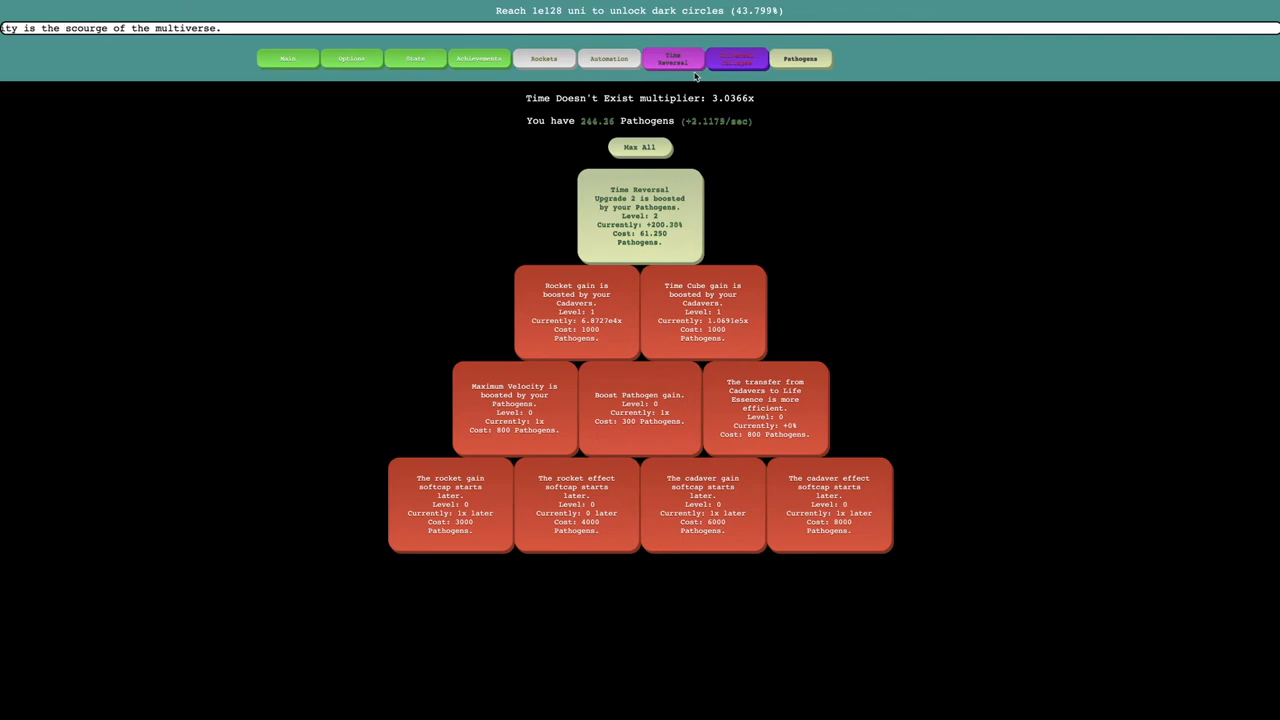
After checking achievements, buy levels of the pathogen cards boosting Time Reversal Upgrade 1 and pathogen gain.
{"action": "left_click", "coordinate": [738, 58]}
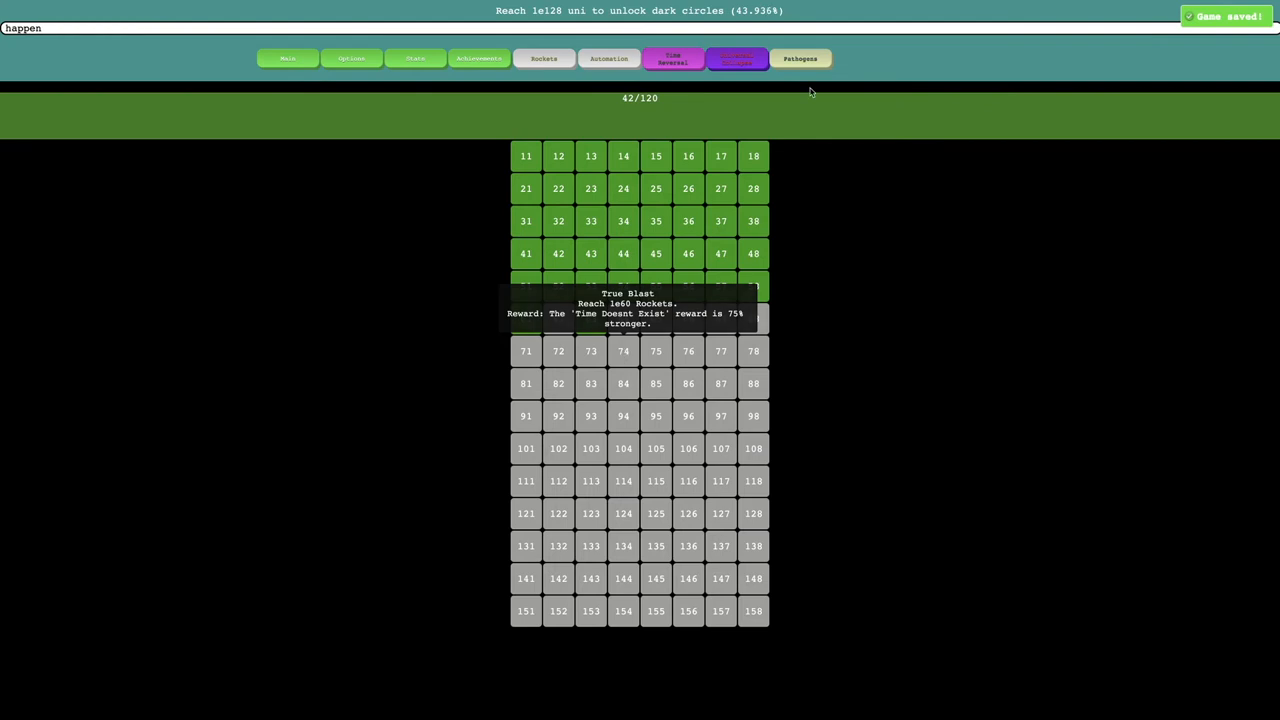
{"action": "left_click", "coordinate": [800, 58]}
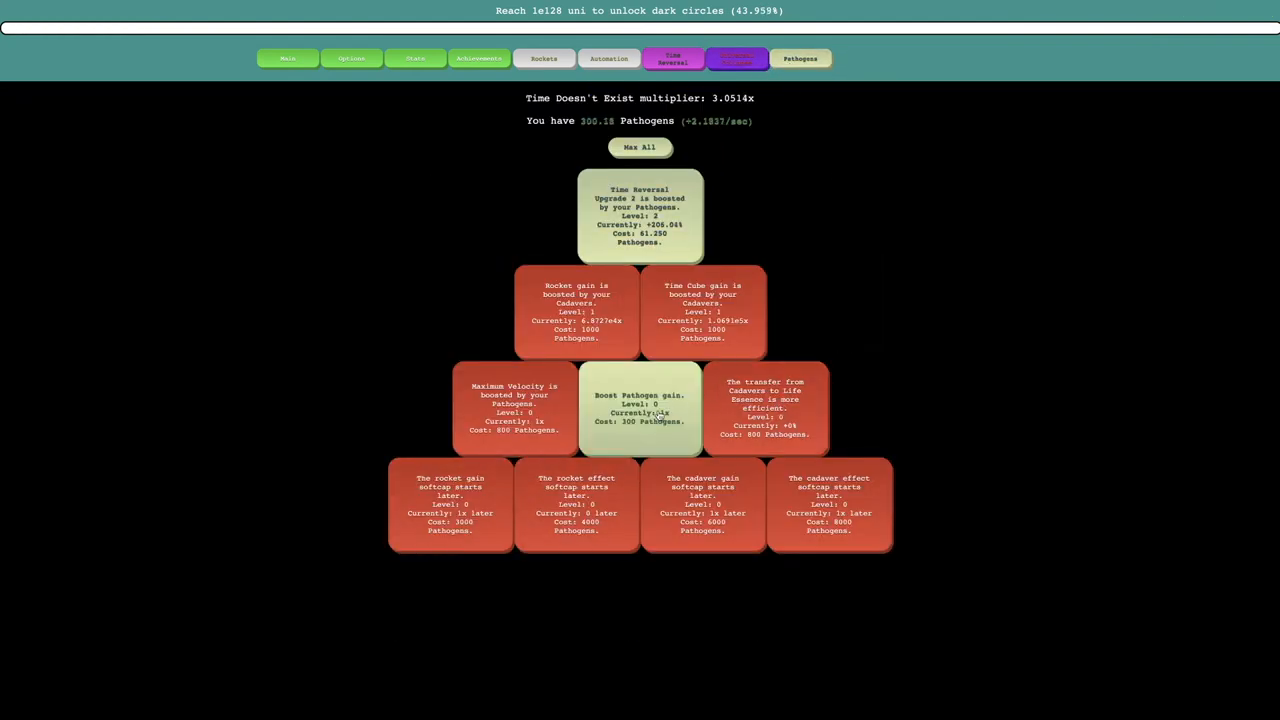
{"action": "left_click", "coordinate": [640, 408]}
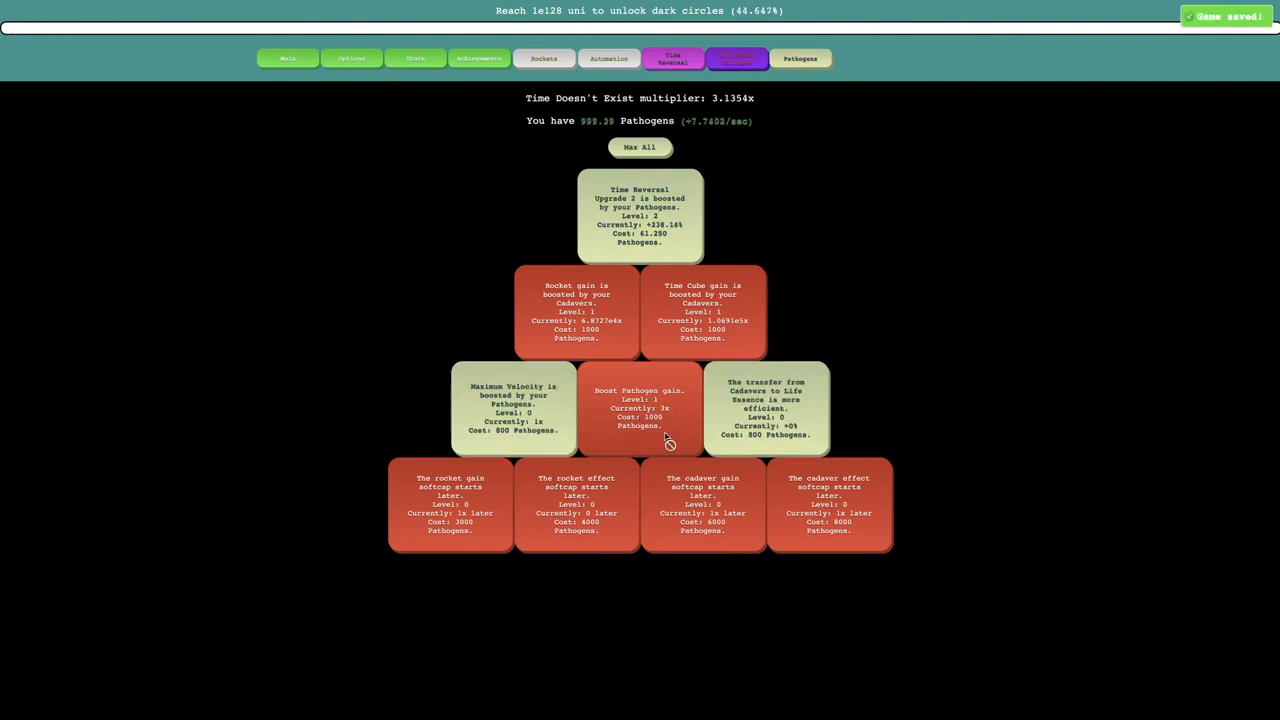
{"action": "left_click", "coordinate": [640, 408]}
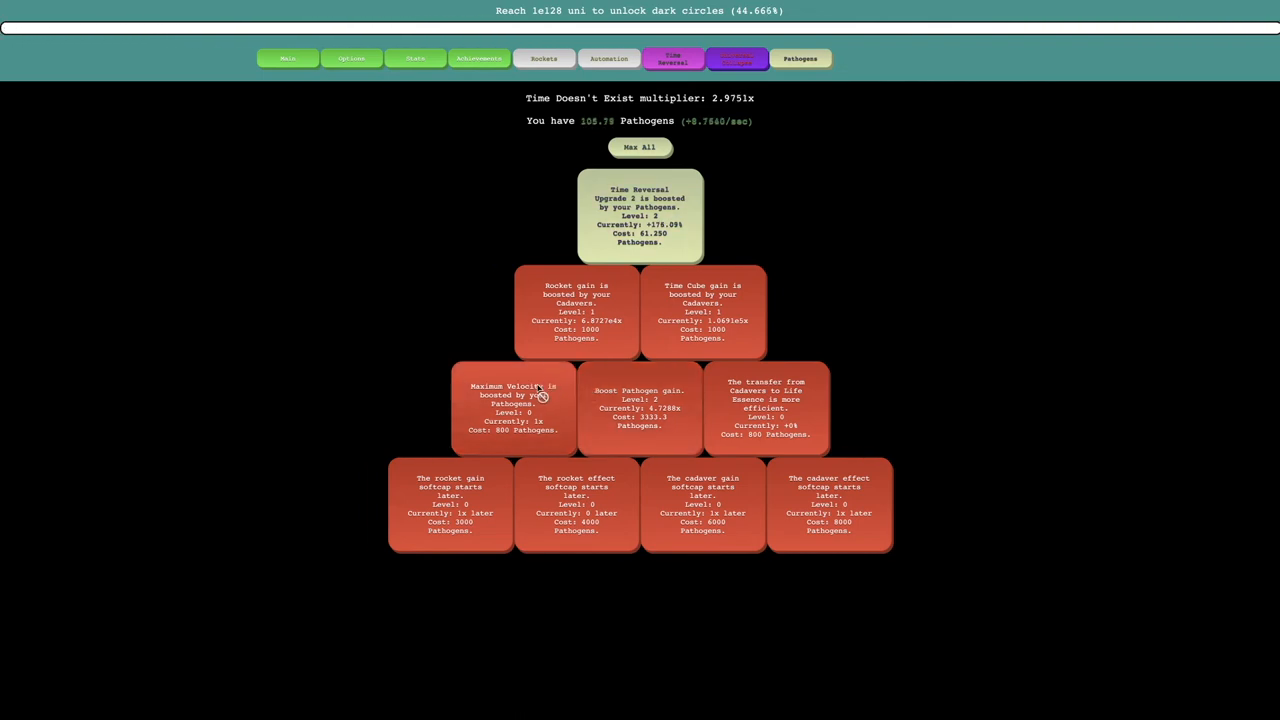
{"action": "left_click", "coordinate": [640, 216]}
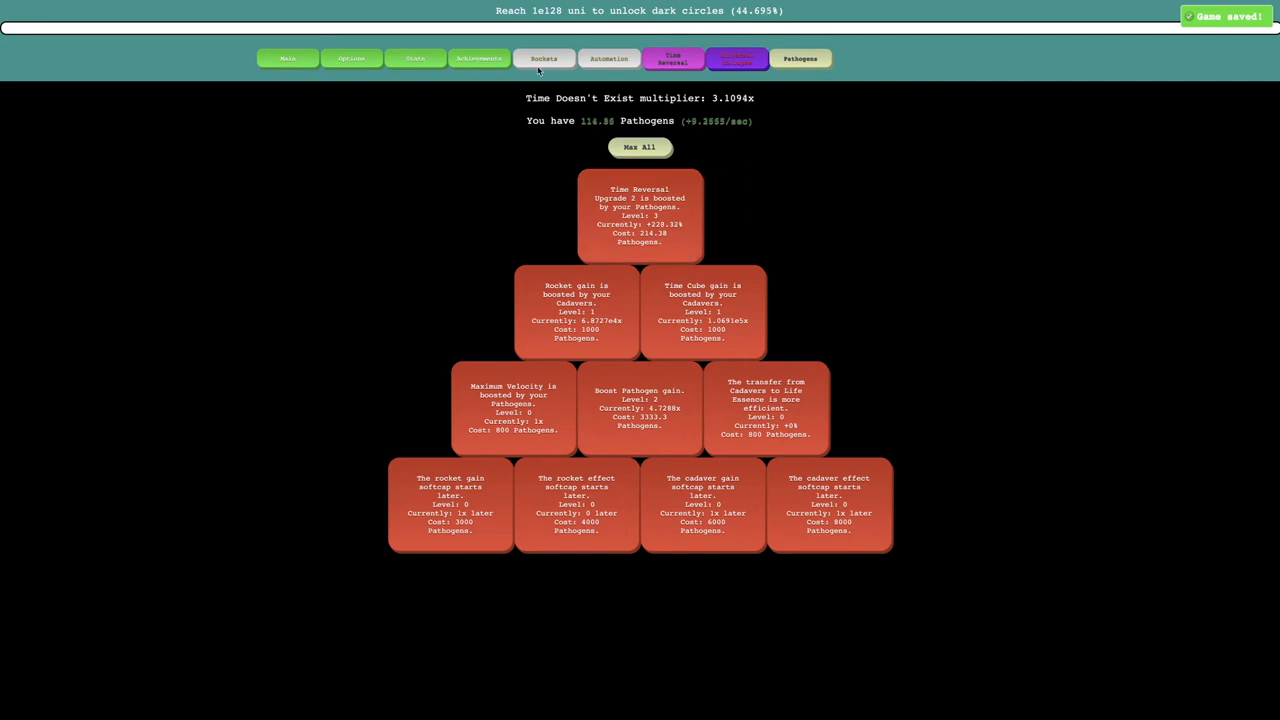
Reverse time to earn Time Cubes, then buy the top pathogen upgrade card.
{"action": "left_click", "coordinate": [672, 58]}
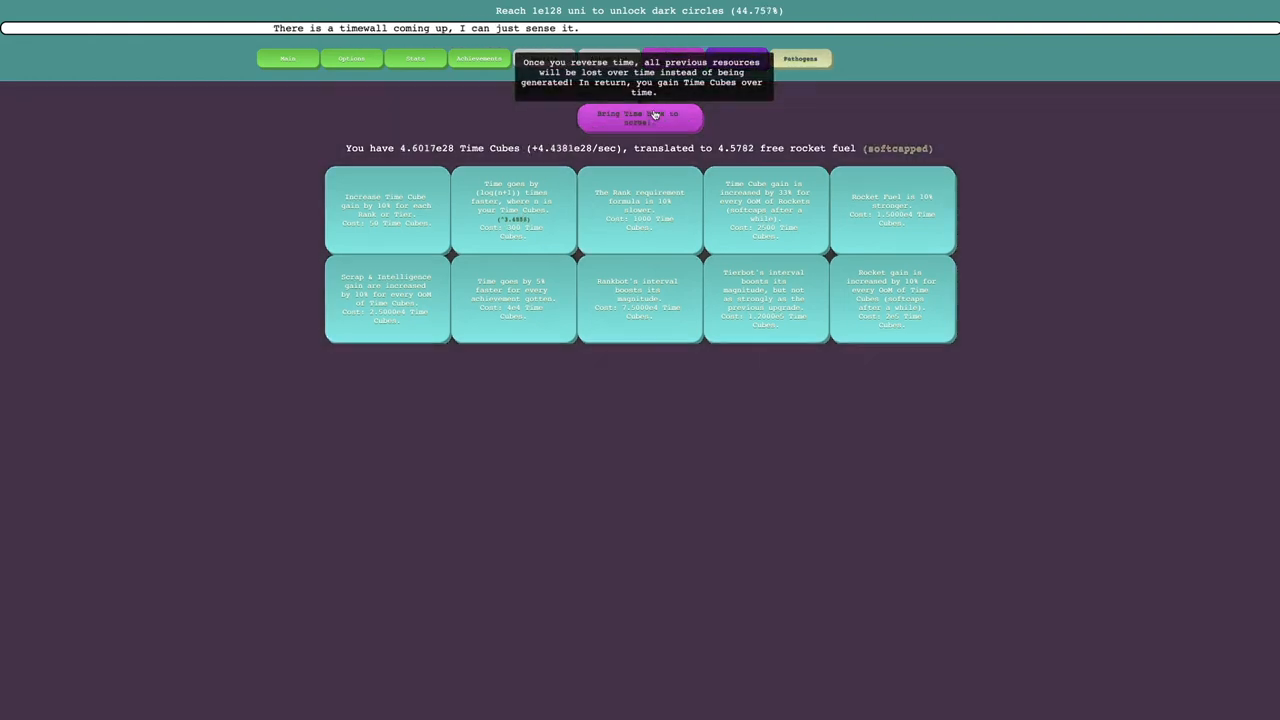
{"action": "left_click", "coordinate": [640, 116]}
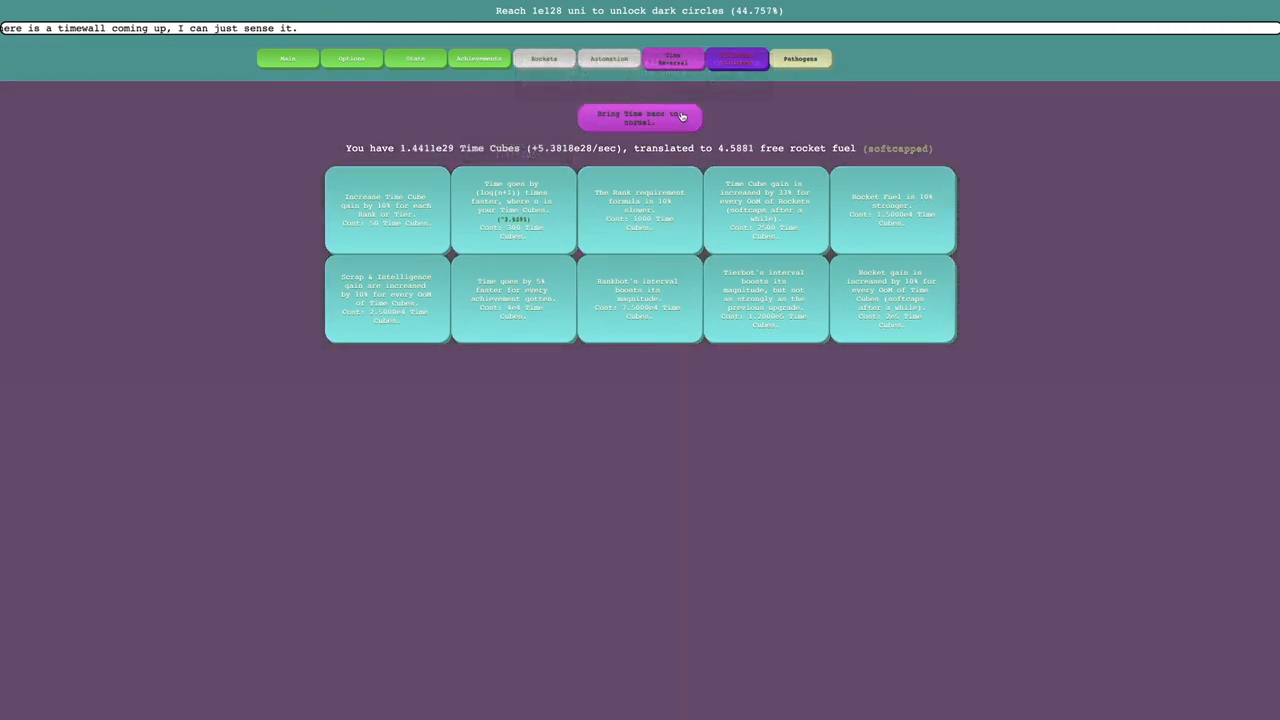
{"action": "left_click", "coordinate": [800, 58]}
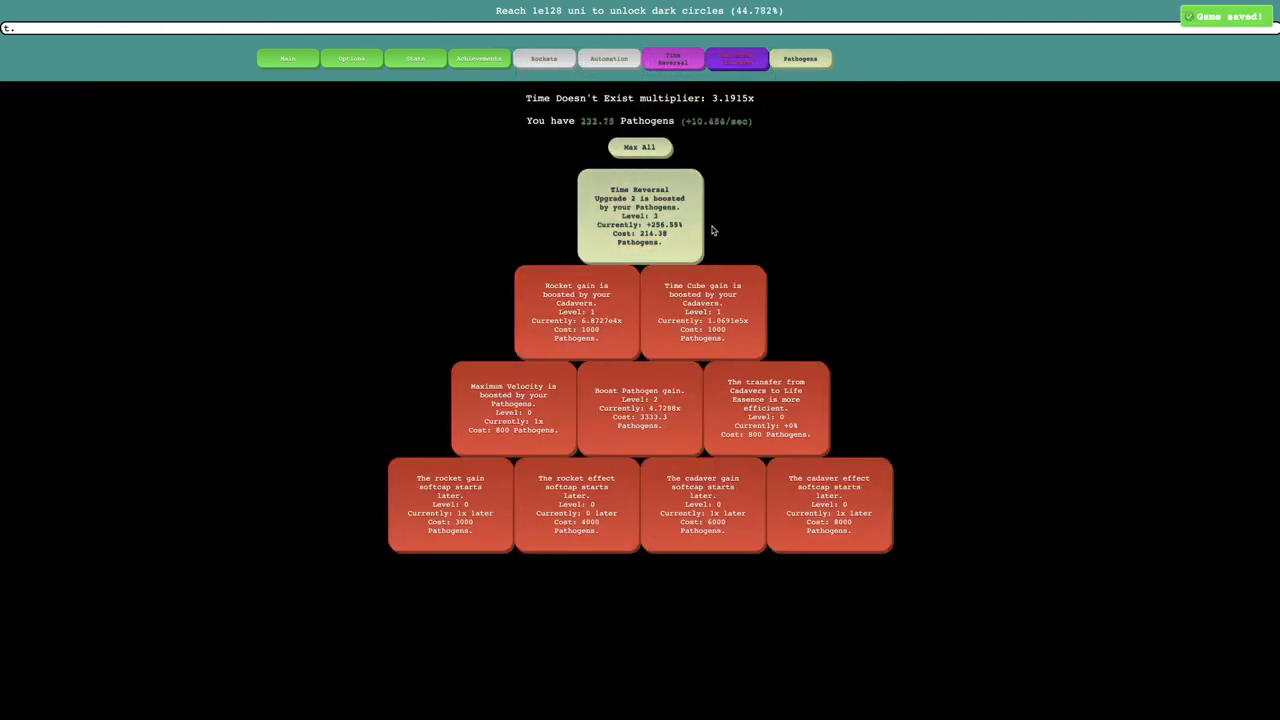
{"action": "left_click", "coordinate": [640, 216]}
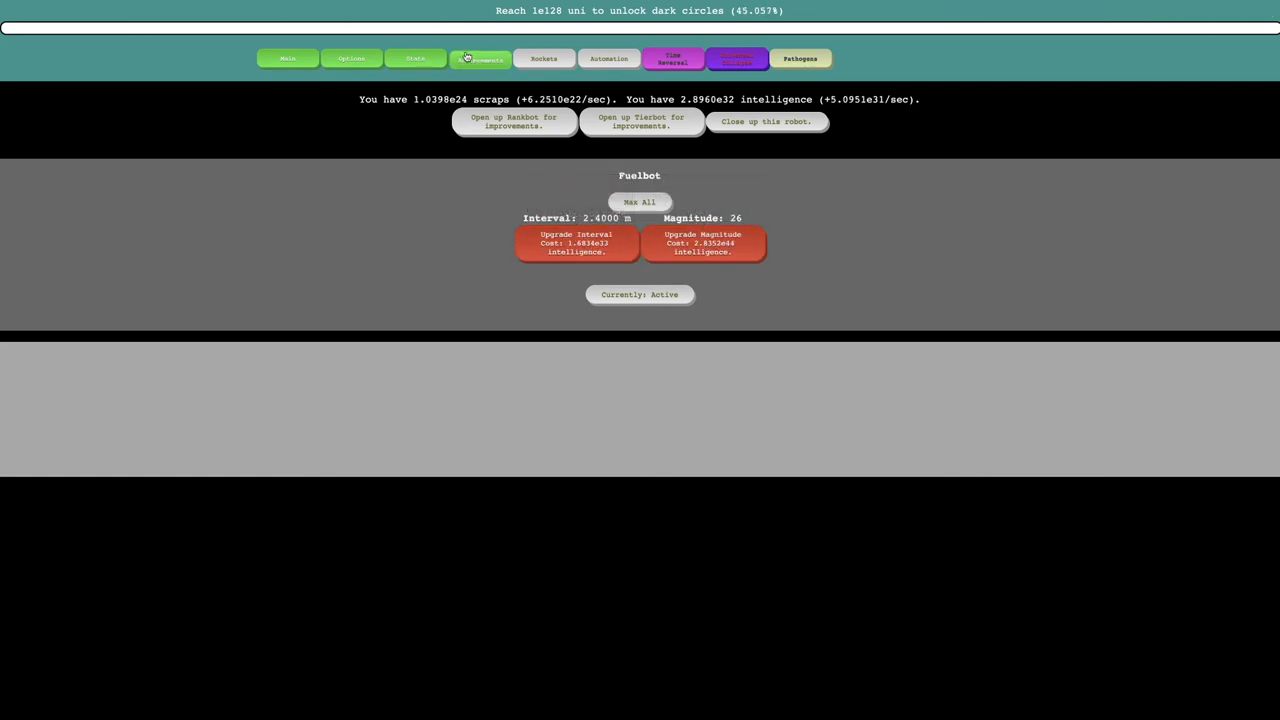
Check achievement progress and life essence milestones, then show the pathogen upgrades at 2.3112x multiplier.
{"action": "left_click", "coordinate": [478, 58]}
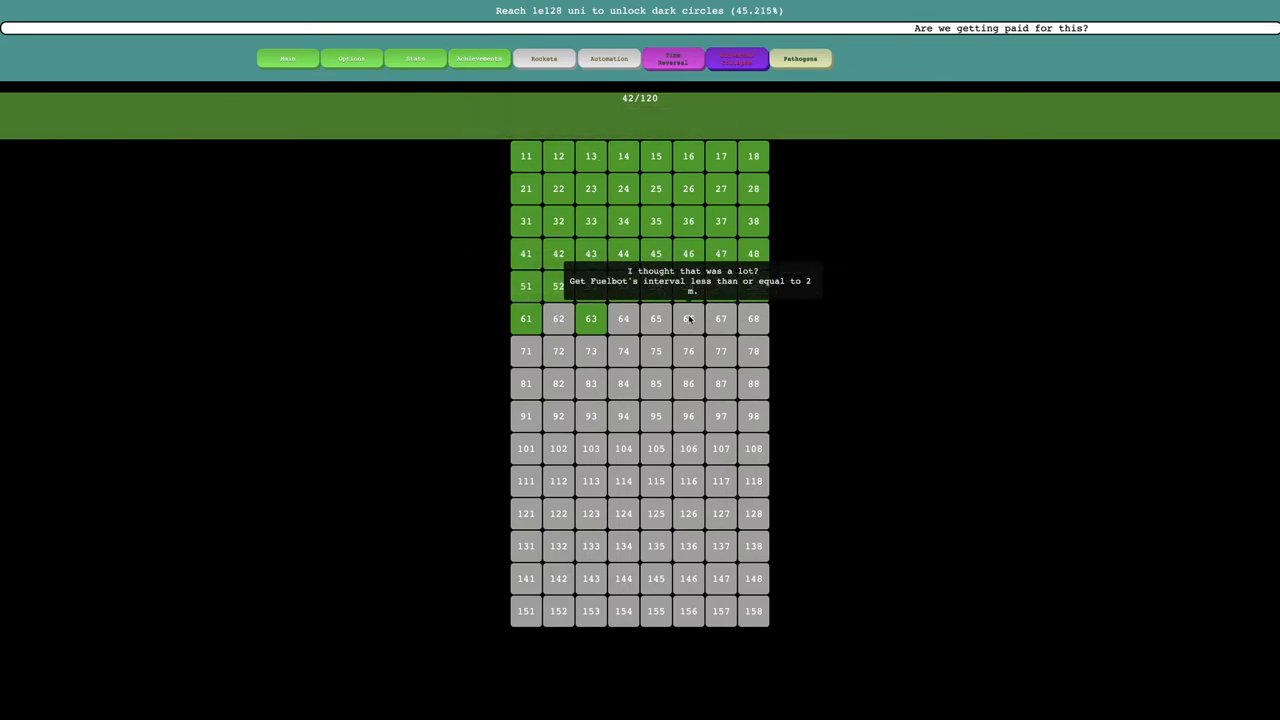
{"action": "left_click", "coordinate": [800, 58]}
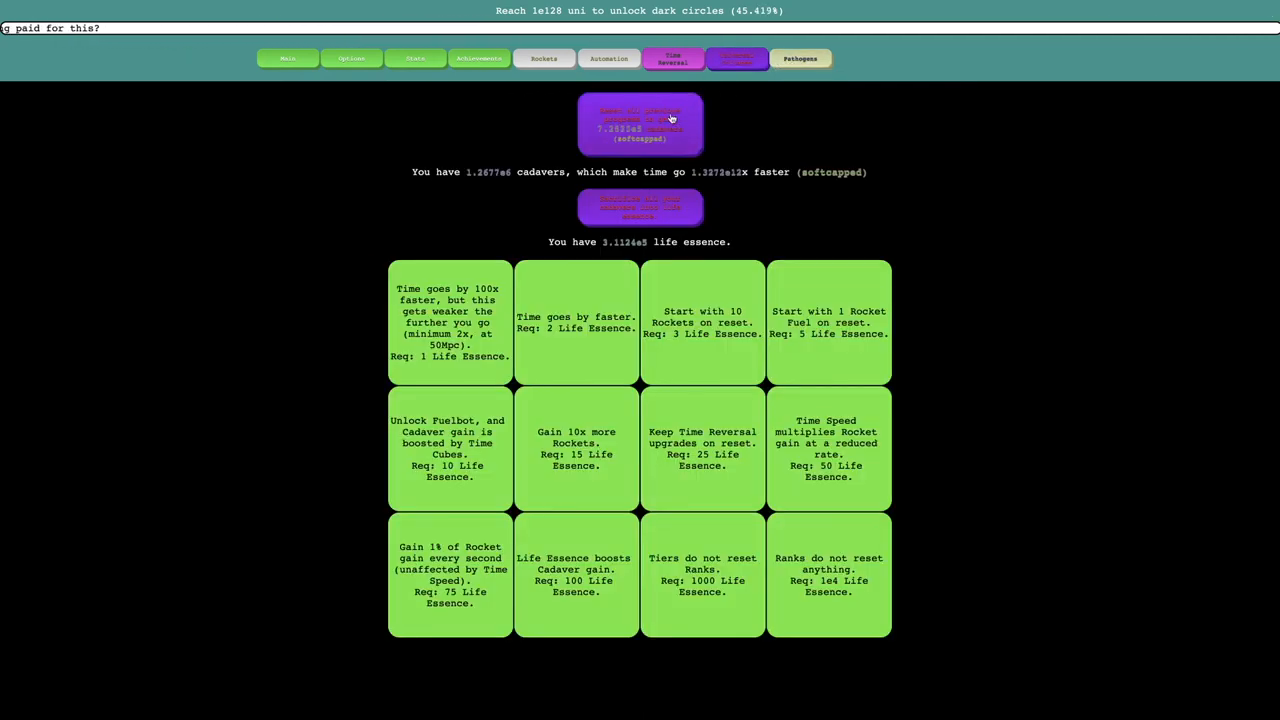
{"action": "left_click", "coordinate": [672, 58]}
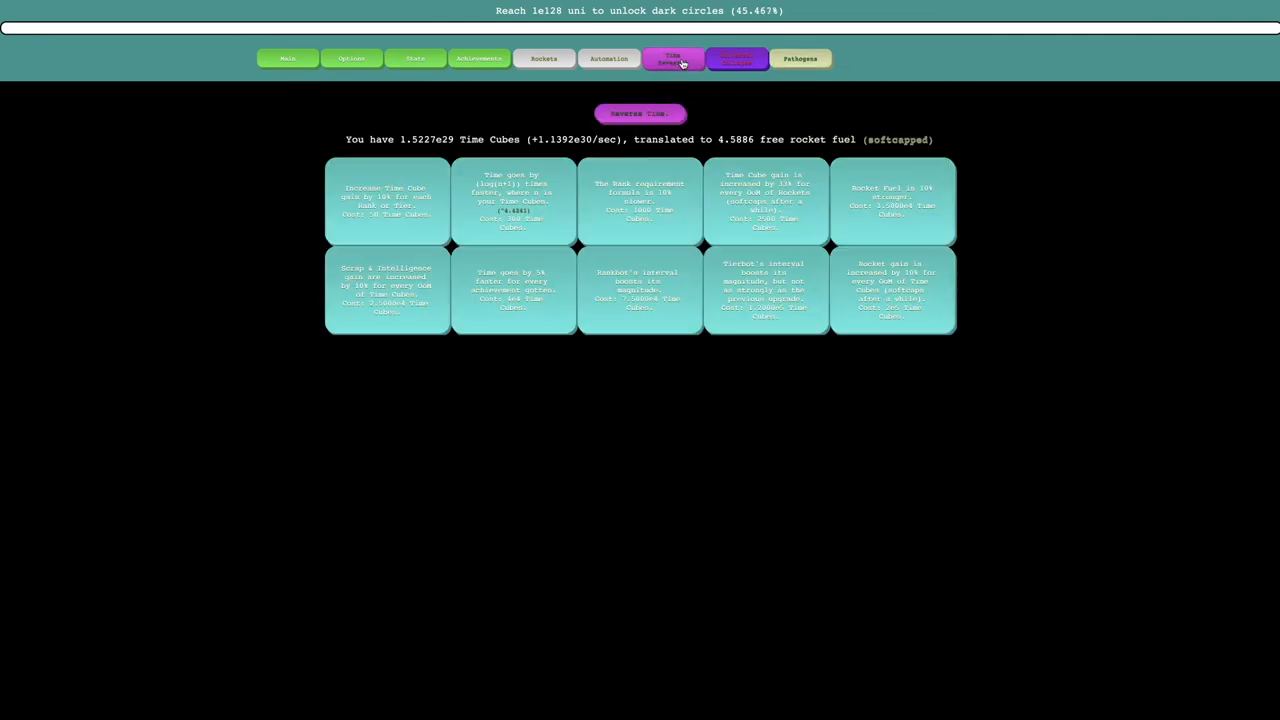
{"action": "left_click", "coordinate": [800, 58]}
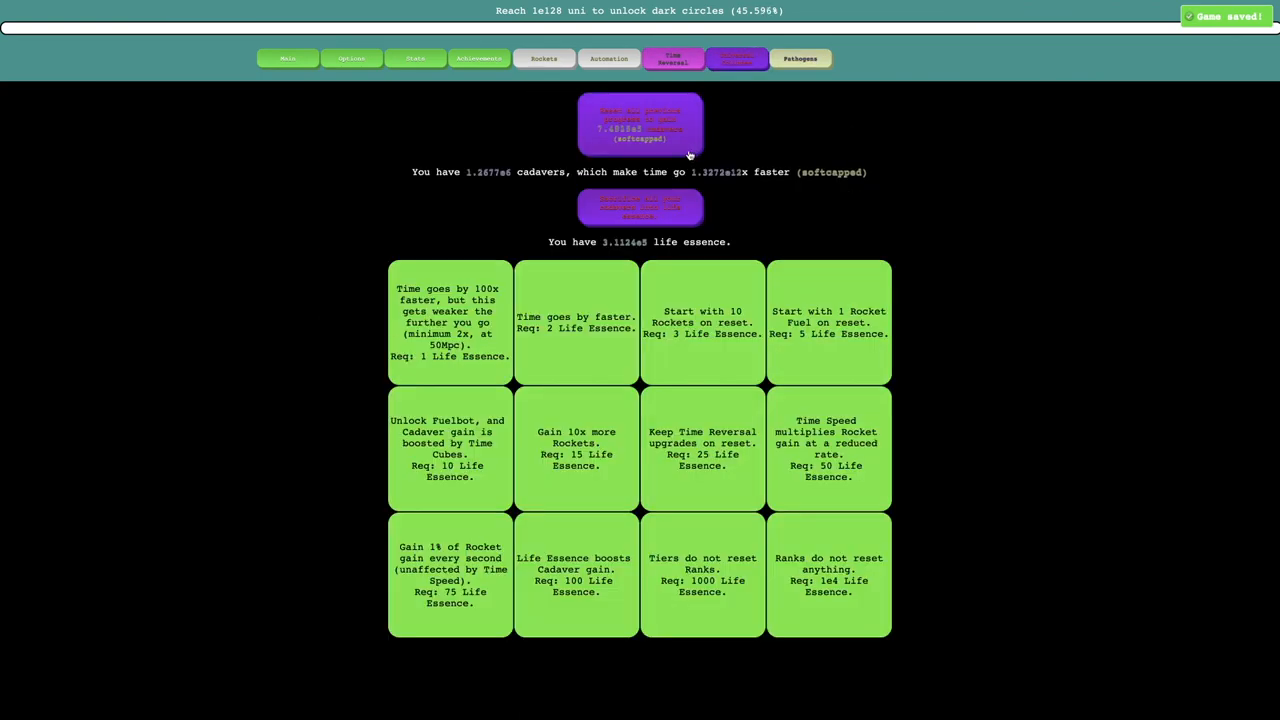
{"action": "left_click", "coordinate": [800, 58]}
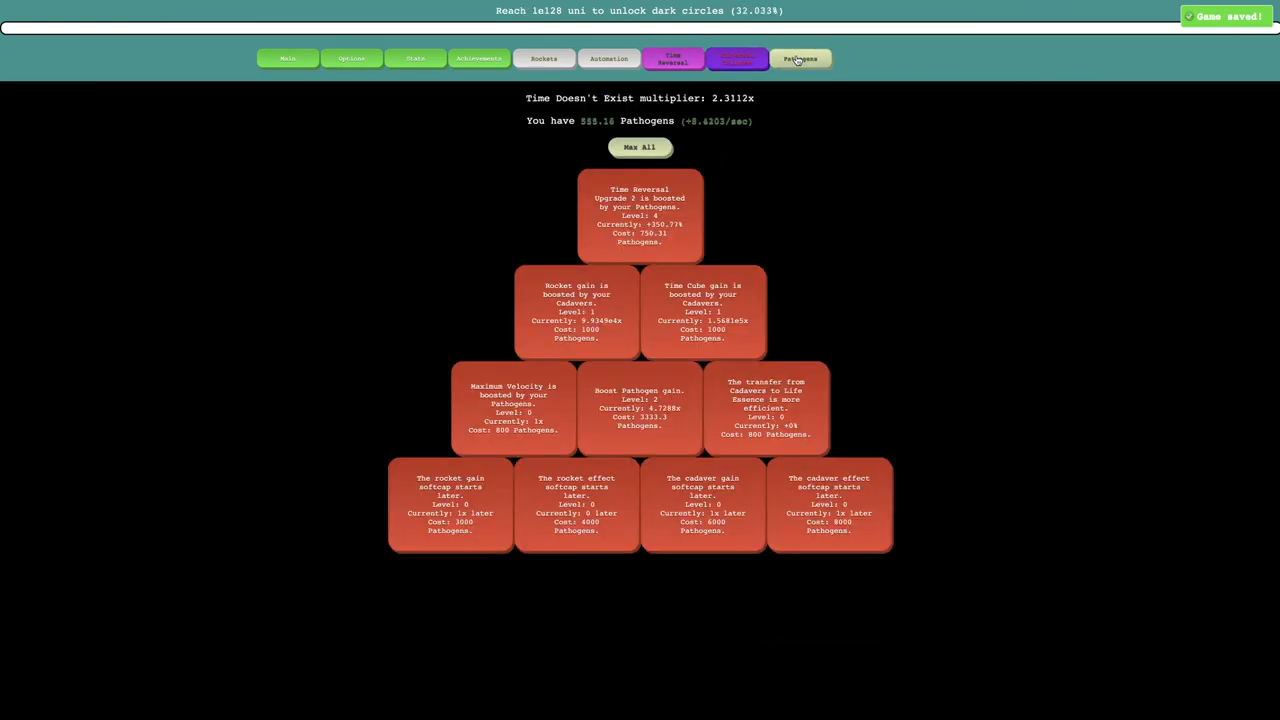
Reverse time, reset progress to gain rockets, then view pathogens surging to about 1077.
{"action": "left_click", "coordinate": [672, 58]}
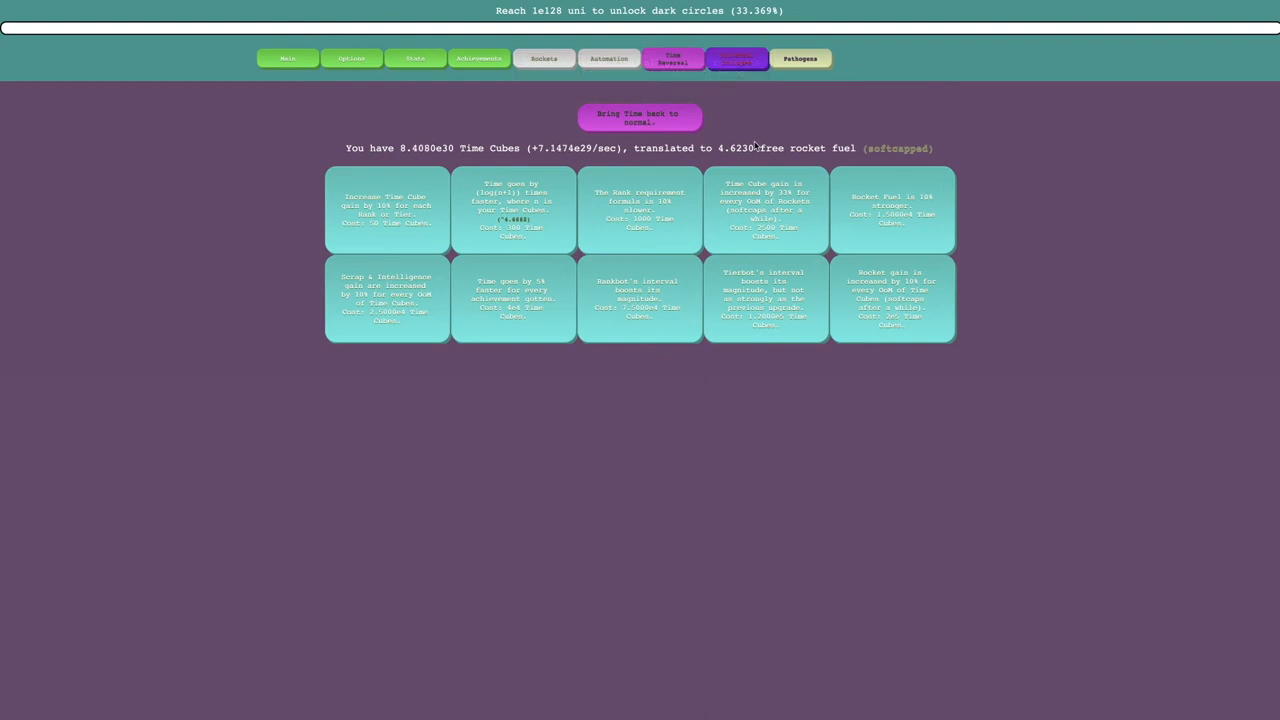
{"action": "mouse_move", "coordinate": [640, 116]}
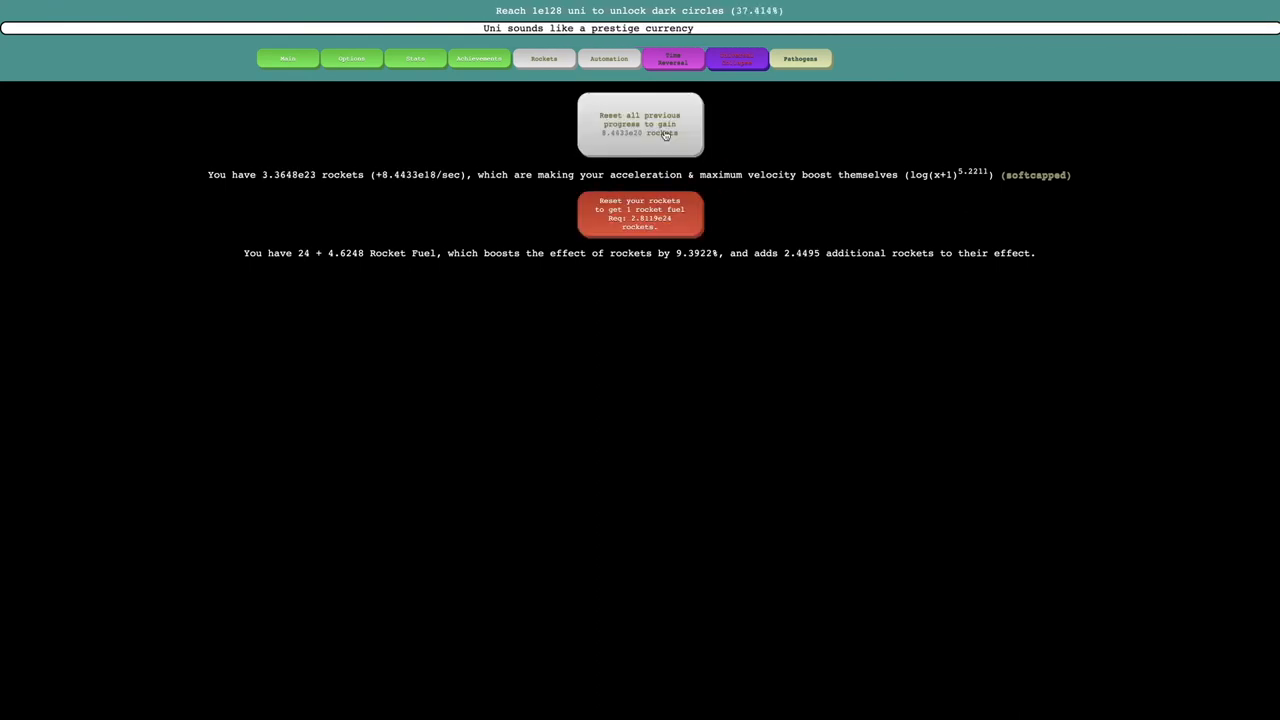
{"action": "left_click", "coordinate": [640, 124]}
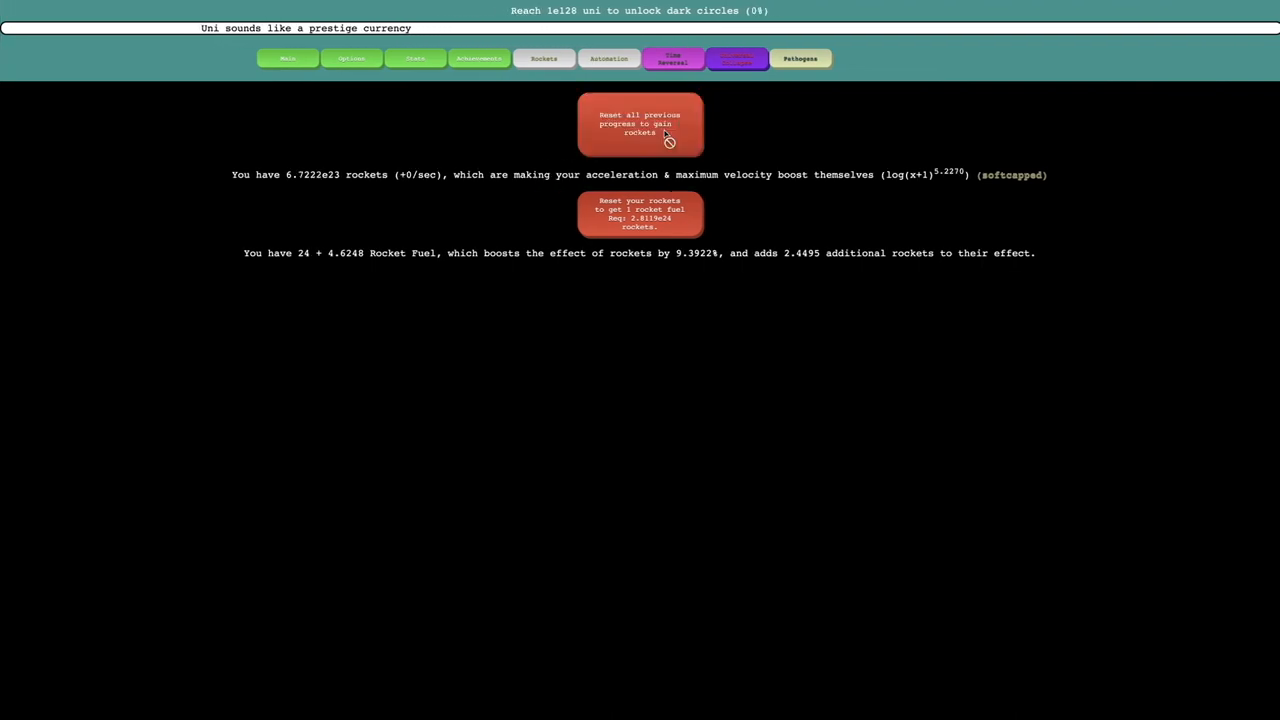
{"action": "left_click", "coordinate": [640, 124]}
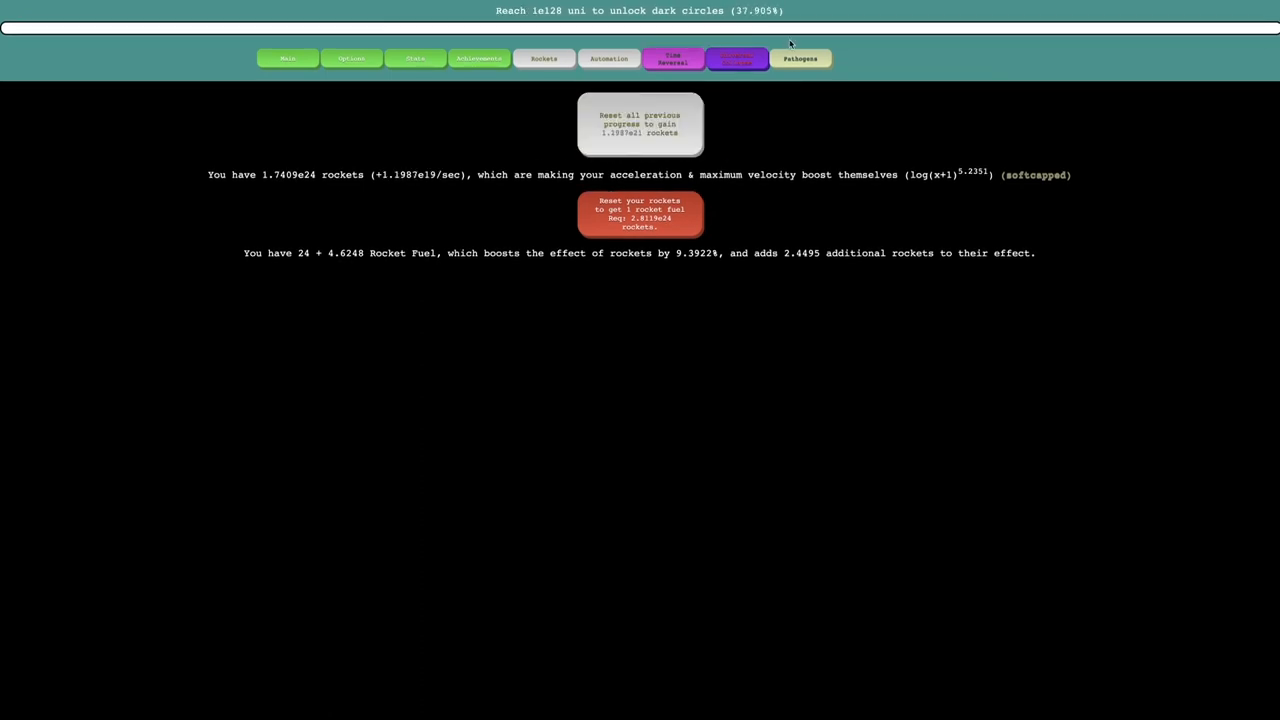
{"action": "left_click", "coordinate": [800, 58]}
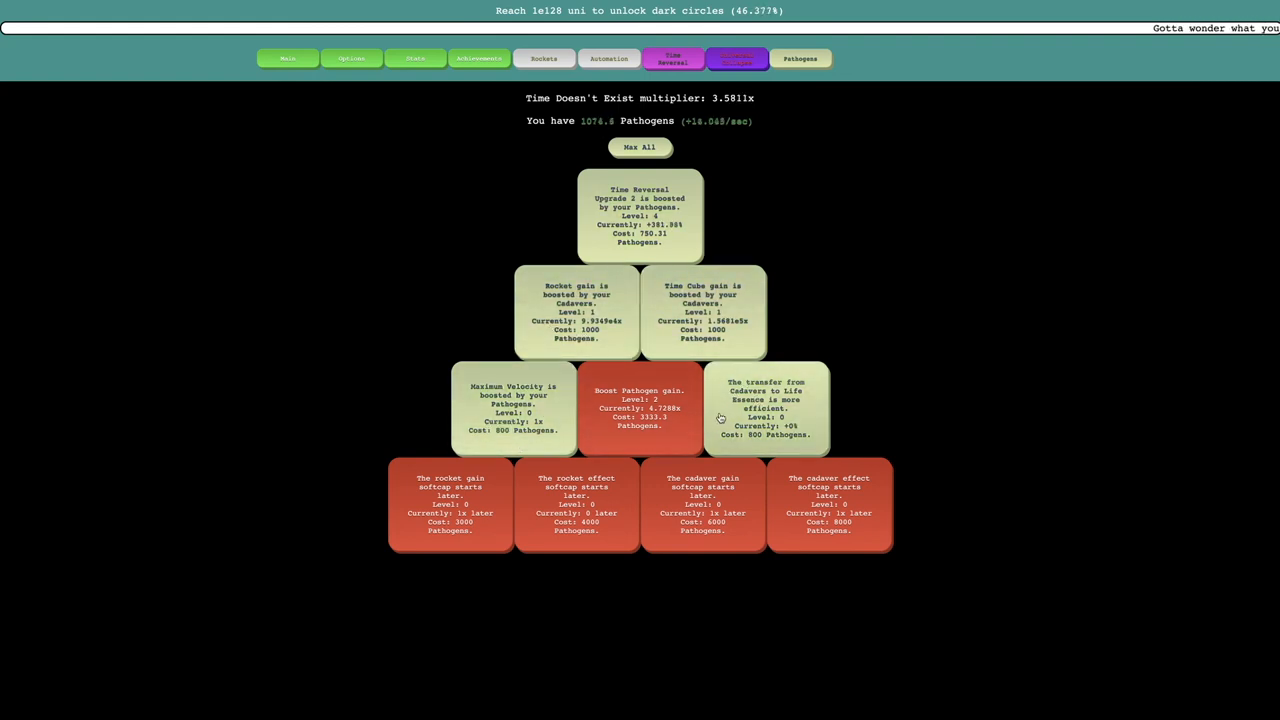
Buy the cadaver-transfer pathogen upgrade and reset progress to gain rockets.
{"action": "left_click", "coordinate": [512, 408]}
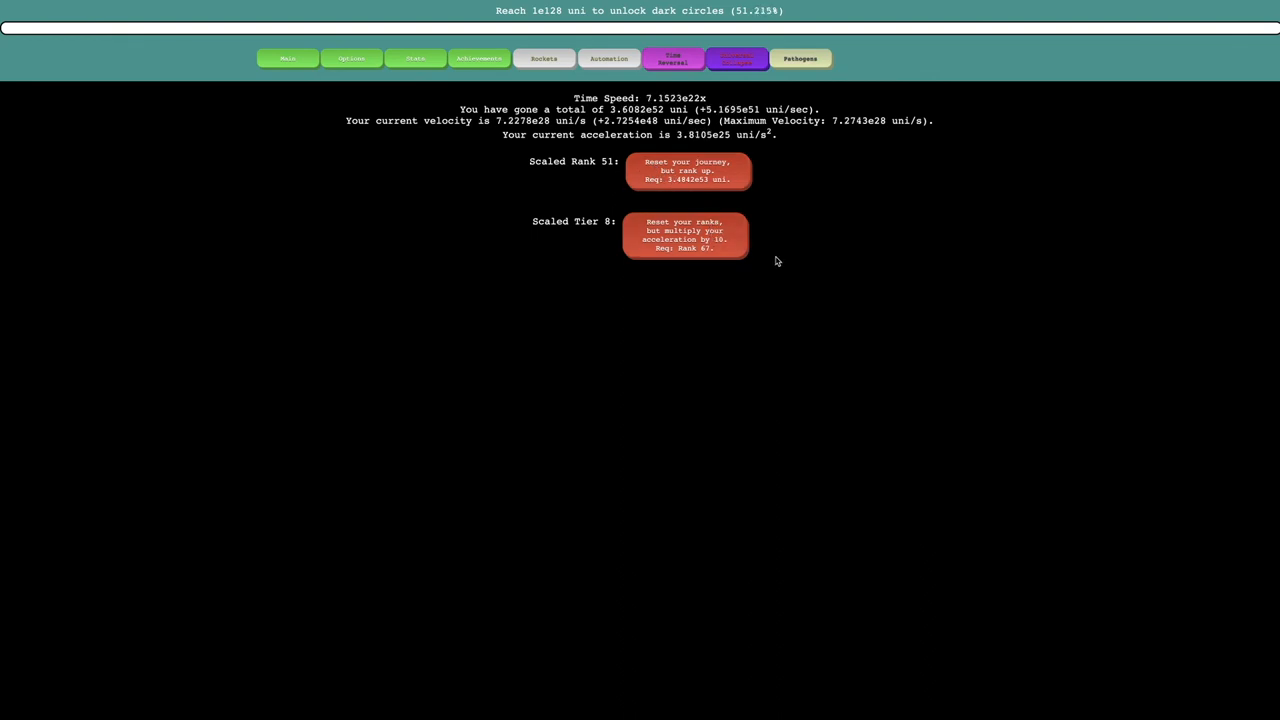
{"action": "left_click", "coordinate": [672, 58]}
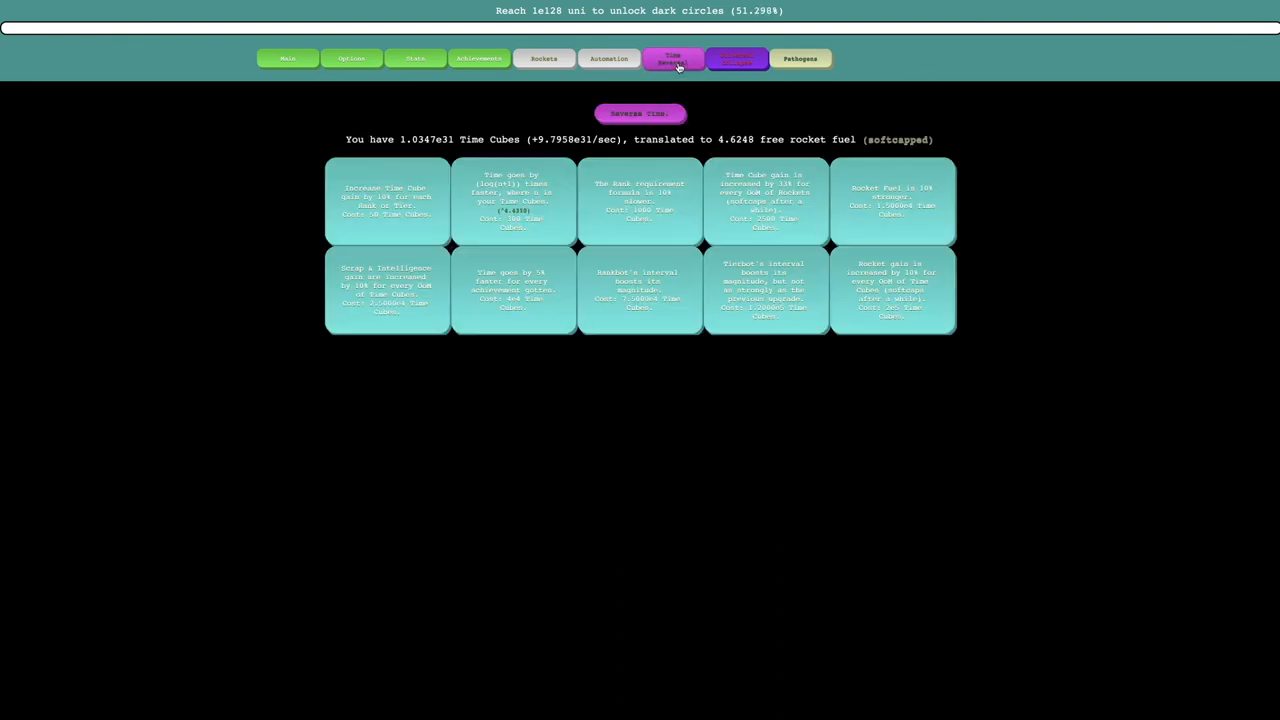
{"action": "left_click", "coordinate": [800, 58]}
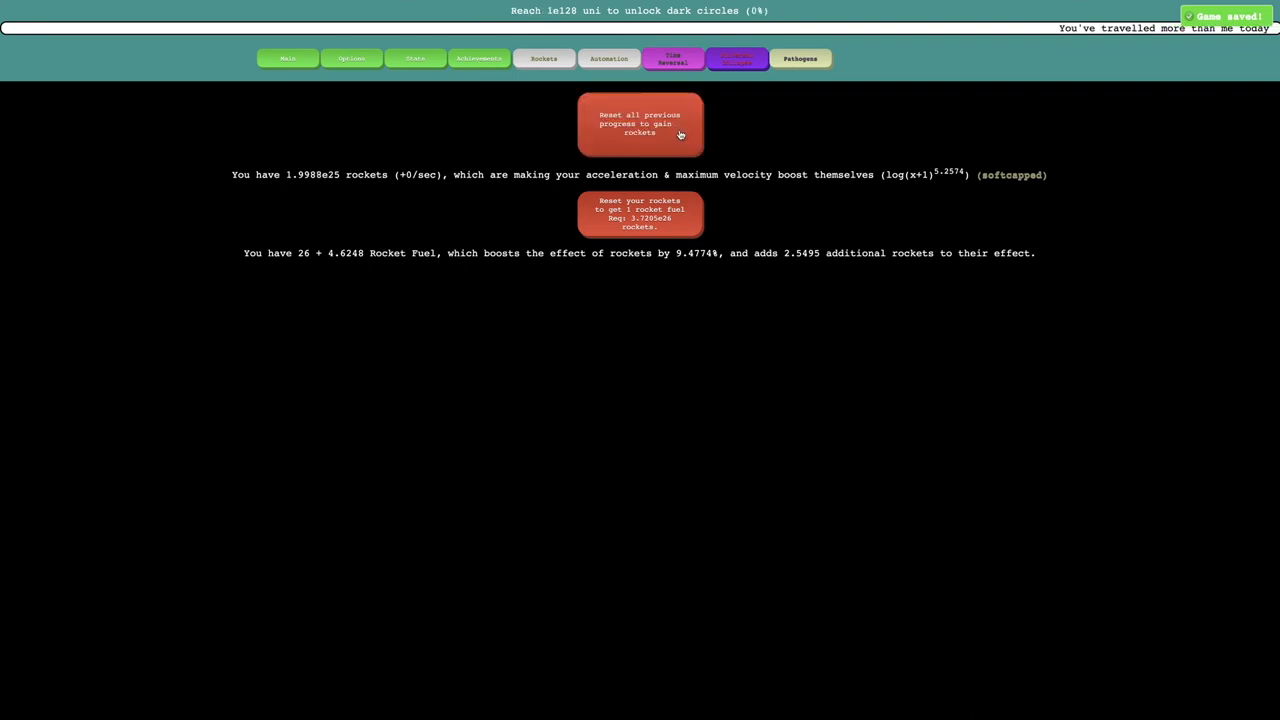
{"action": "left_click", "coordinate": [640, 124]}
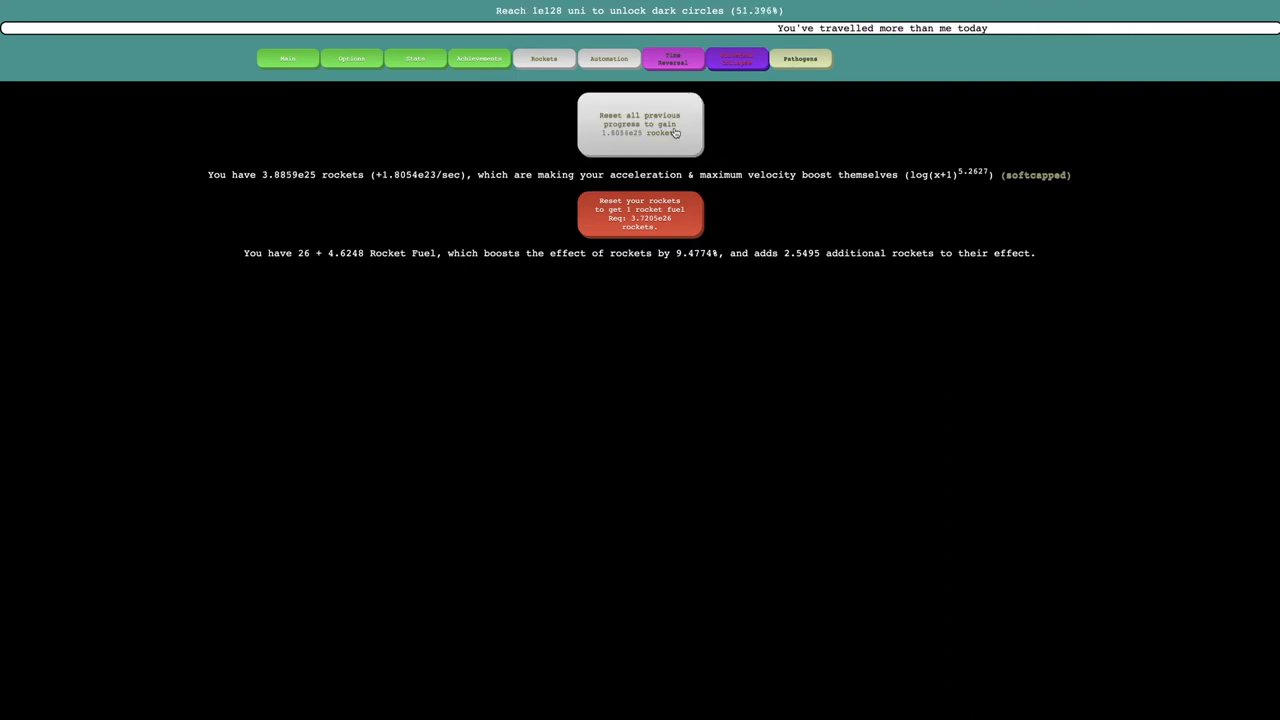
Reverse time for Time Cubes, check cadavers, and return to rockets showing 24 rocket fuel.
{"action": "left_click", "coordinate": [672, 58]}
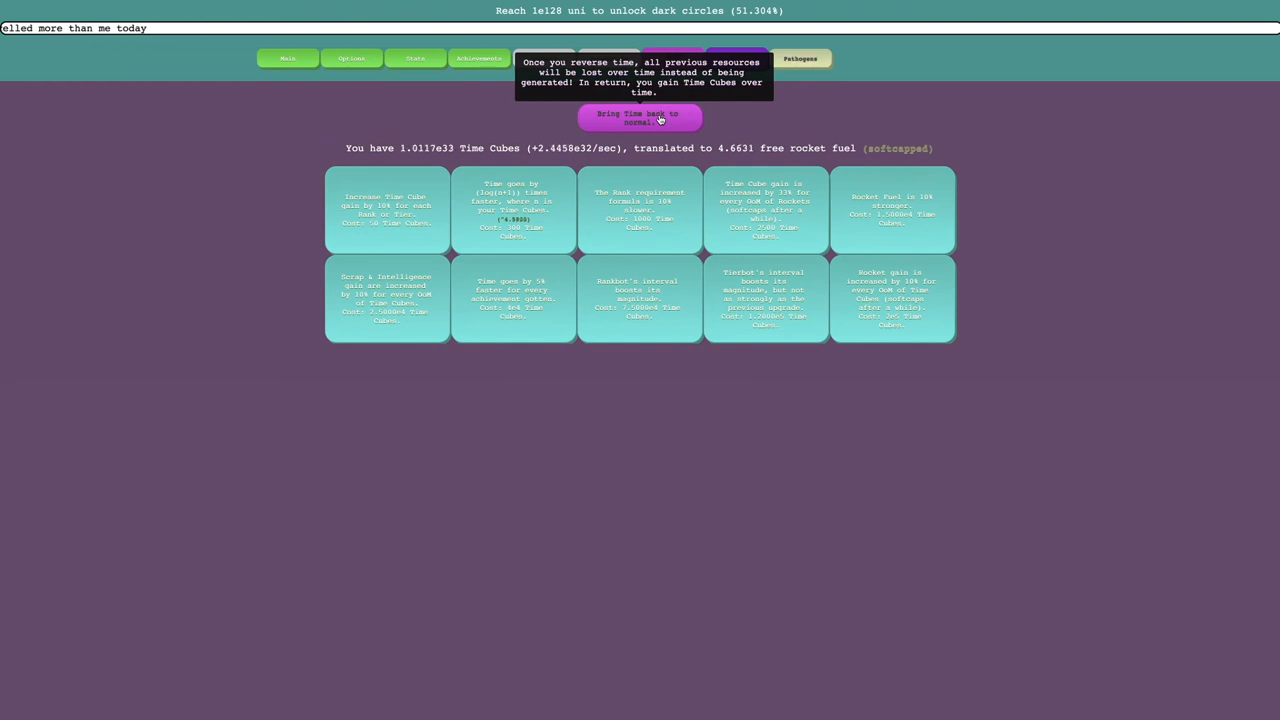
{"action": "left_click", "coordinate": [800, 58]}
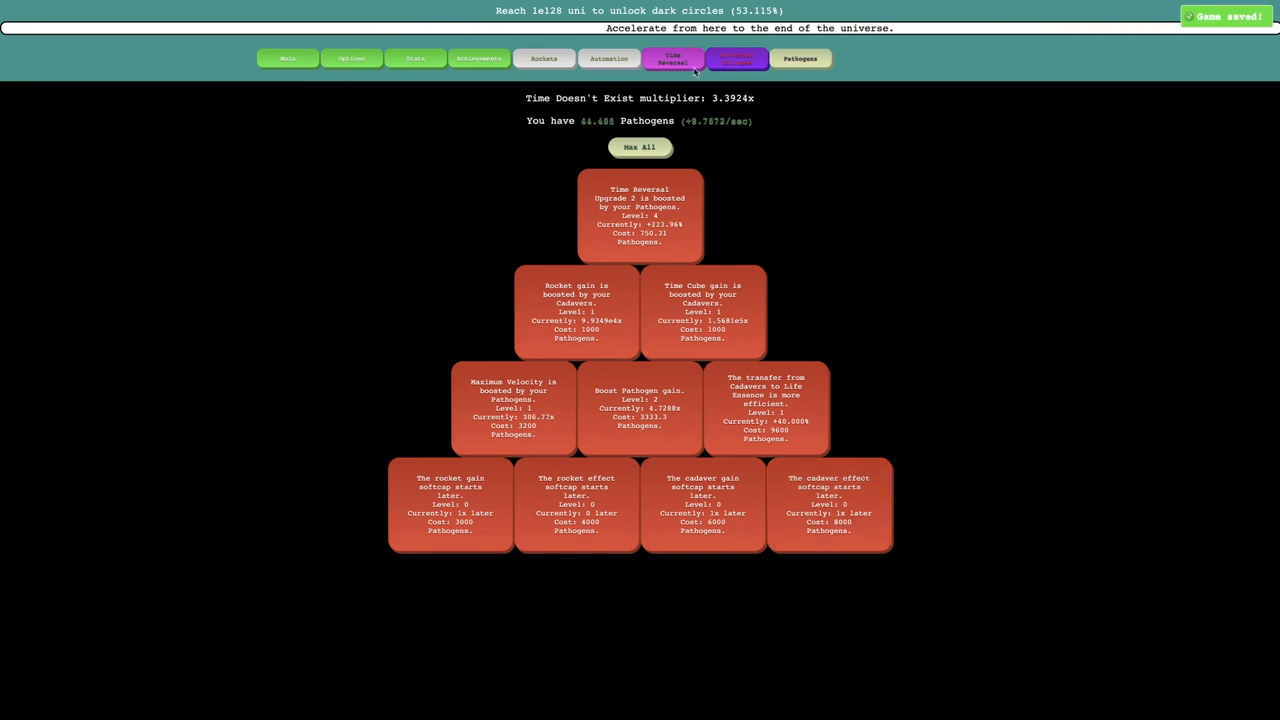
{"action": "left_click", "coordinate": [736, 58]}
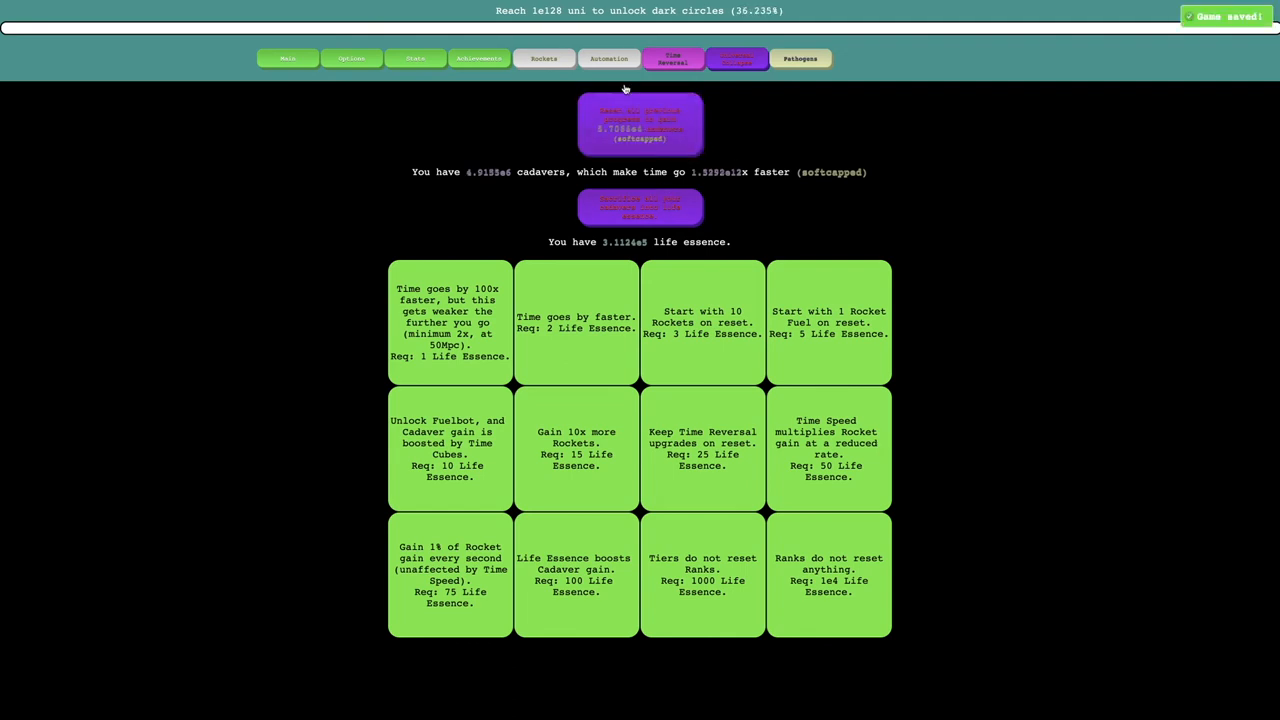
{"action": "left_click", "coordinate": [544, 58]}
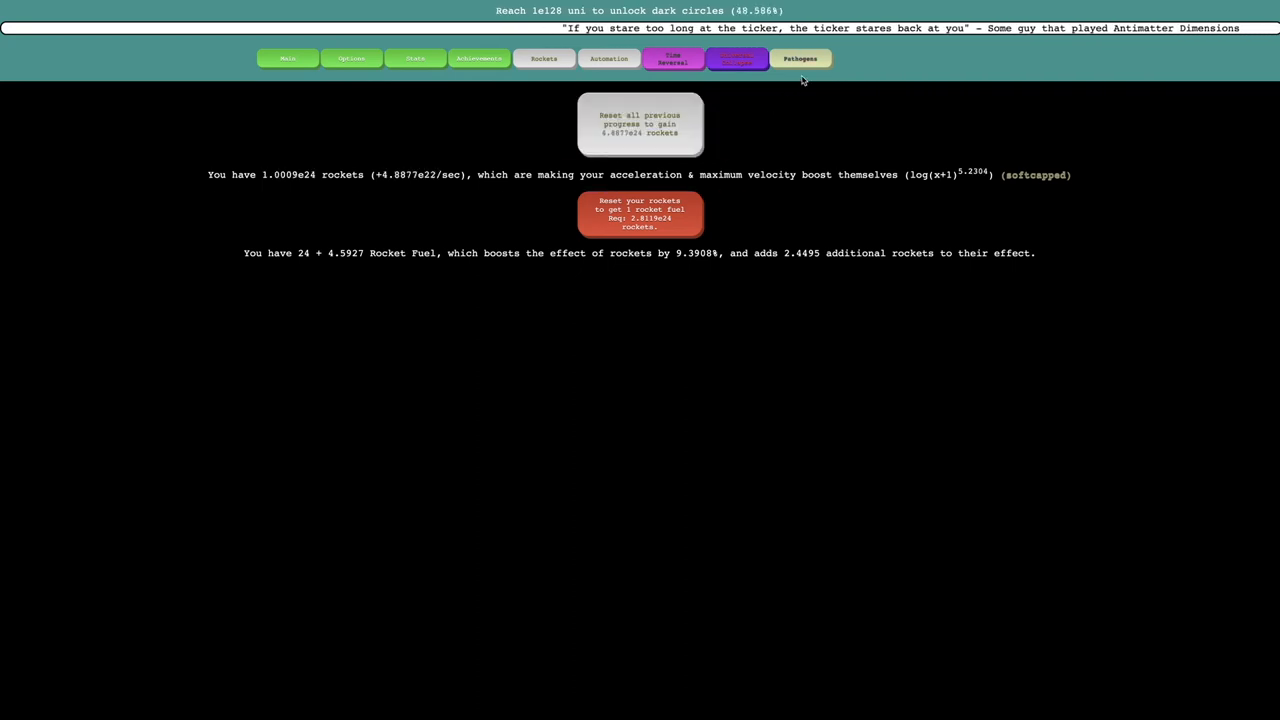
Reverse time again and reset for rockets repeatedly until rocket fuel reaches 27.
{"action": "left_click", "coordinate": [800, 58]}
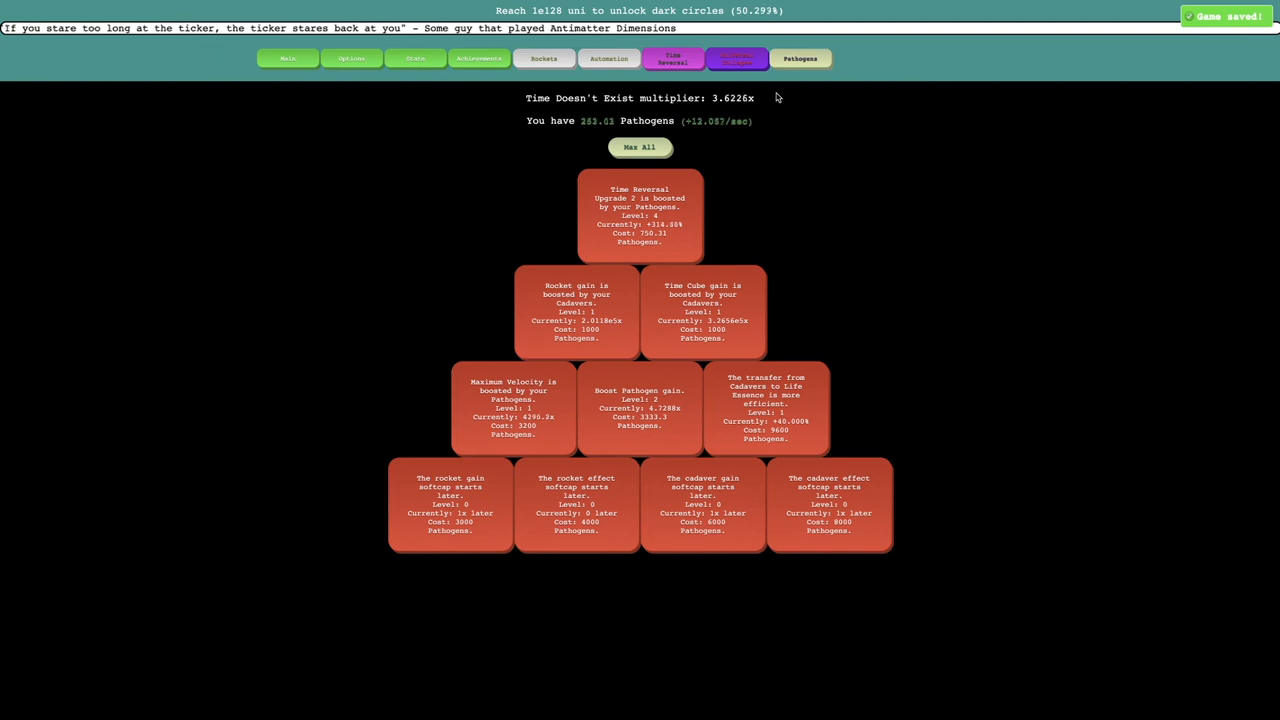
{"action": "mouse_move", "coordinate": [722, 140]}
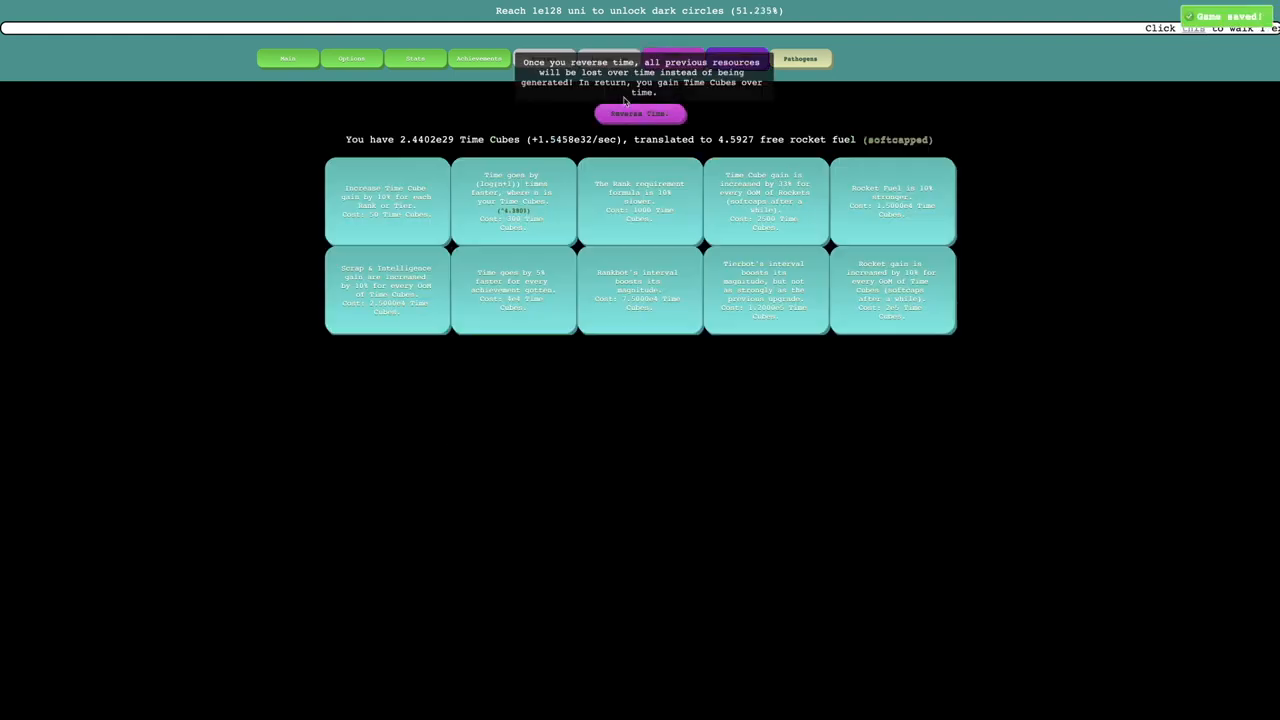
{"action": "left_click", "coordinate": [640, 112]}
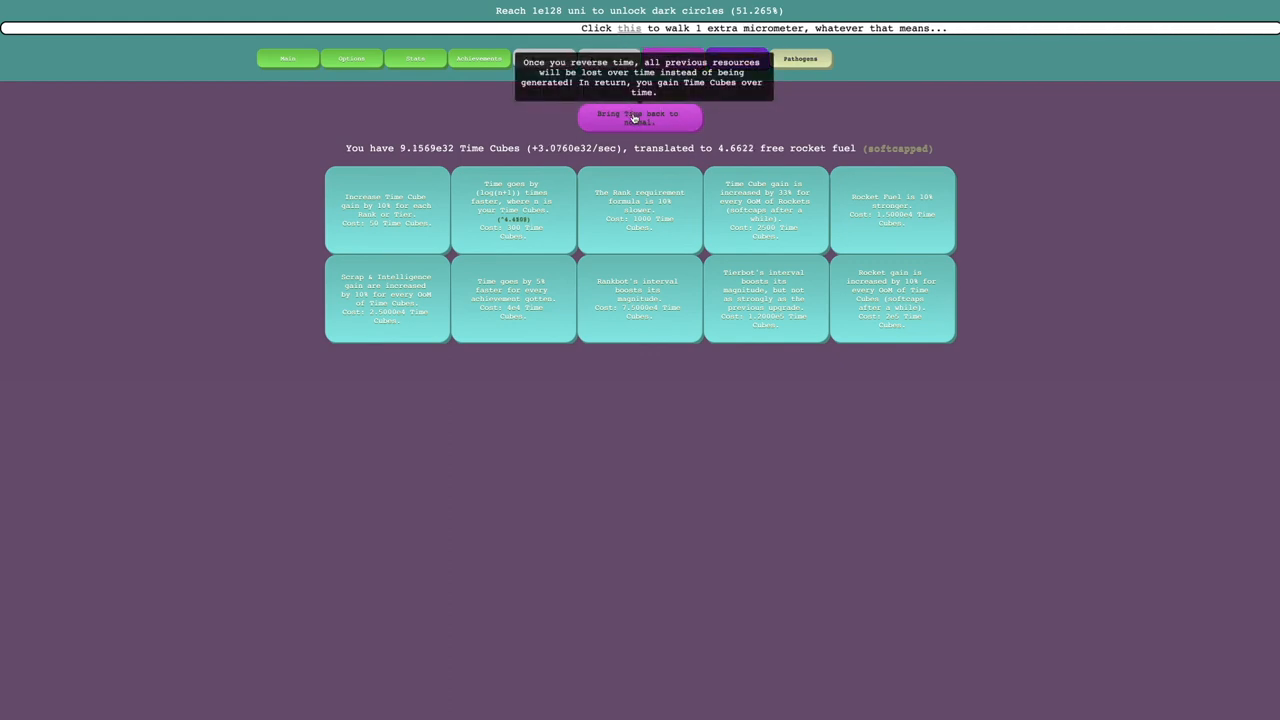
{"action": "left_click", "coordinate": [640, 118]}
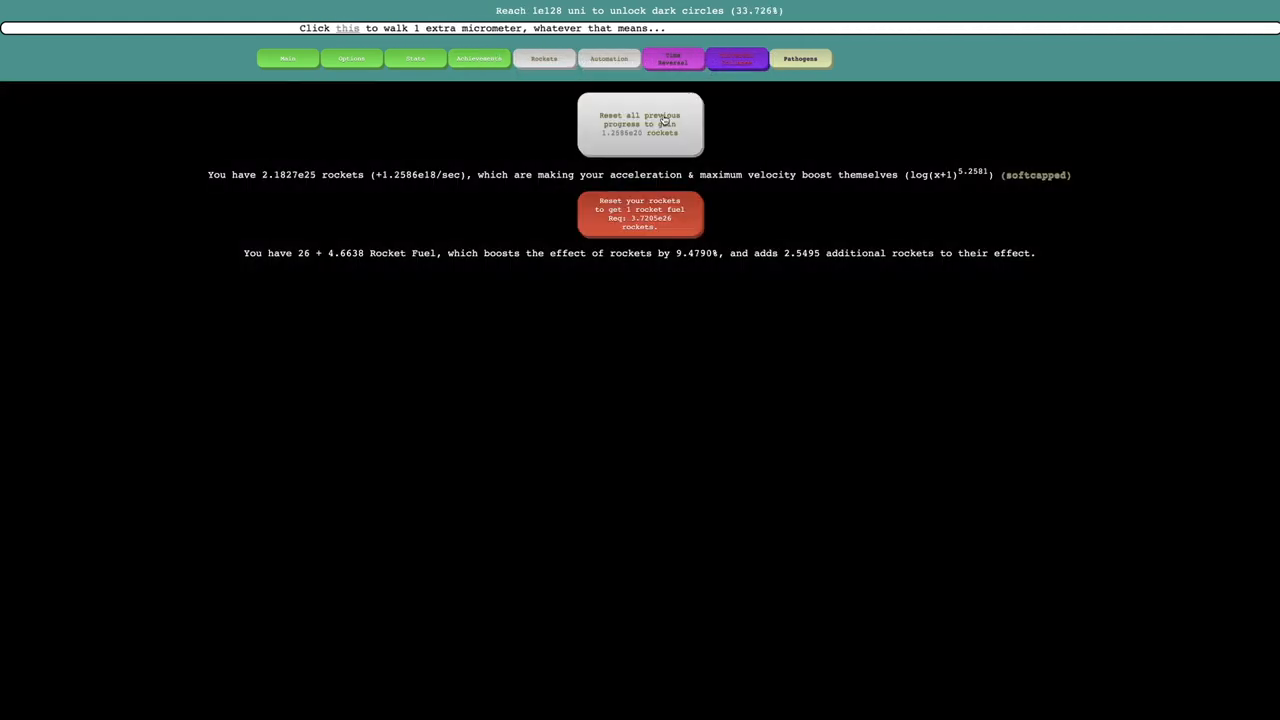
{"action": "left_click", "coordinate": [640, 124]}
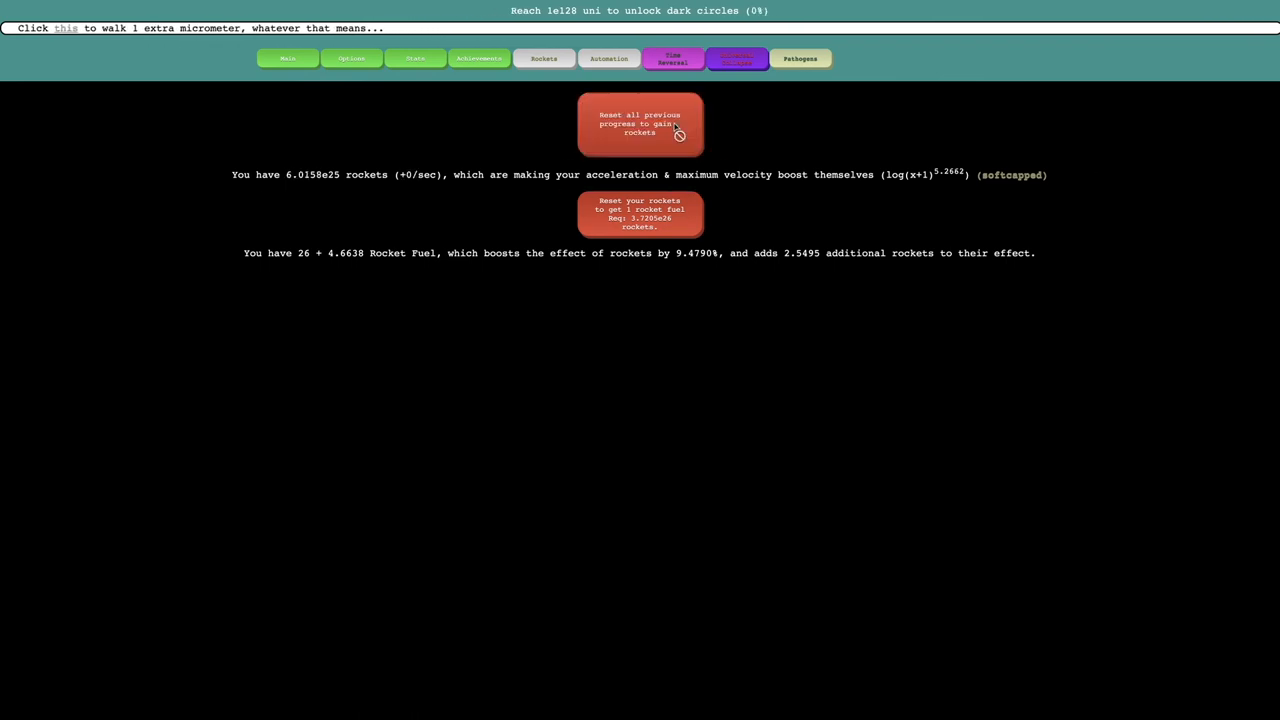
{"action": "left_click", "coordinate": [640, 124]}
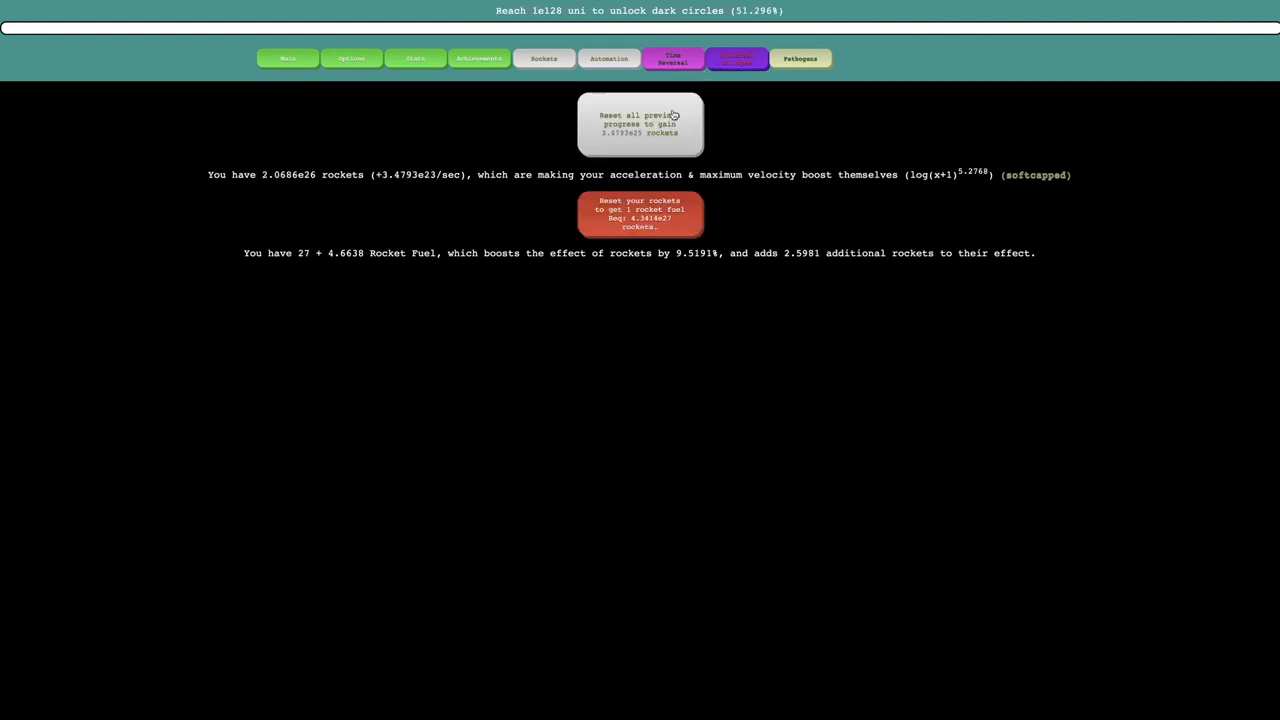
Shorten the Fuelbot interval to 2.1429 m on the automation robots screen.
{"action": "left_click", "coordinate": [800, 58]}
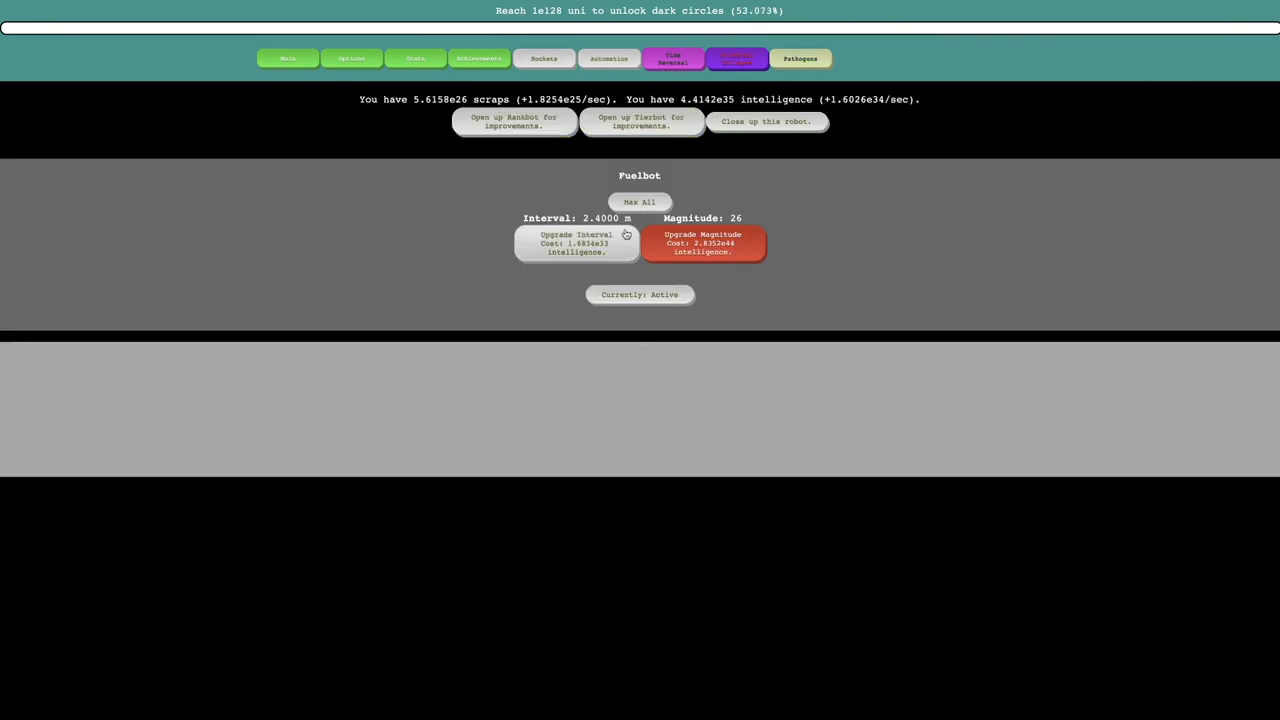
{"action": "left_click", "coordinate": [576, 242]}
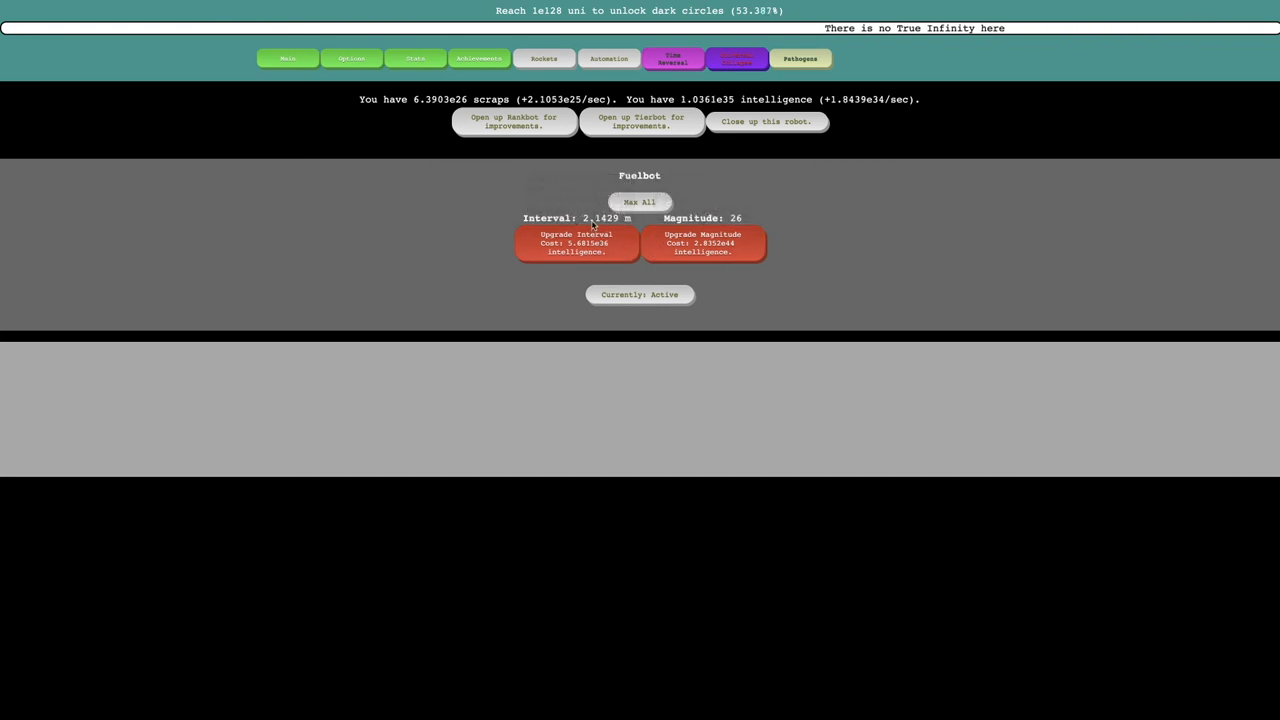
{"action": "left_click", "coordinate": [640, 122]}
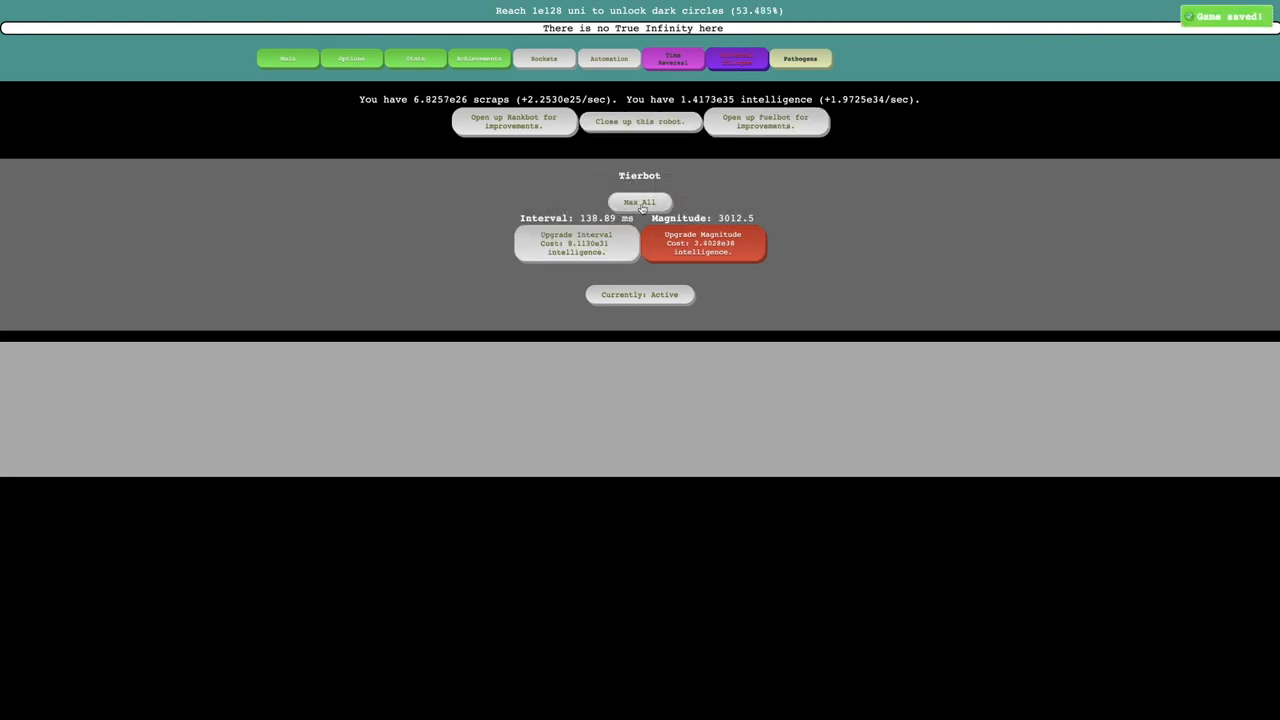
{"action": "left_click", "coordinate": [514, 122]}
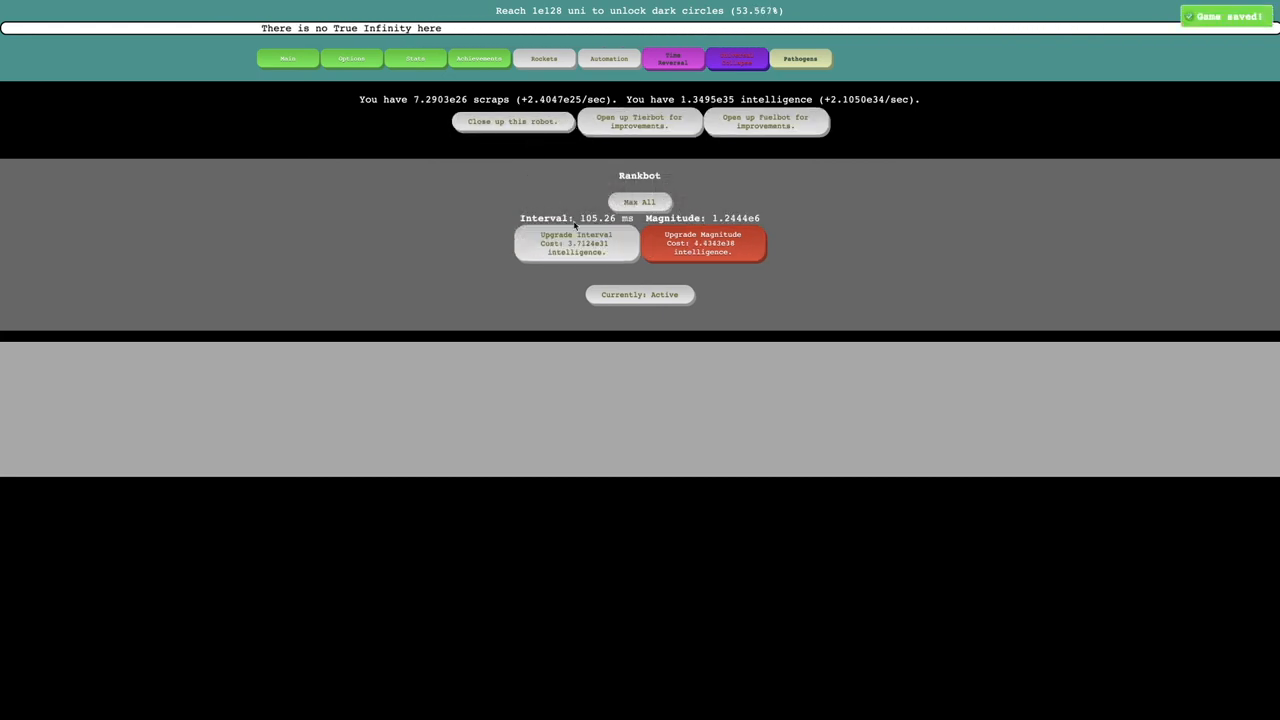
Shorten the Rankbot interval to 93.023 ms and return to the Fuelbot view.
{"action": "left_click", "coordinate": [576, 242]}
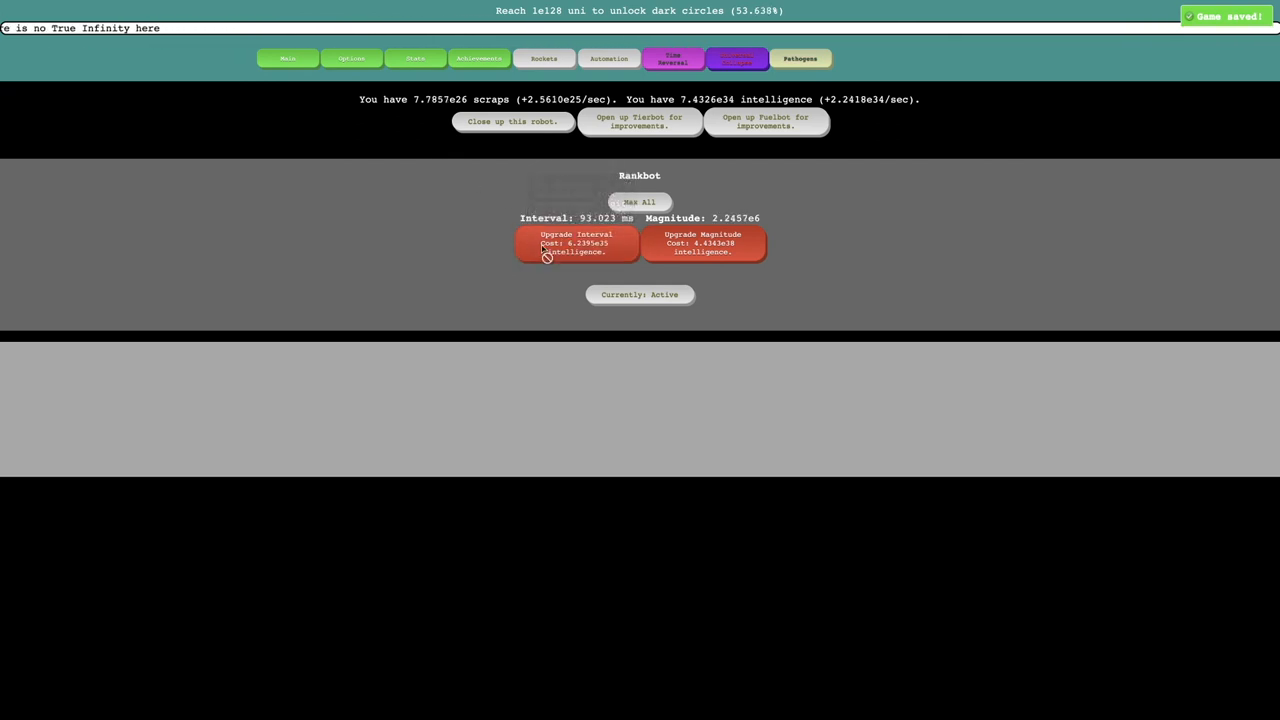
{"action": "left_click", "coordinate": [766, 122]}
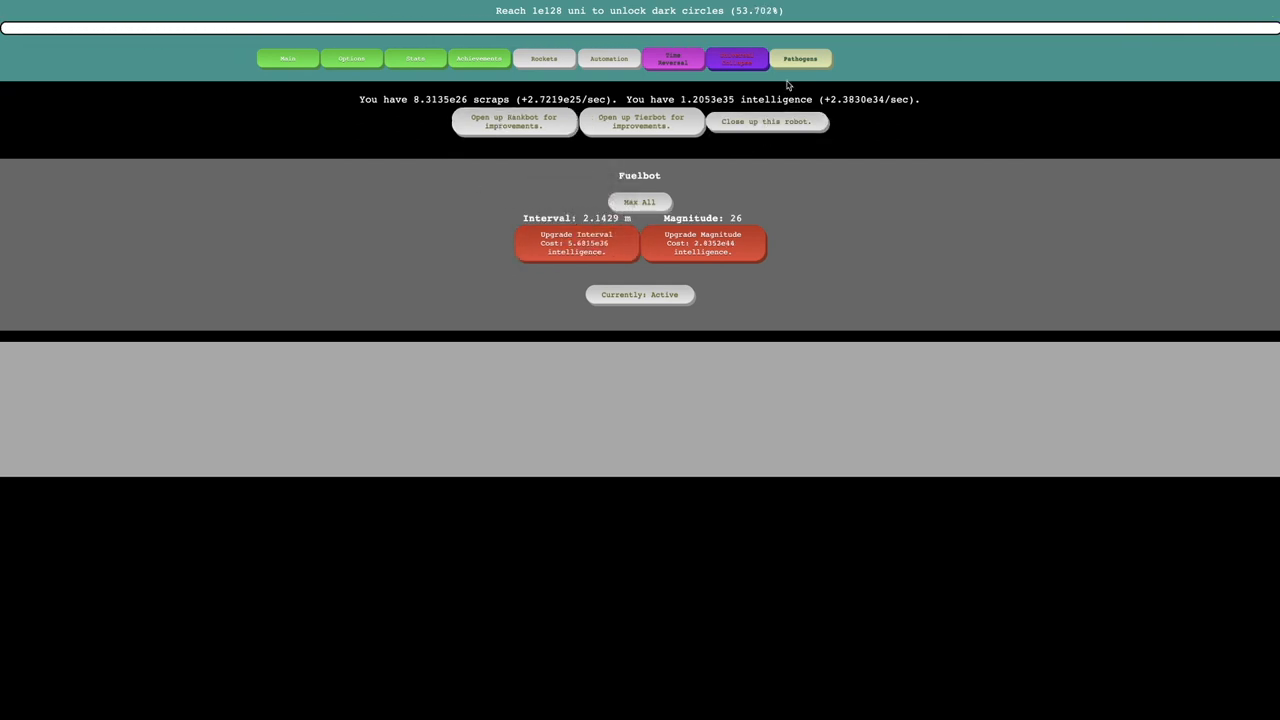
{"action": "mouse_move", "coordinate": [576, 244]}
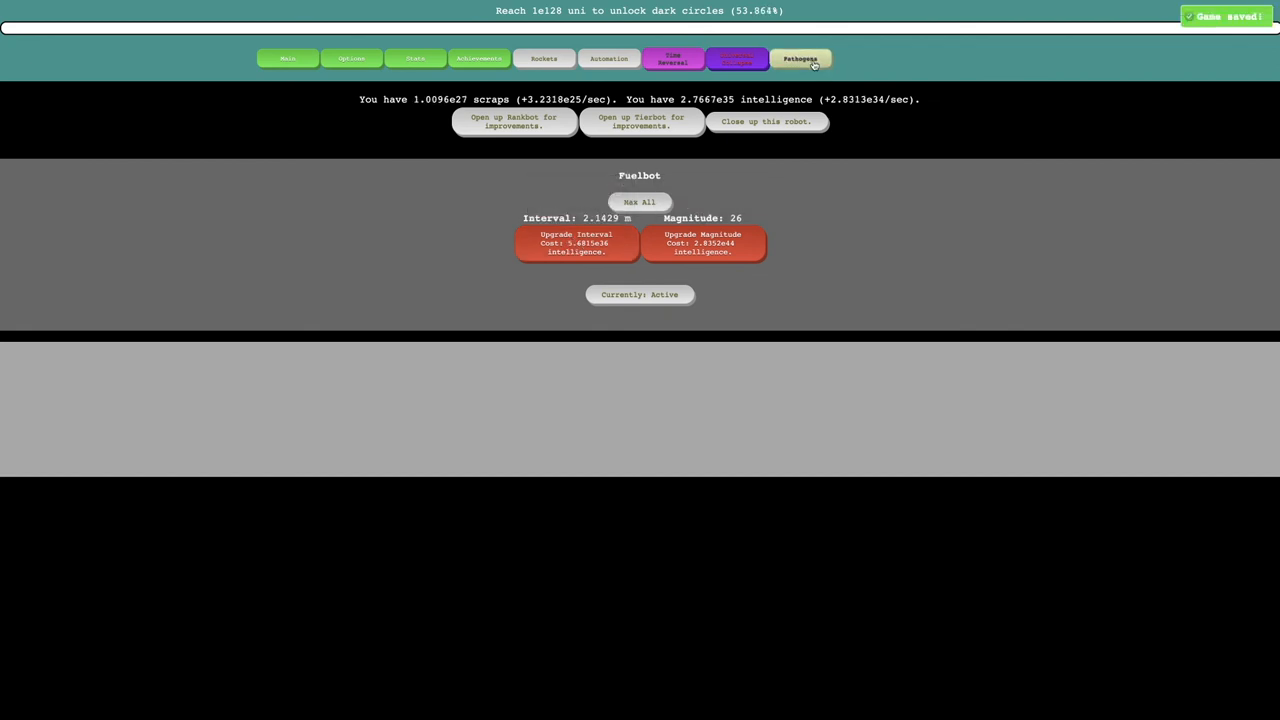
{"action": "left_click", "coordinate": [800, 58]}
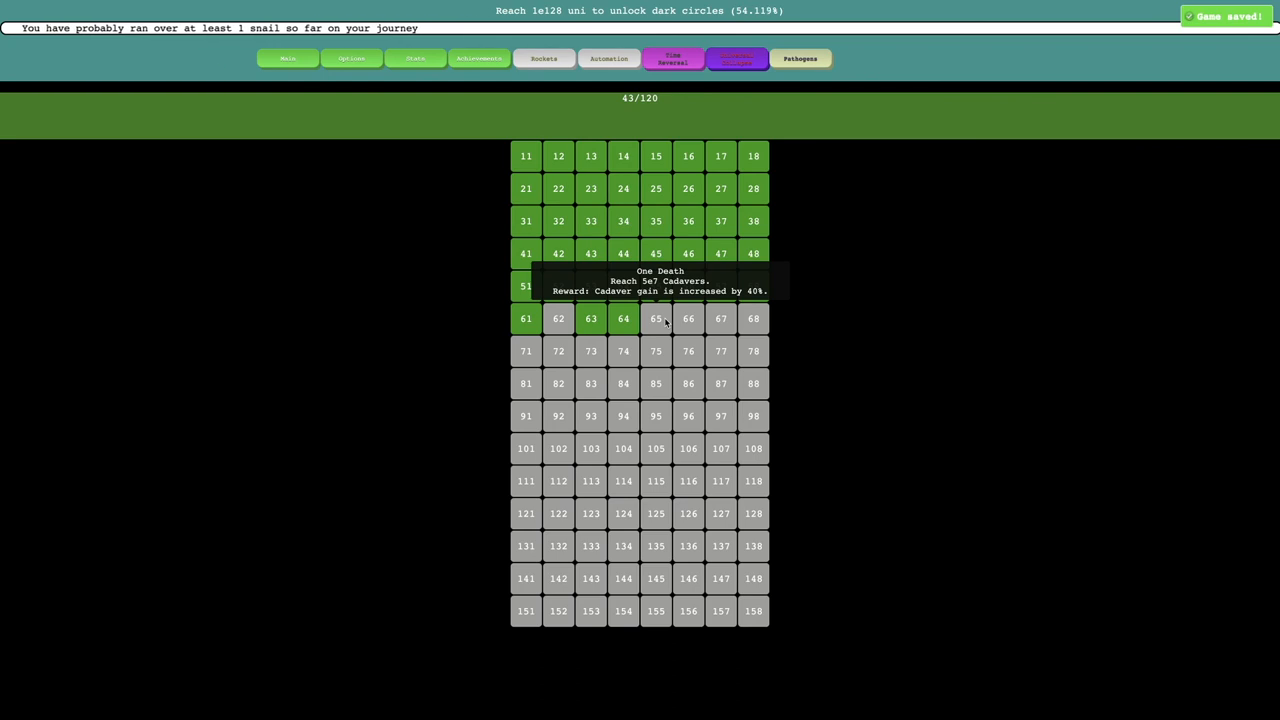
Convert cadavers into about 7.19e6 life essence, earning the Alive Plus achievement (44 of 120).
{"action": "left_click", "coordinate": [672, 58]}
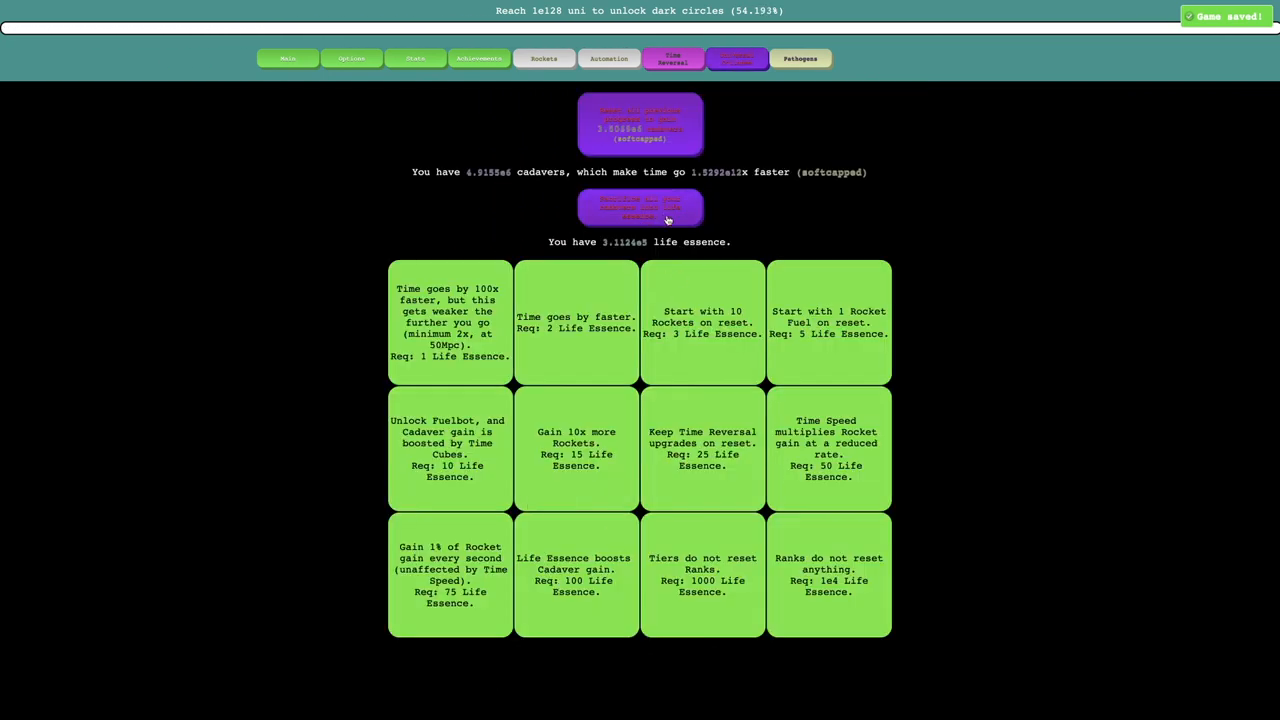
{"action": "left_click", "coordinate": [640, 206]}
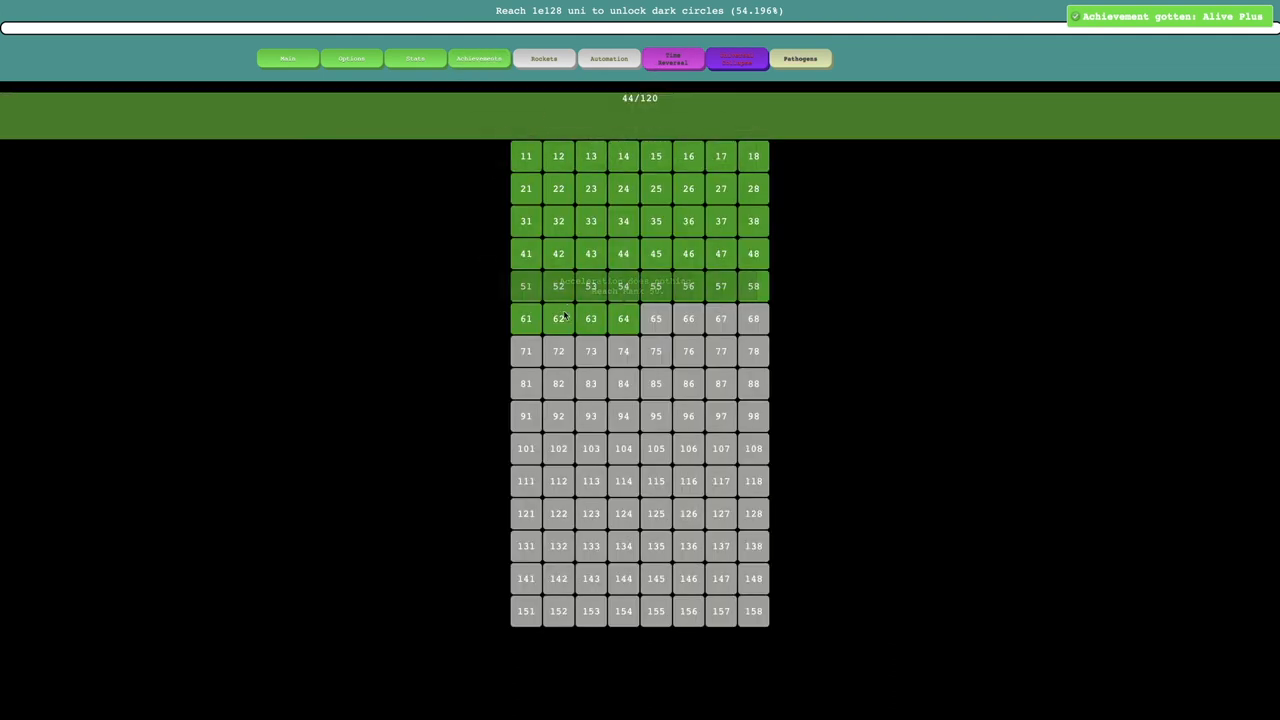
{"action": "left_click", "coordinate": [736, 56]}
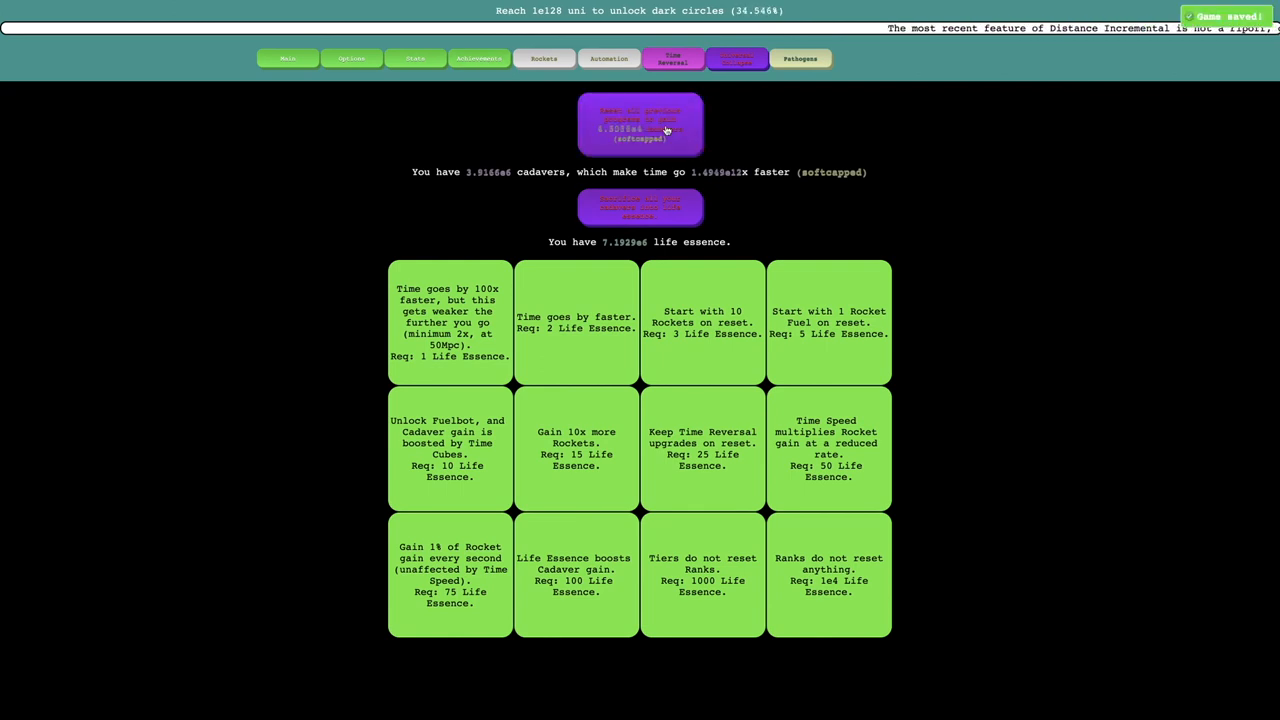
{"action": "left_click", "coordinate": [736, 58]}
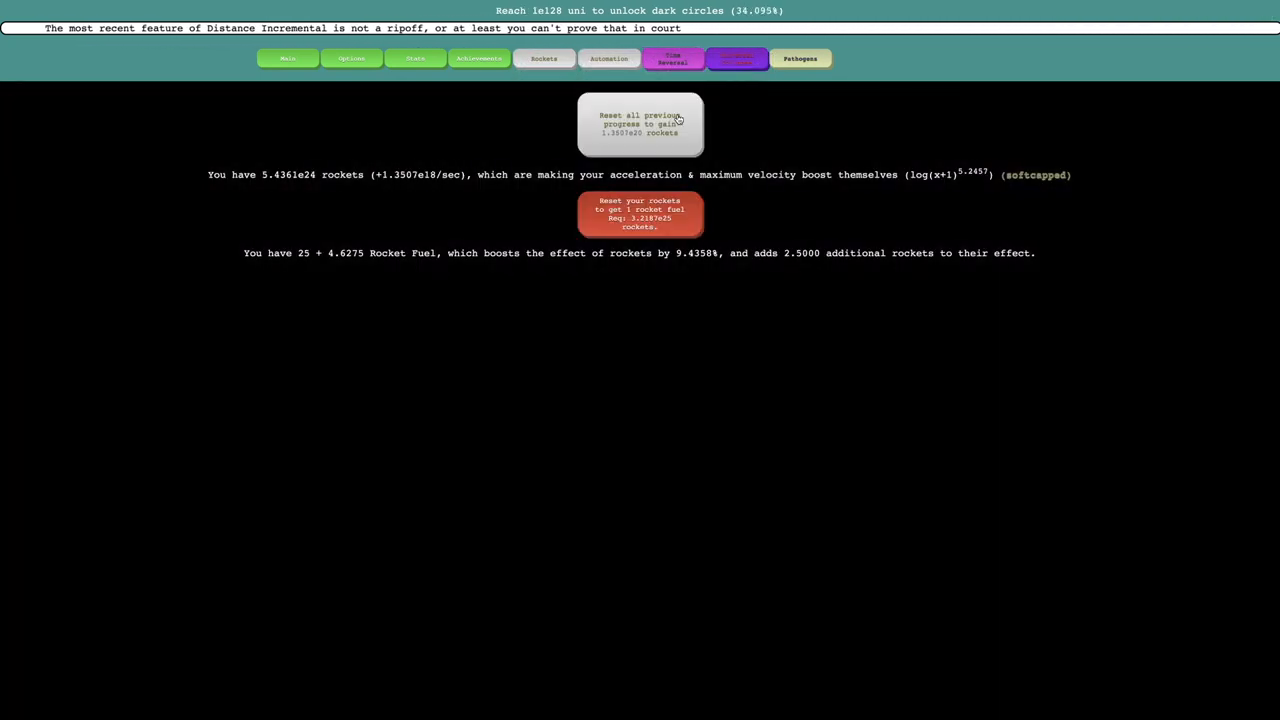
{"action": "left_click", "coordinate": [736, 58]}
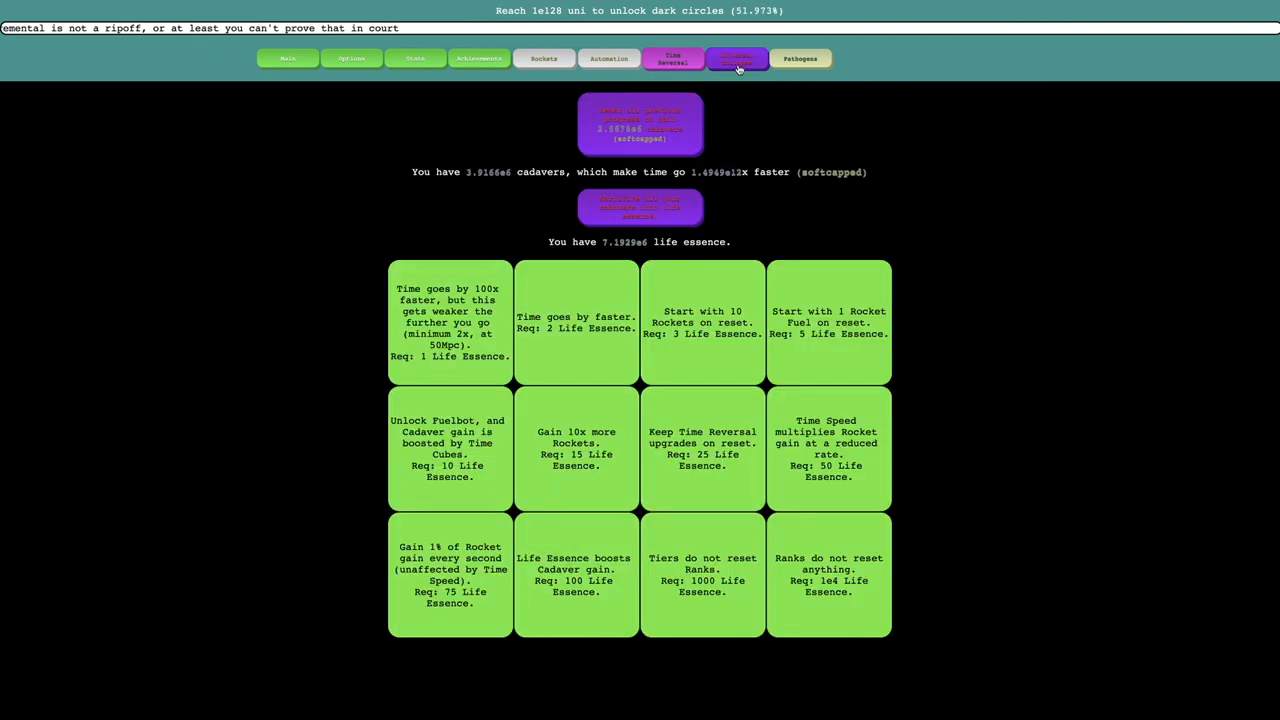
Reset for rockets from the rockets screen to start rebuilding rocket fuel.
{"action": "left_click", "coordinate": [608, 58]}
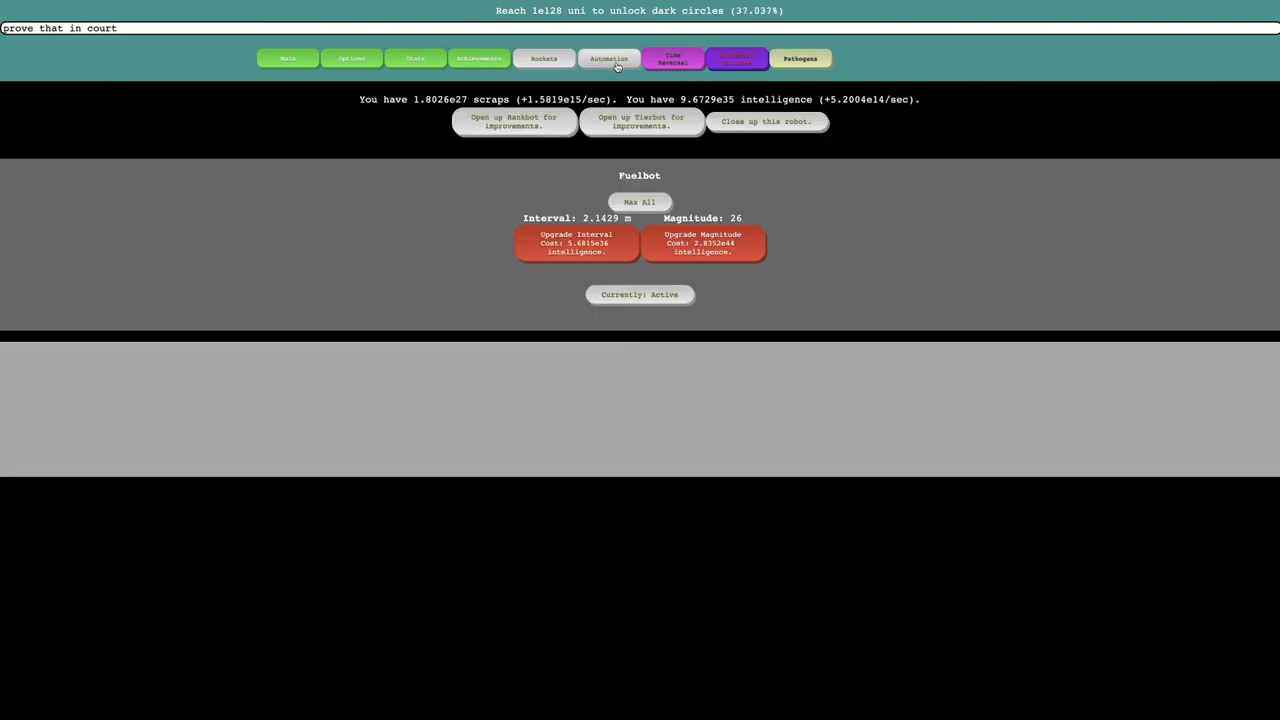
{"action": "left_click", "coordinate": [672, 58]}
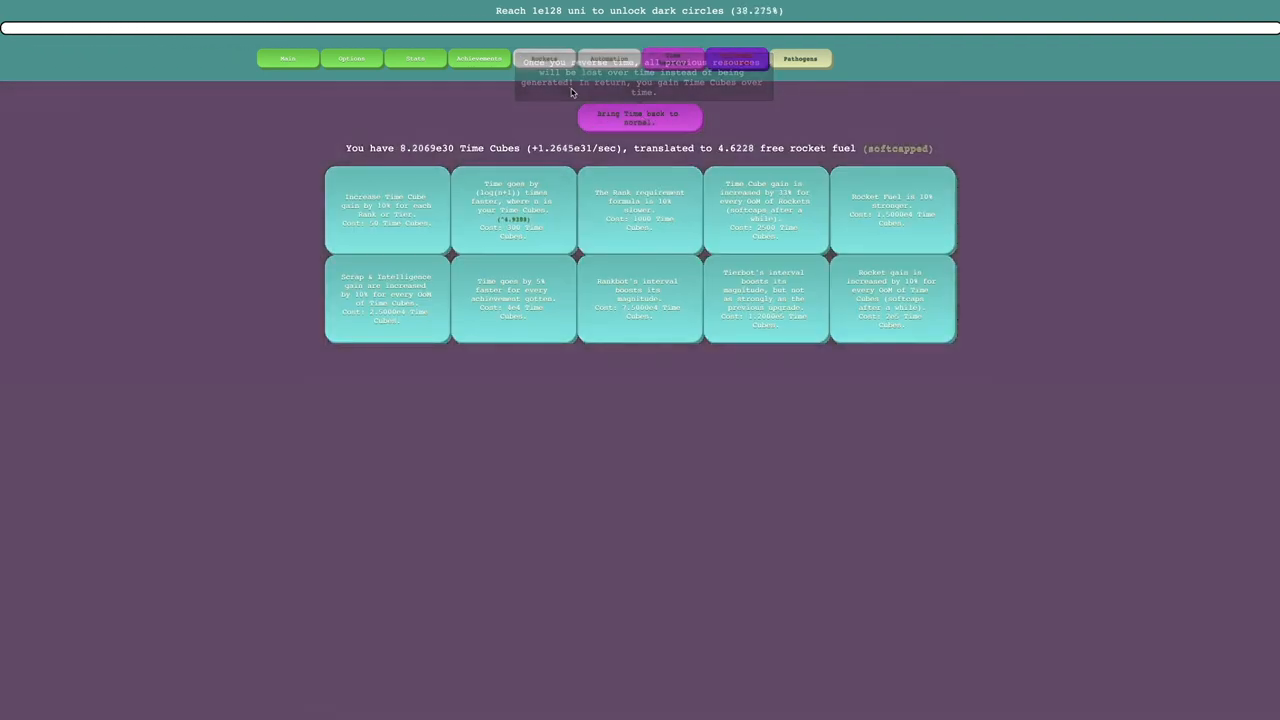
{"action": "left_click", "coordinate": [544, 58]}
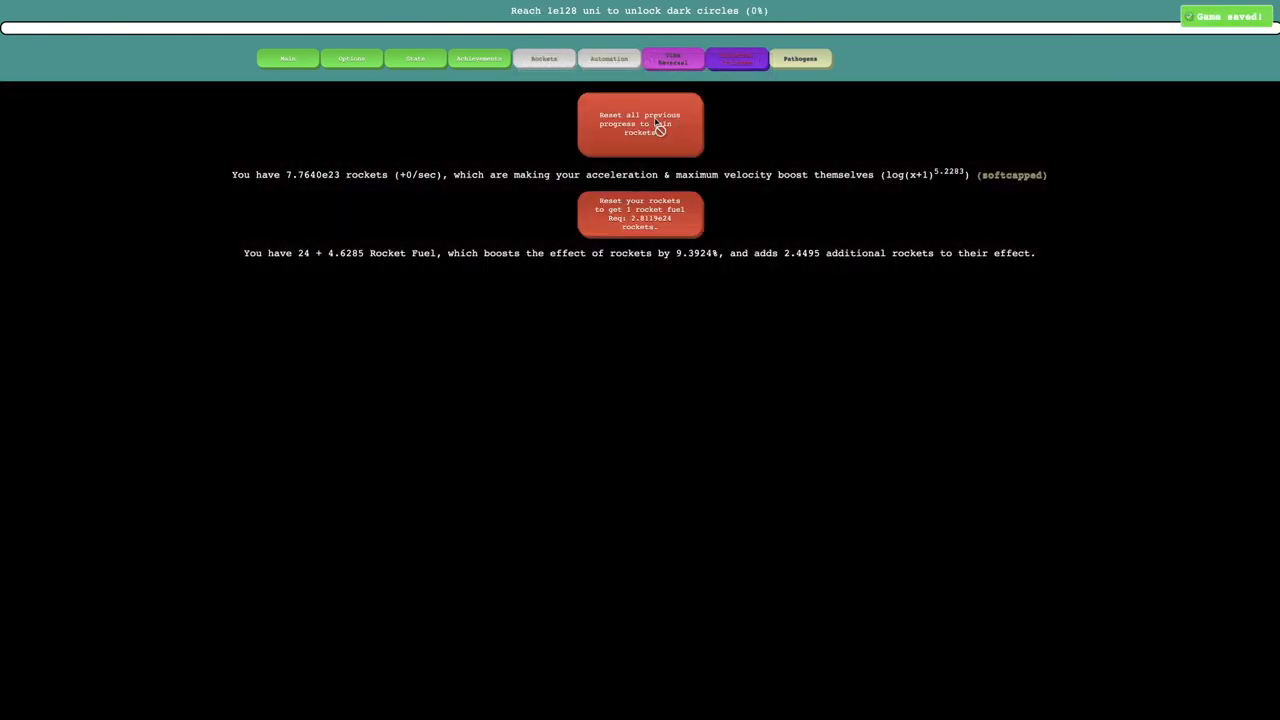
{"action": "left_click", "coordinate": [640, 124]}
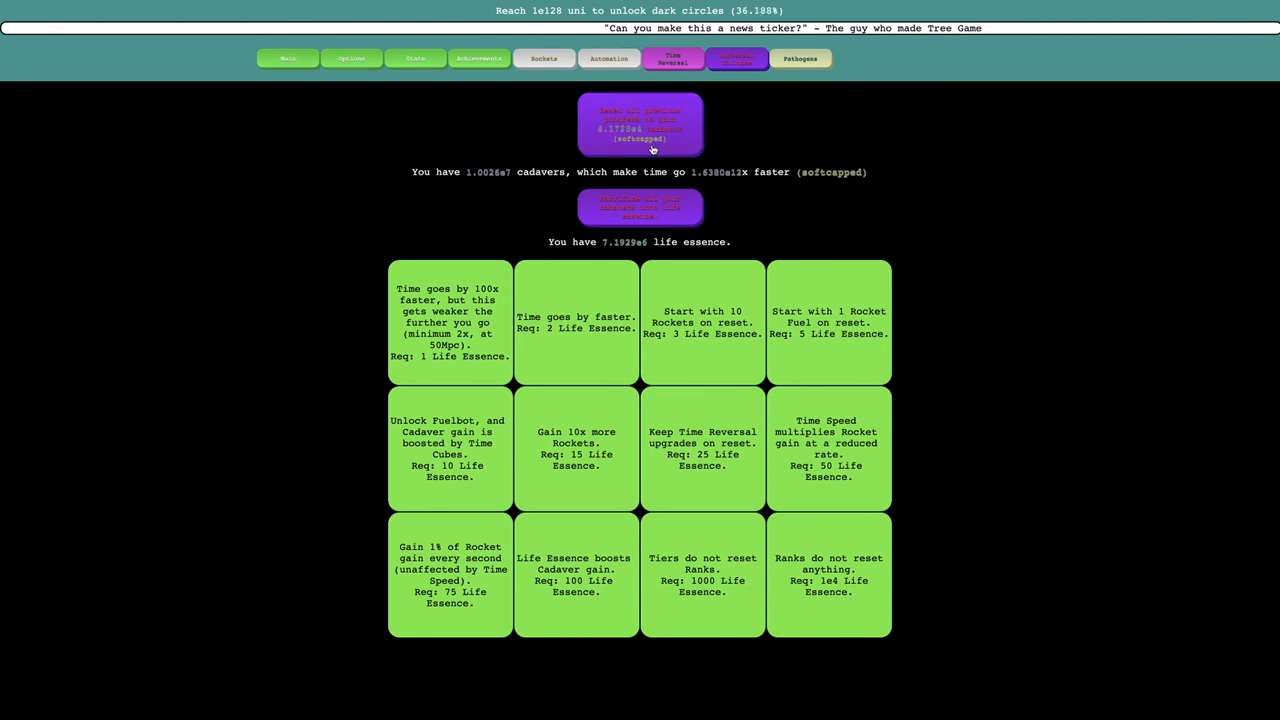
Reverse time and reset for rockets again until rocket fuel is back to 27.
{"action": "left_click", "coordinate": [800, 58]}
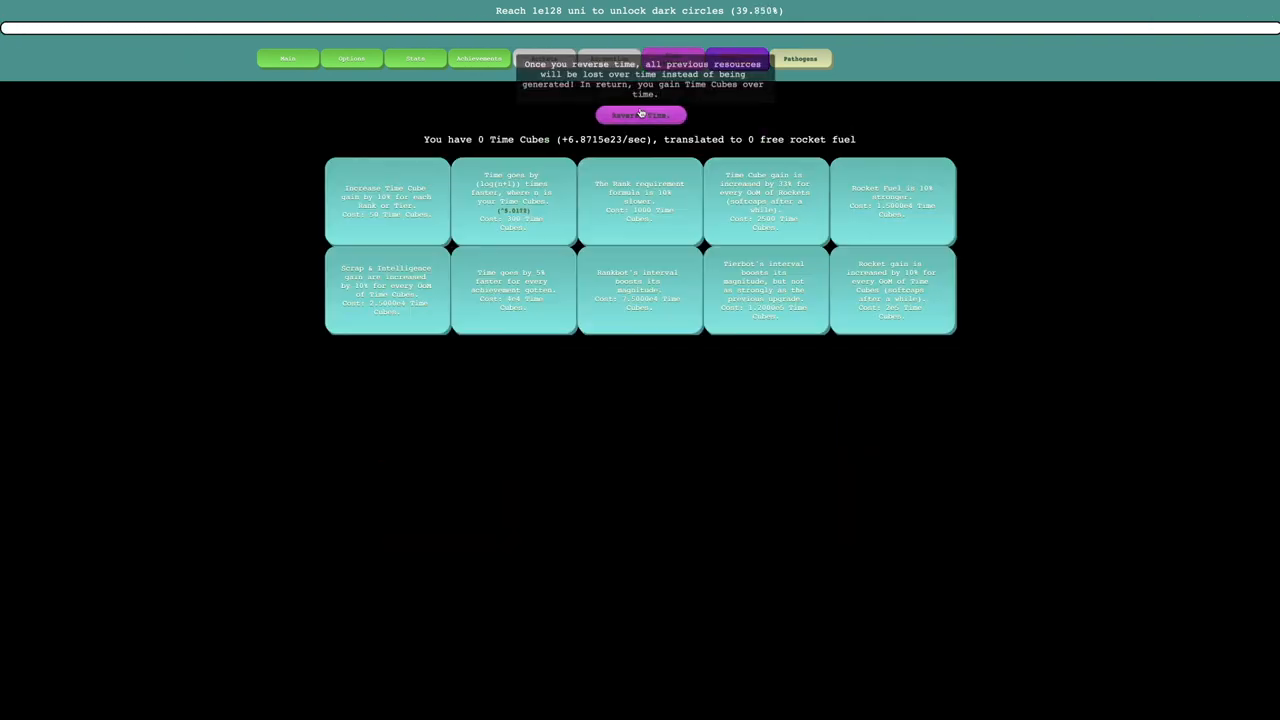
{"action": "left_click", "coordinate": [544, 58]}
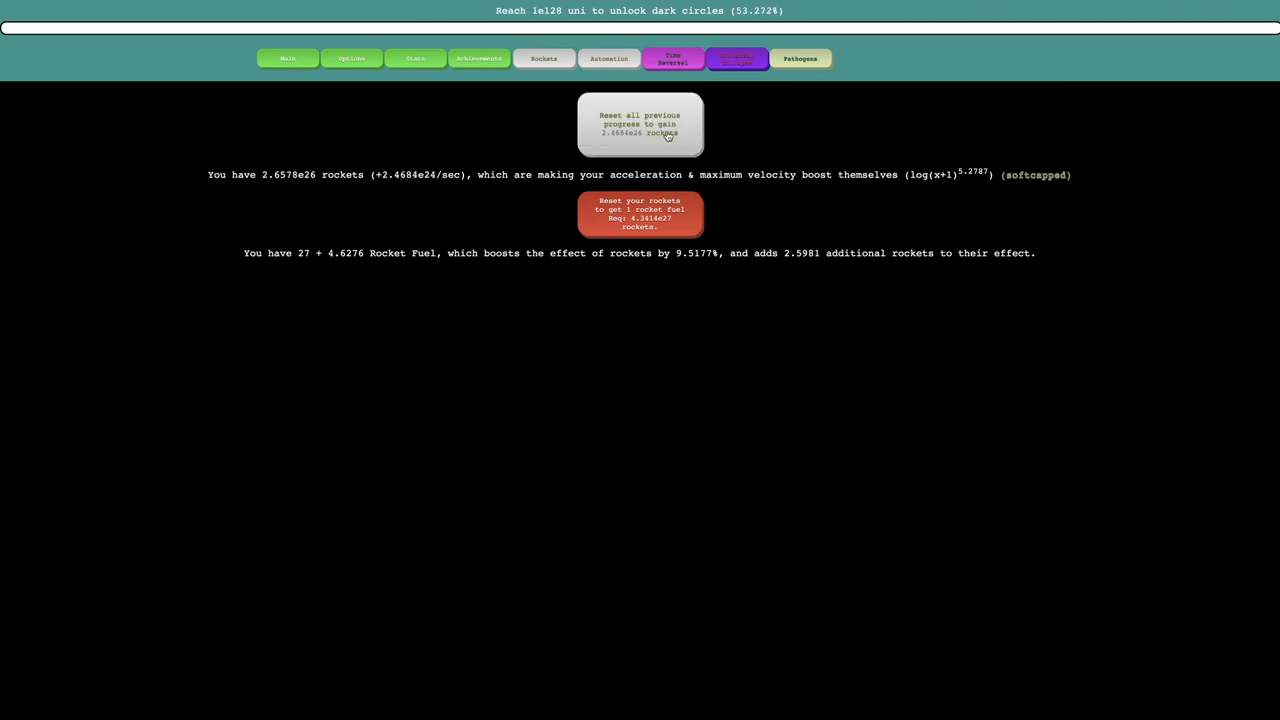
{"action": "left_click", "coordinate": [672, 58]}
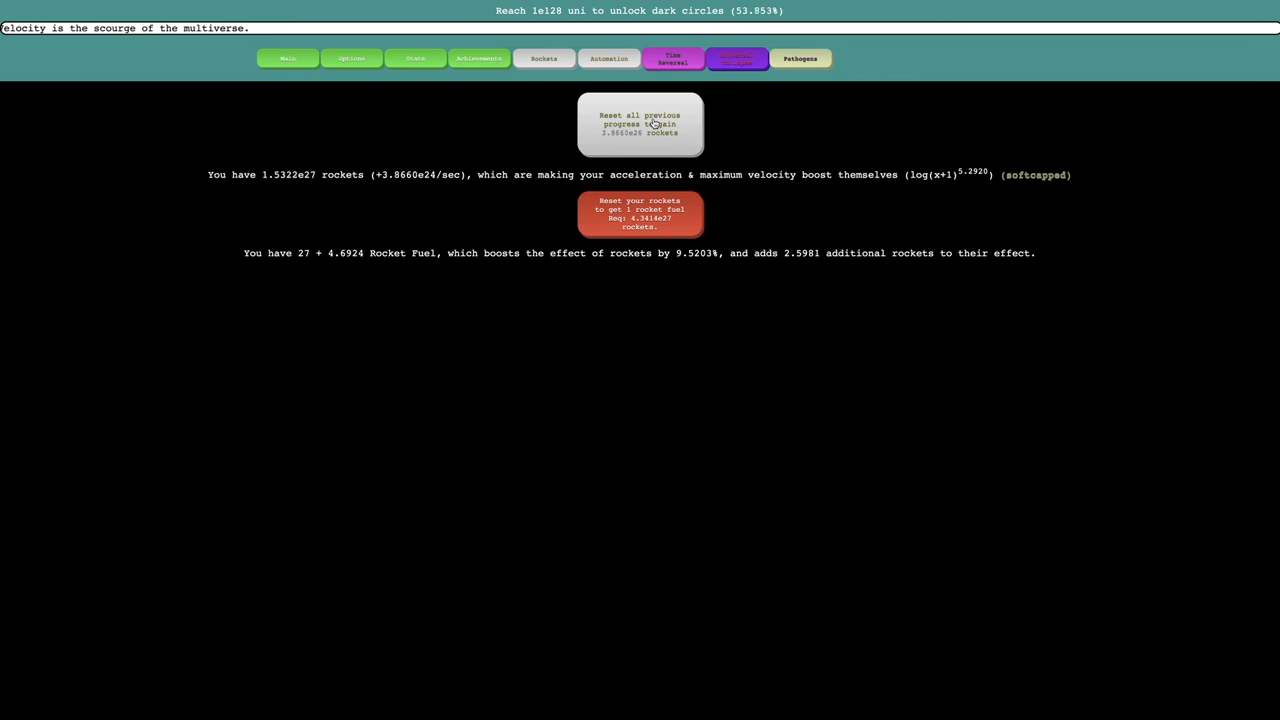
Reset rockets to raise rocket fuel to 28, then bring up the pathogens upgrades (about 2110 pathogens).
{"action": "left_click", "coordinate": [640, 124]}
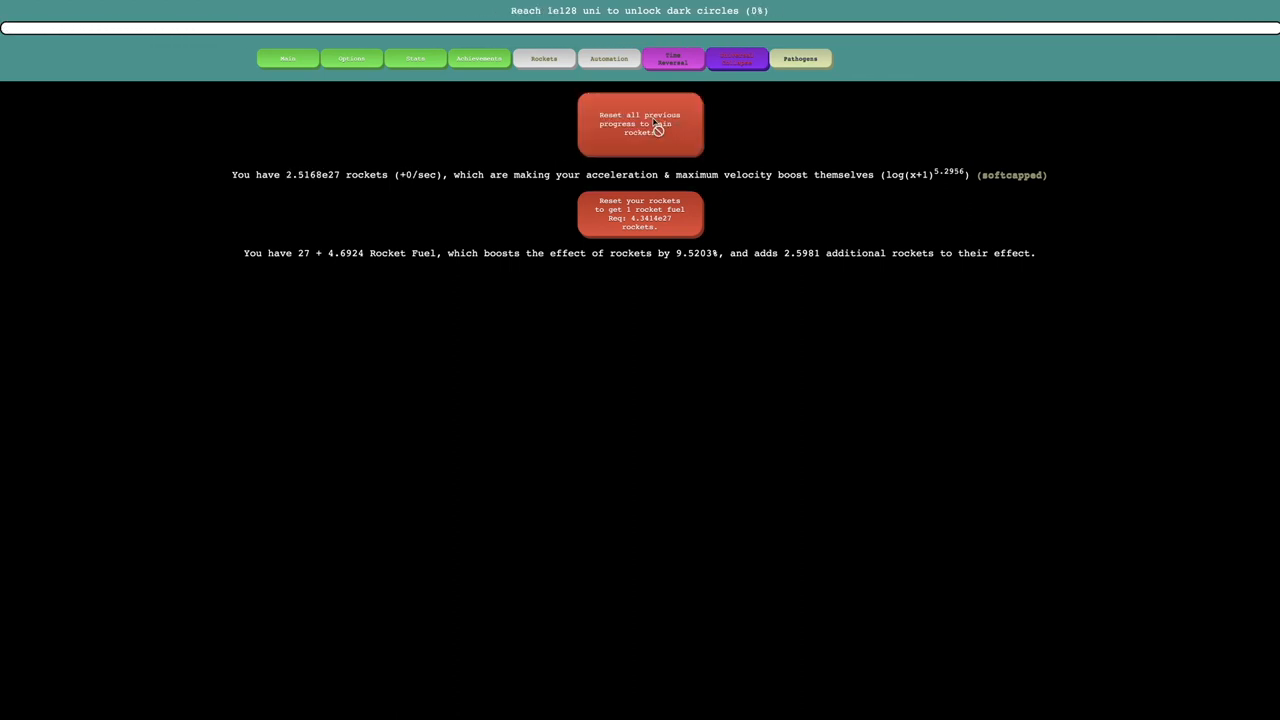
{"action": "left_click", "coordinate": [640, 124]}
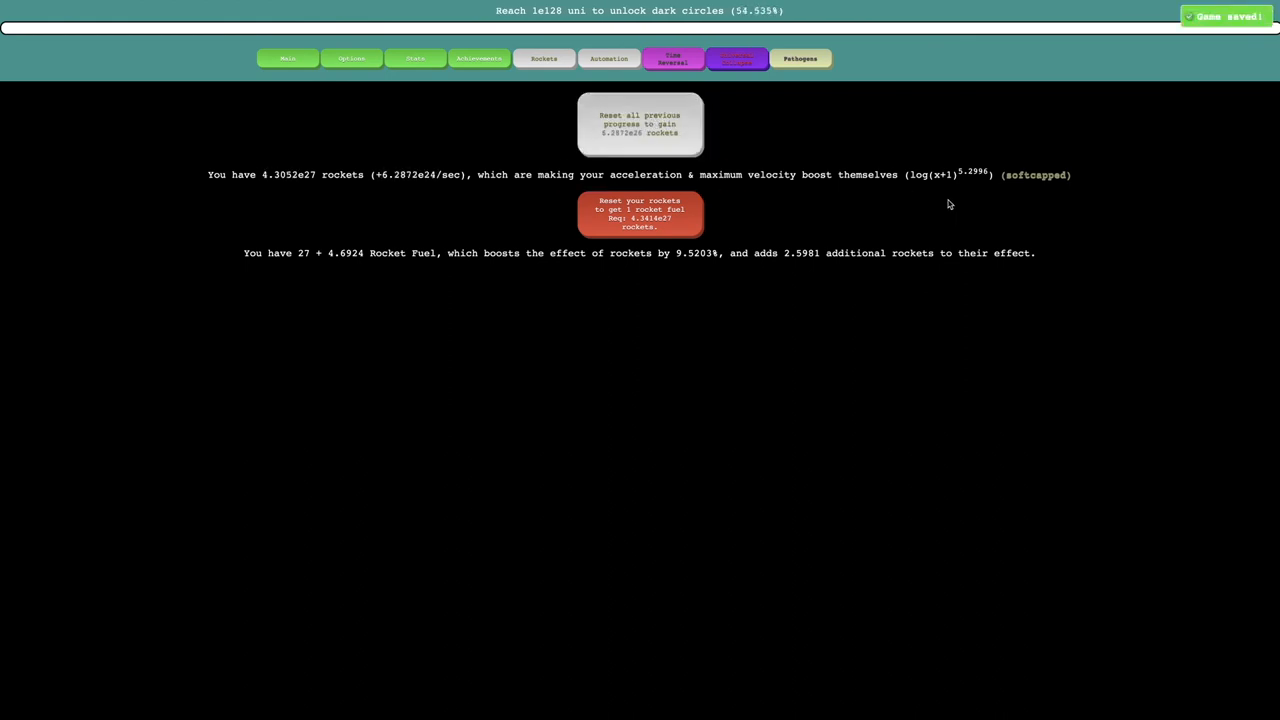
{"action": "left_click", "coordinate": [640, 124]}
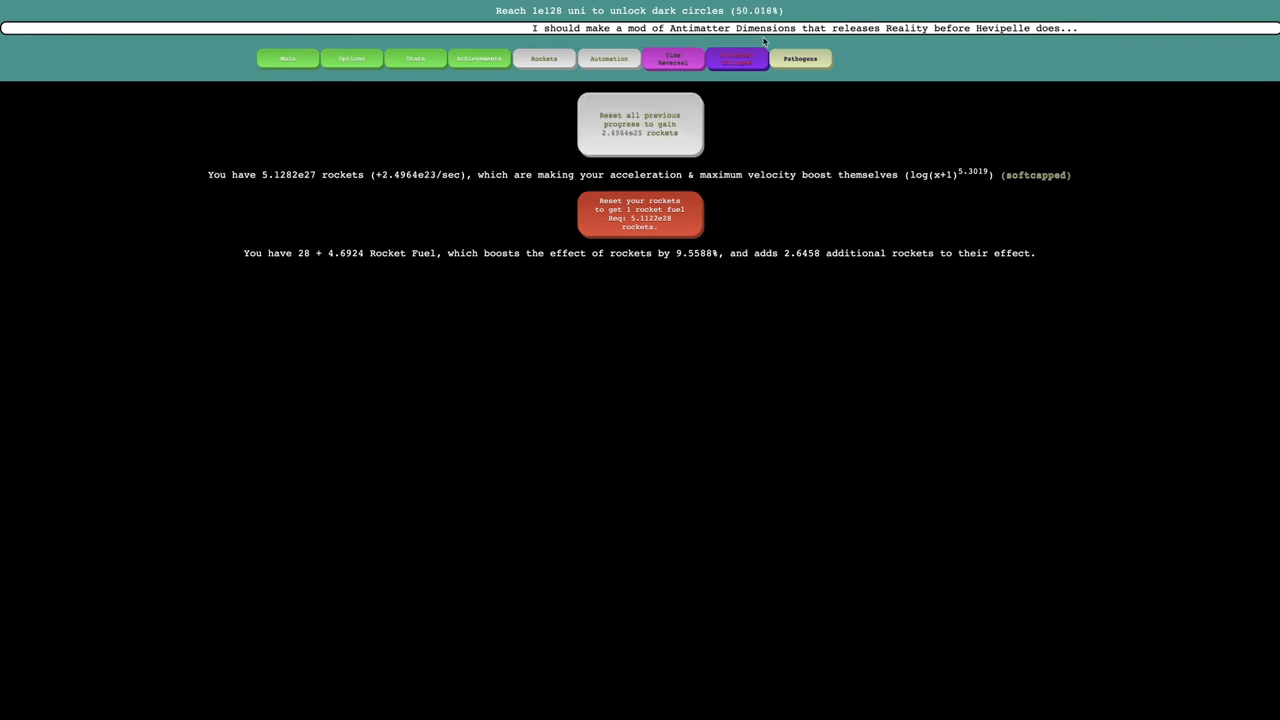
{"action": "left_click", "coordinate": [800, 58]}
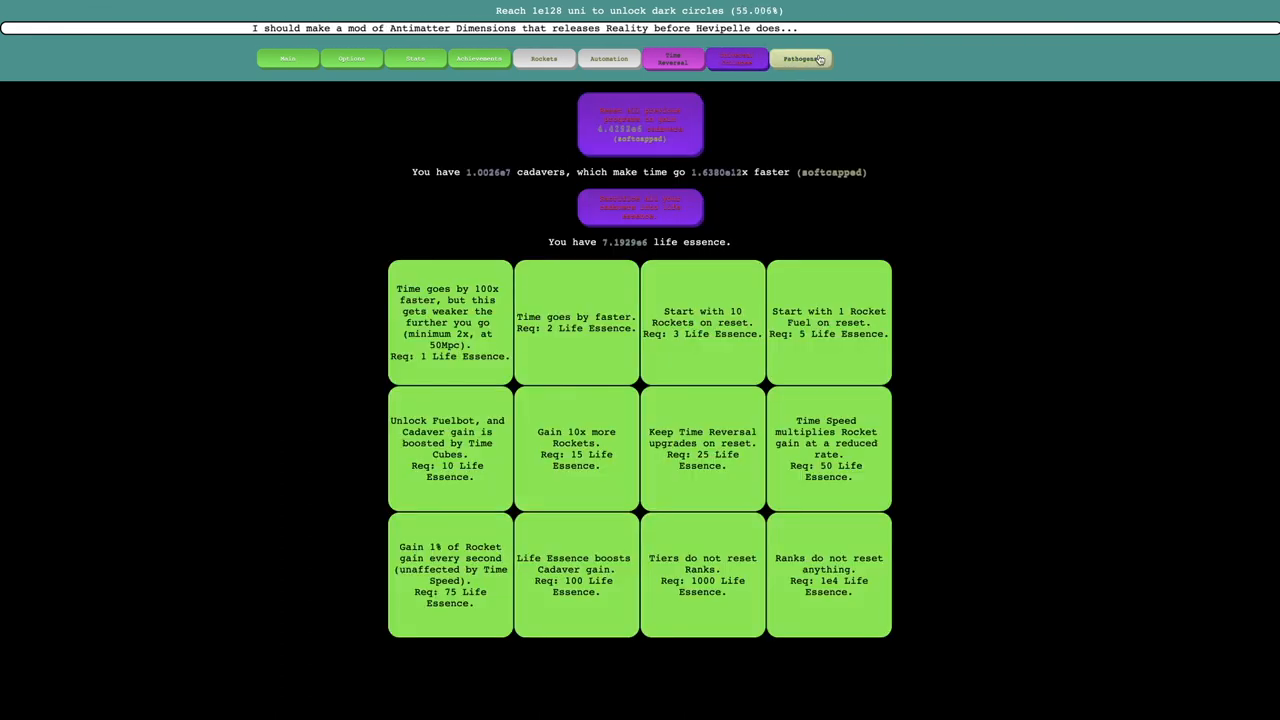
{"action": "left_click", "coordinate": [800, 58]}
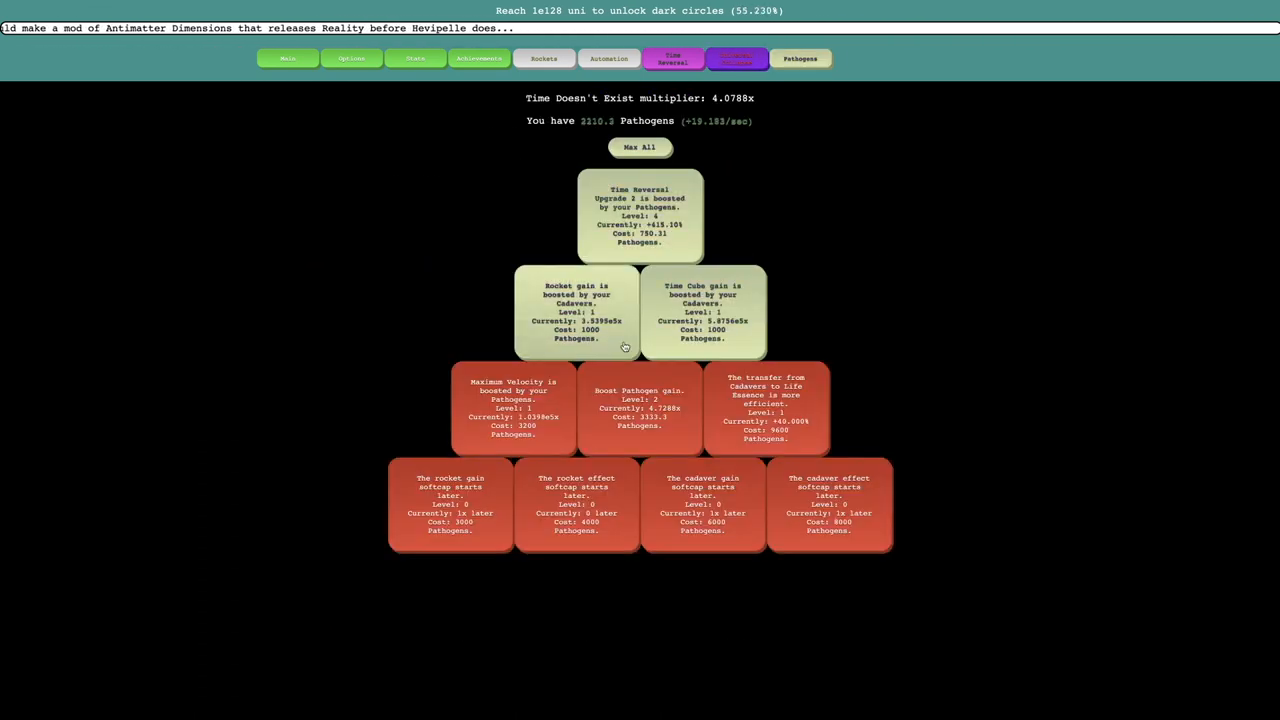